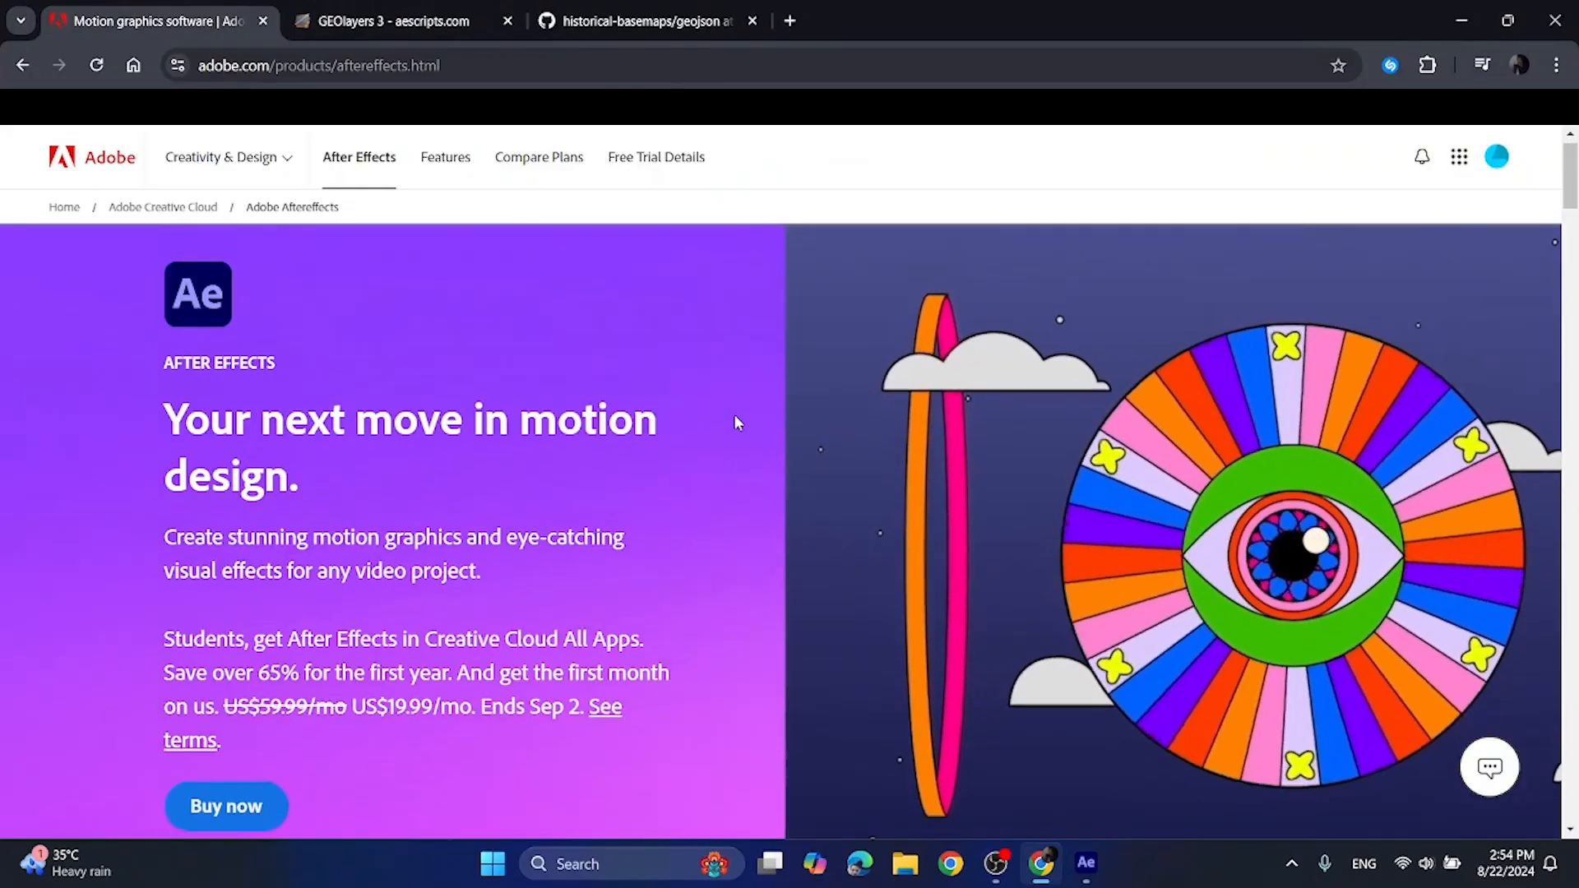
# - Scroll through the GEOlayers 3 page's Showcases and Tutorials, then move to the next tab
pyautogui.click(393, 20)
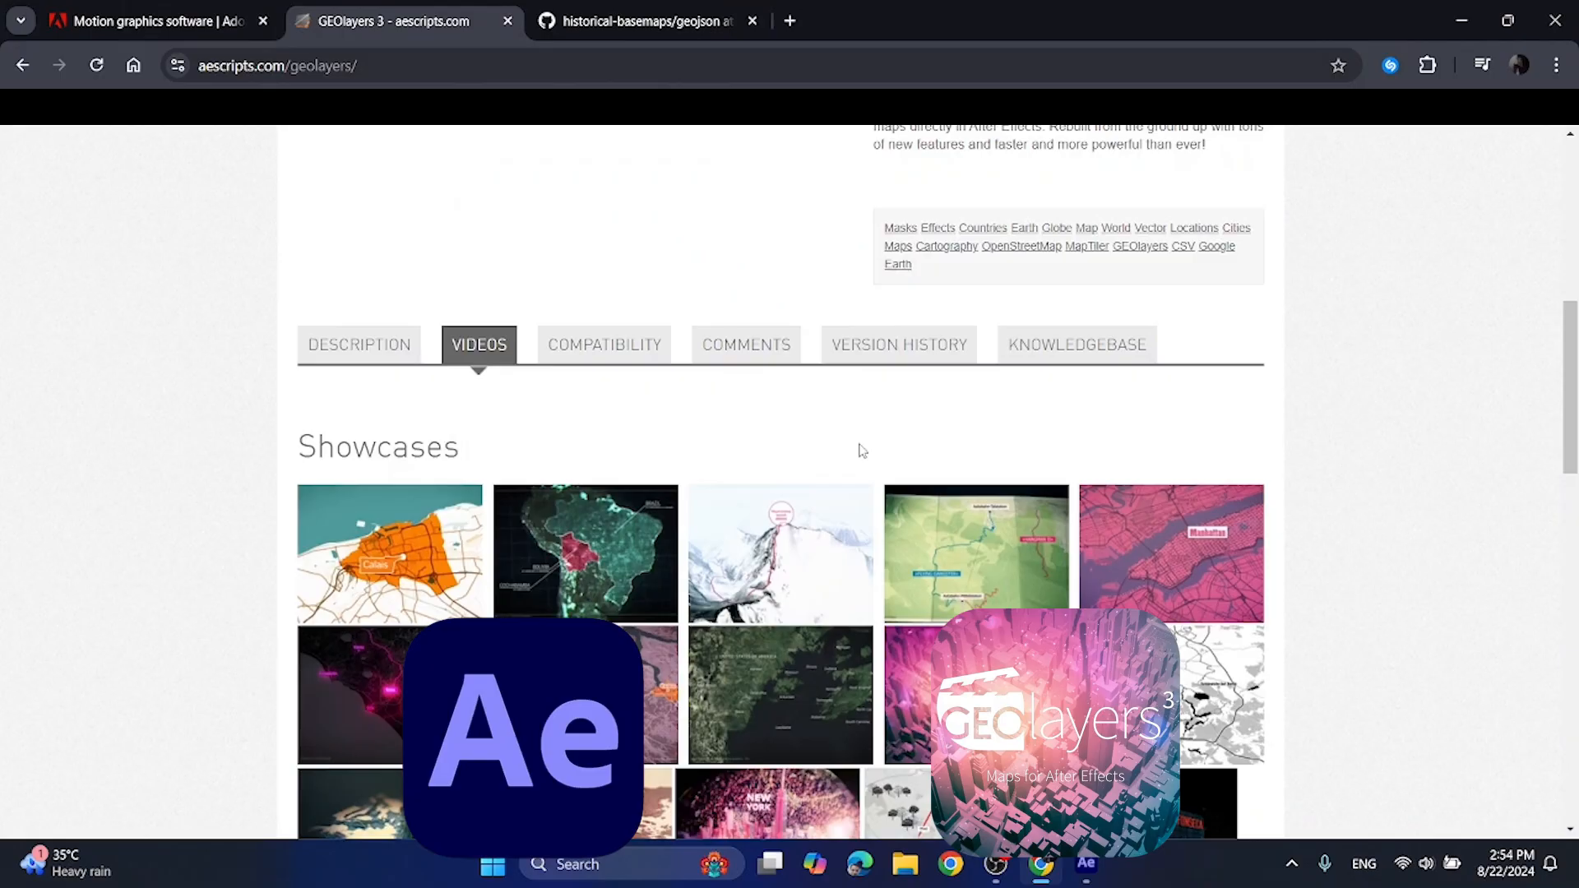
pyautogui.scroll(-3)
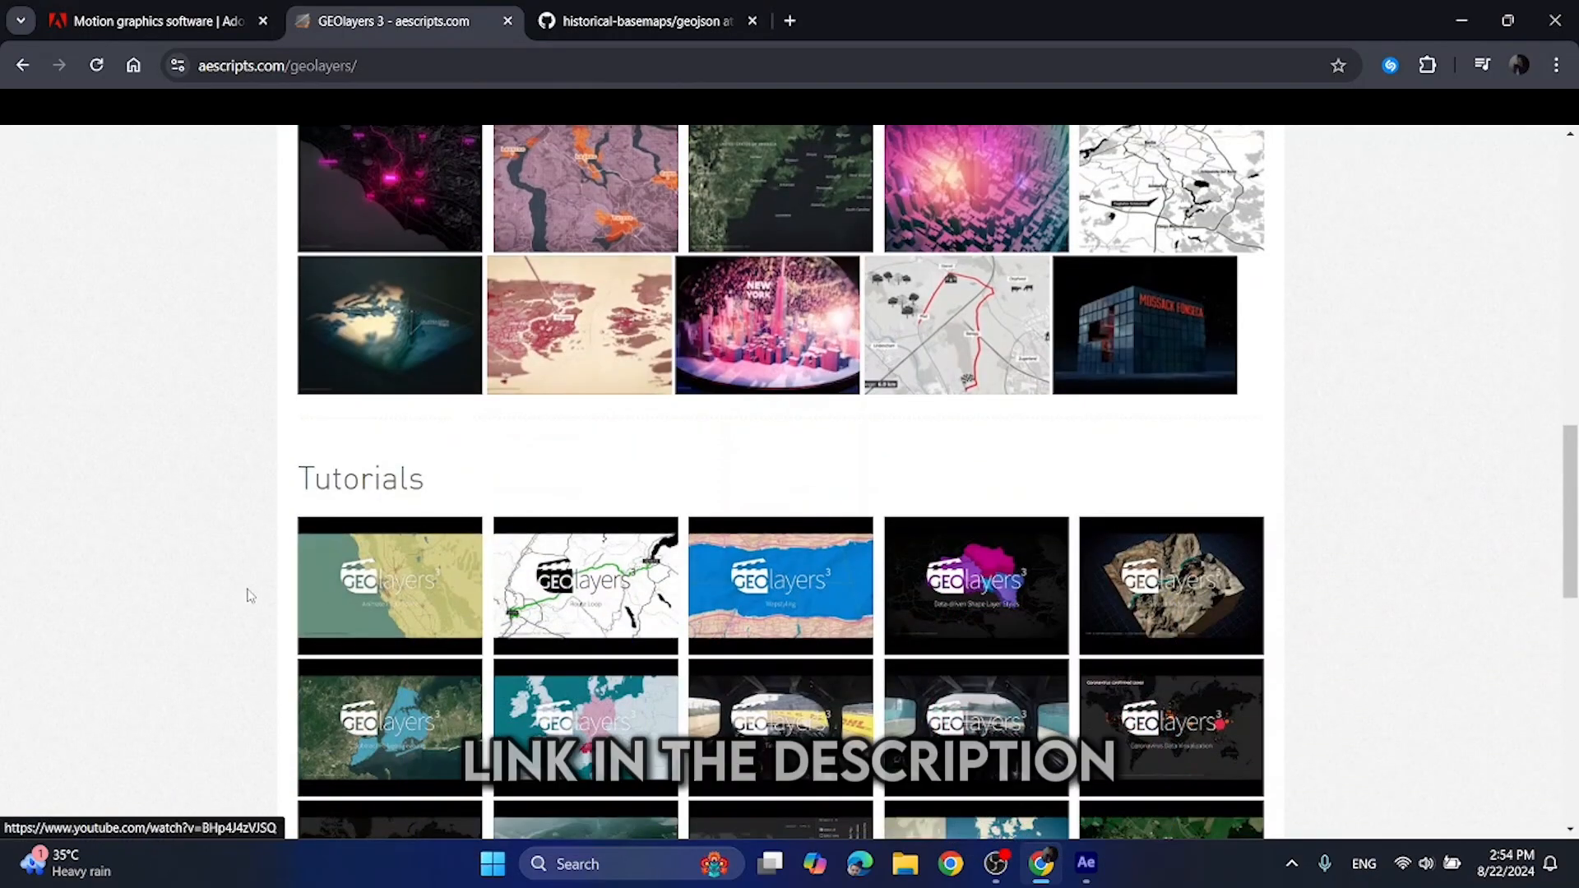
pyautogui.click(644, 21)
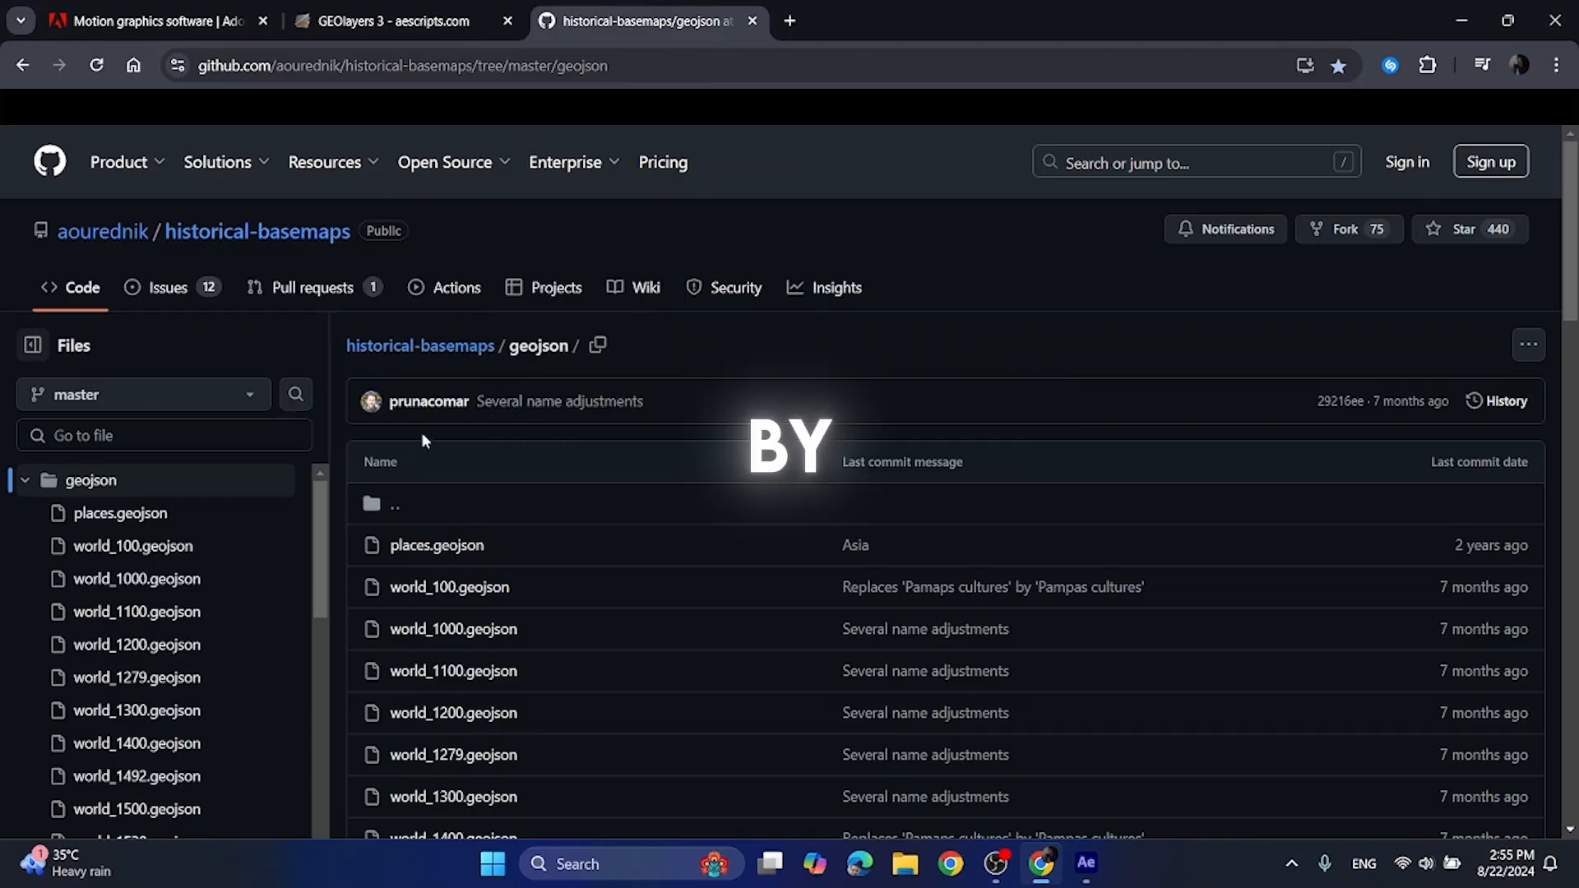
pyautogui.moveTo(102, 230)
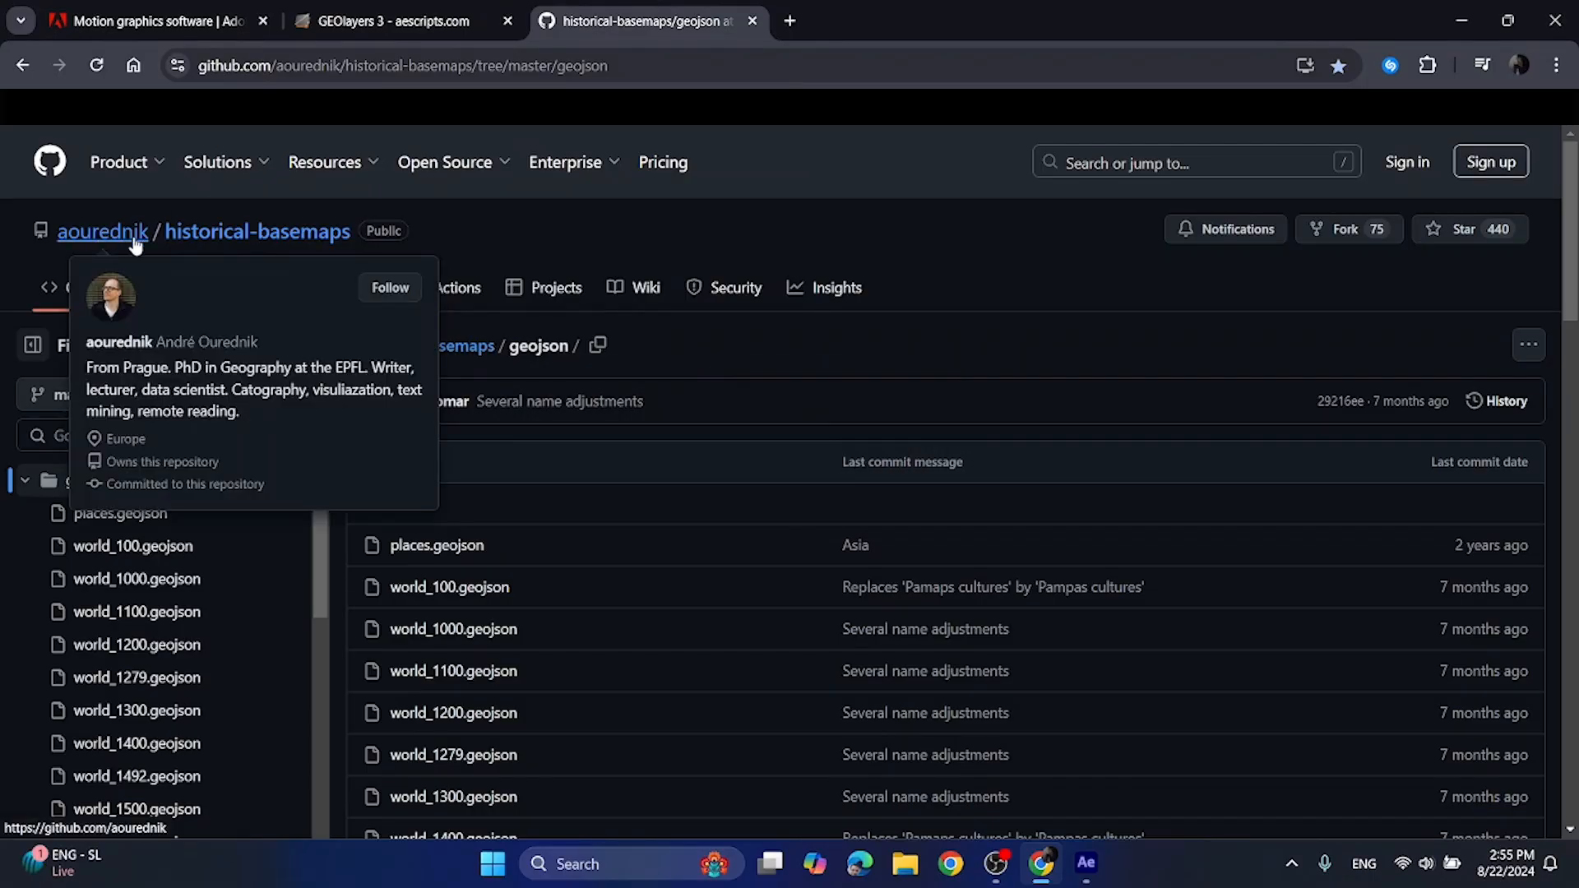
pyautogui.moveTo(935, 302)
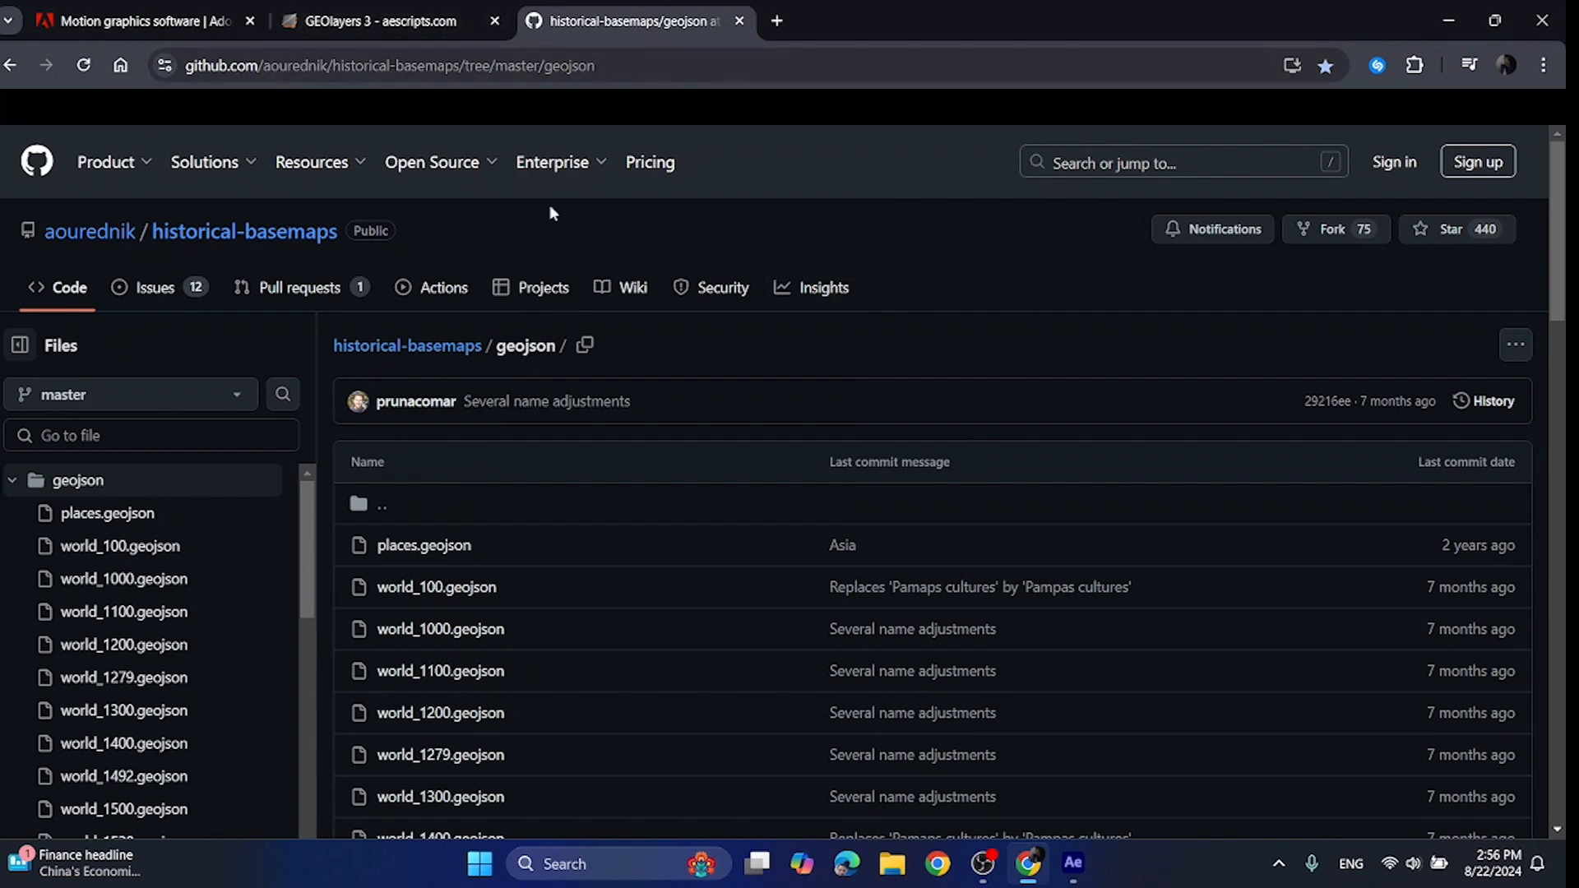
# - Select the historical-basemaps repository URL in the address bar for copying
pyautogui.click(403, 66)
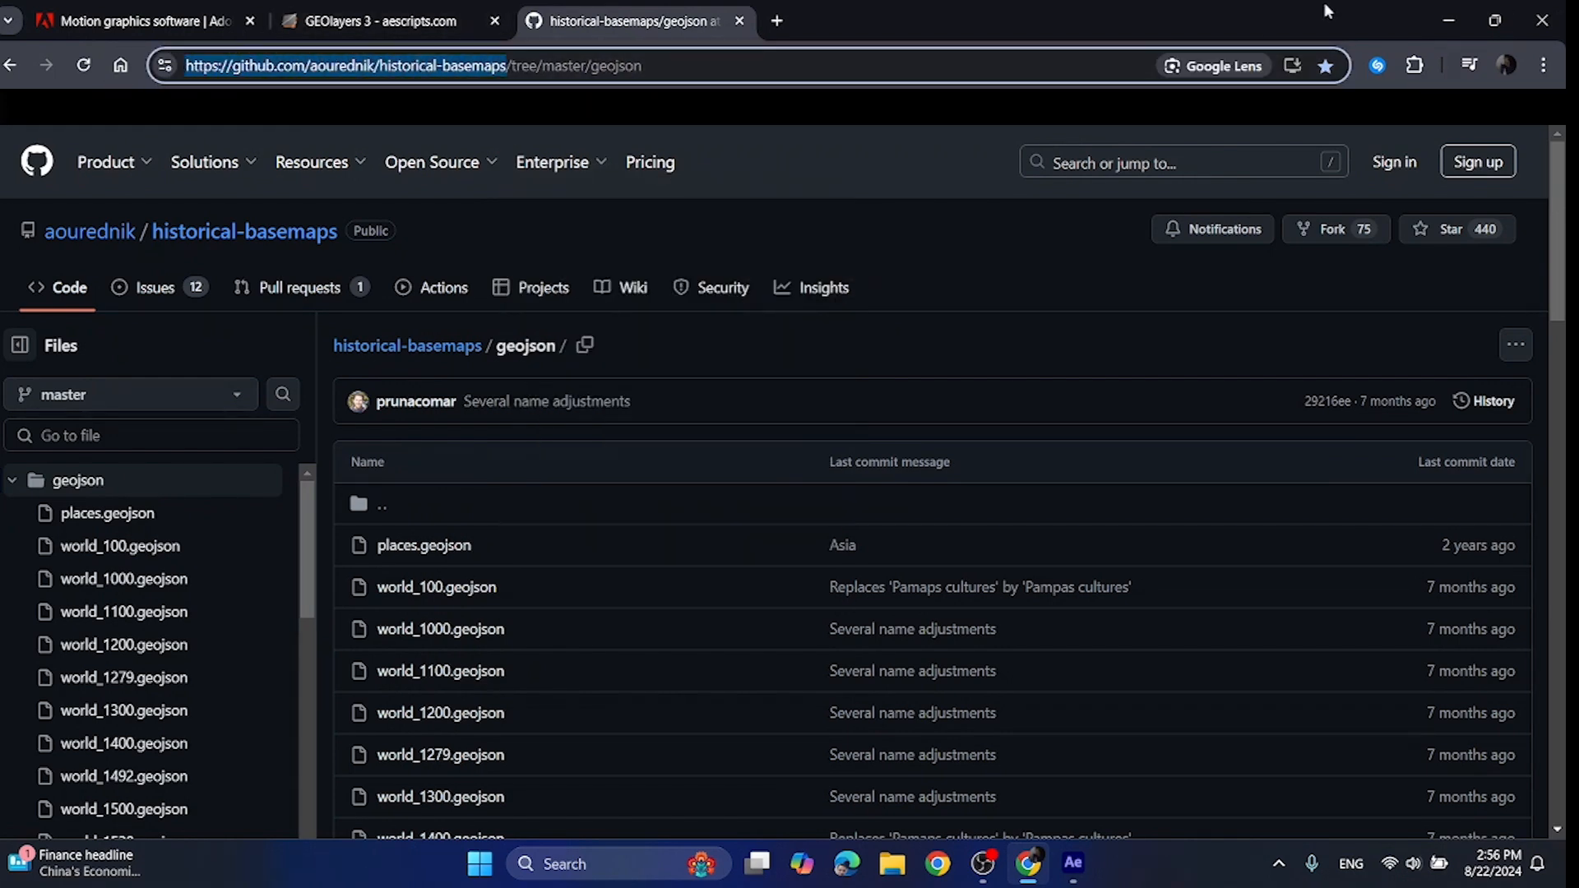
# - In GEOlayers 3 Preferences, add the repository URL as a GitHub Repo source on branch 'master'
pyautogui.click(1070, 863)
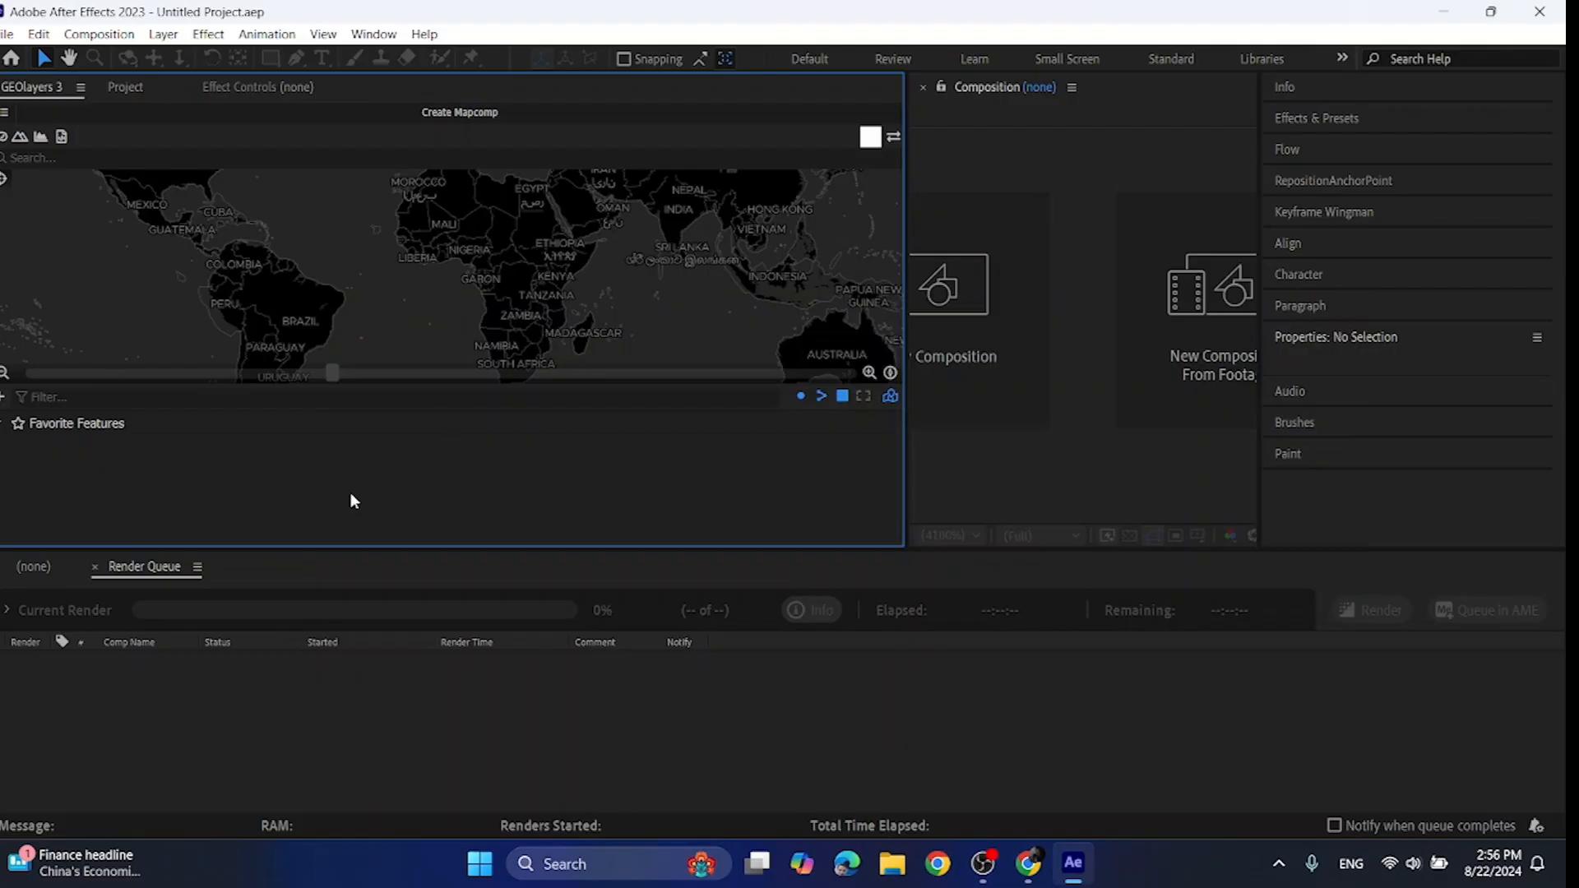
pyautogui.moveTo(492, 539)
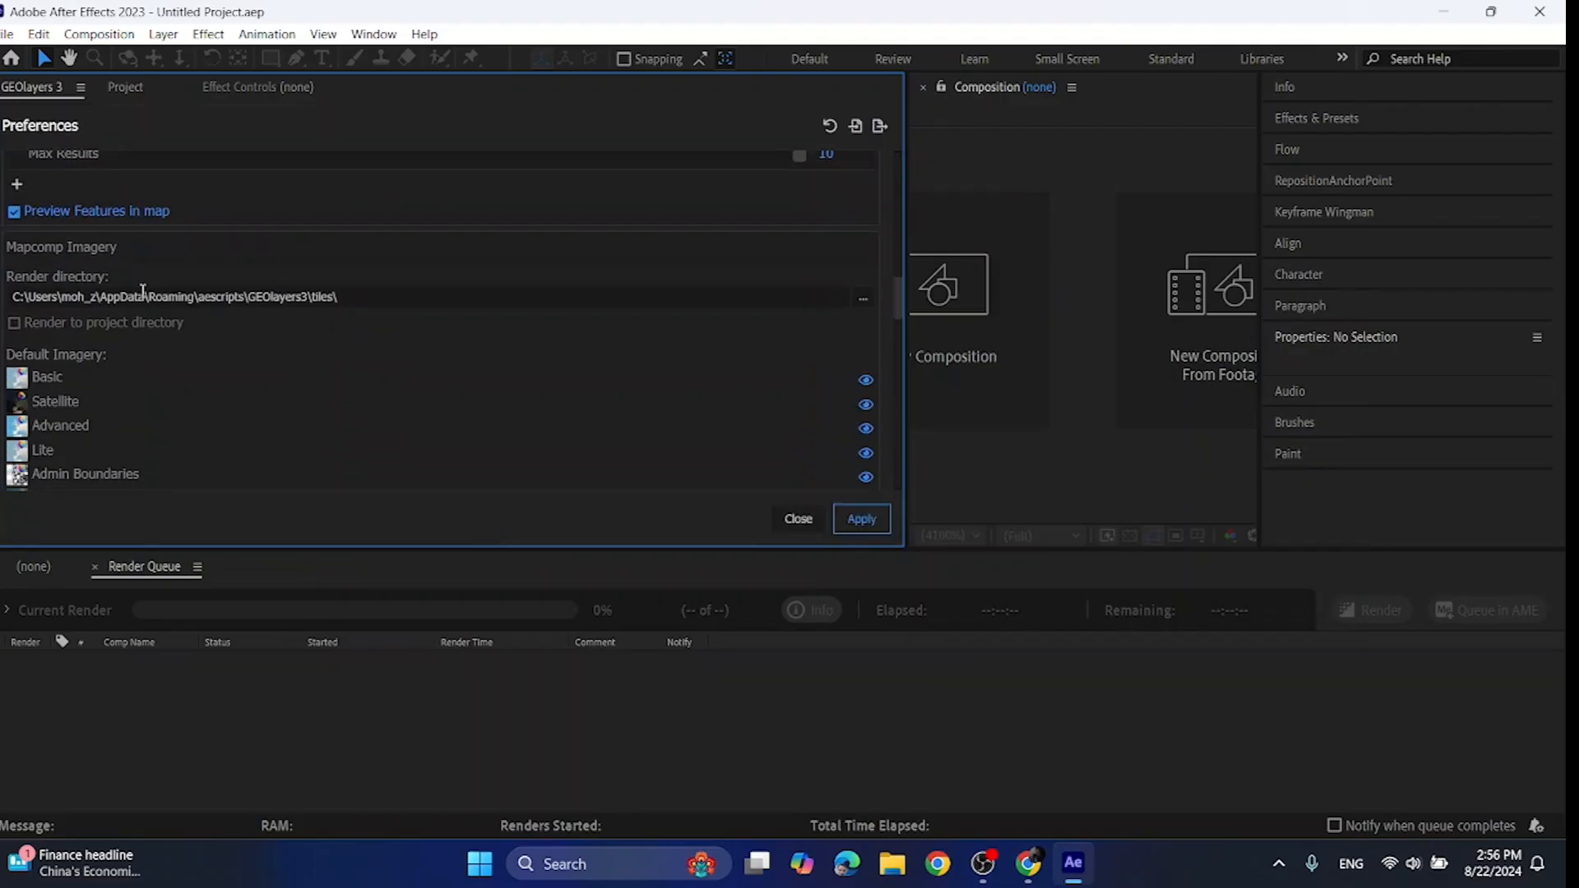
pyautogui.scroll(3)
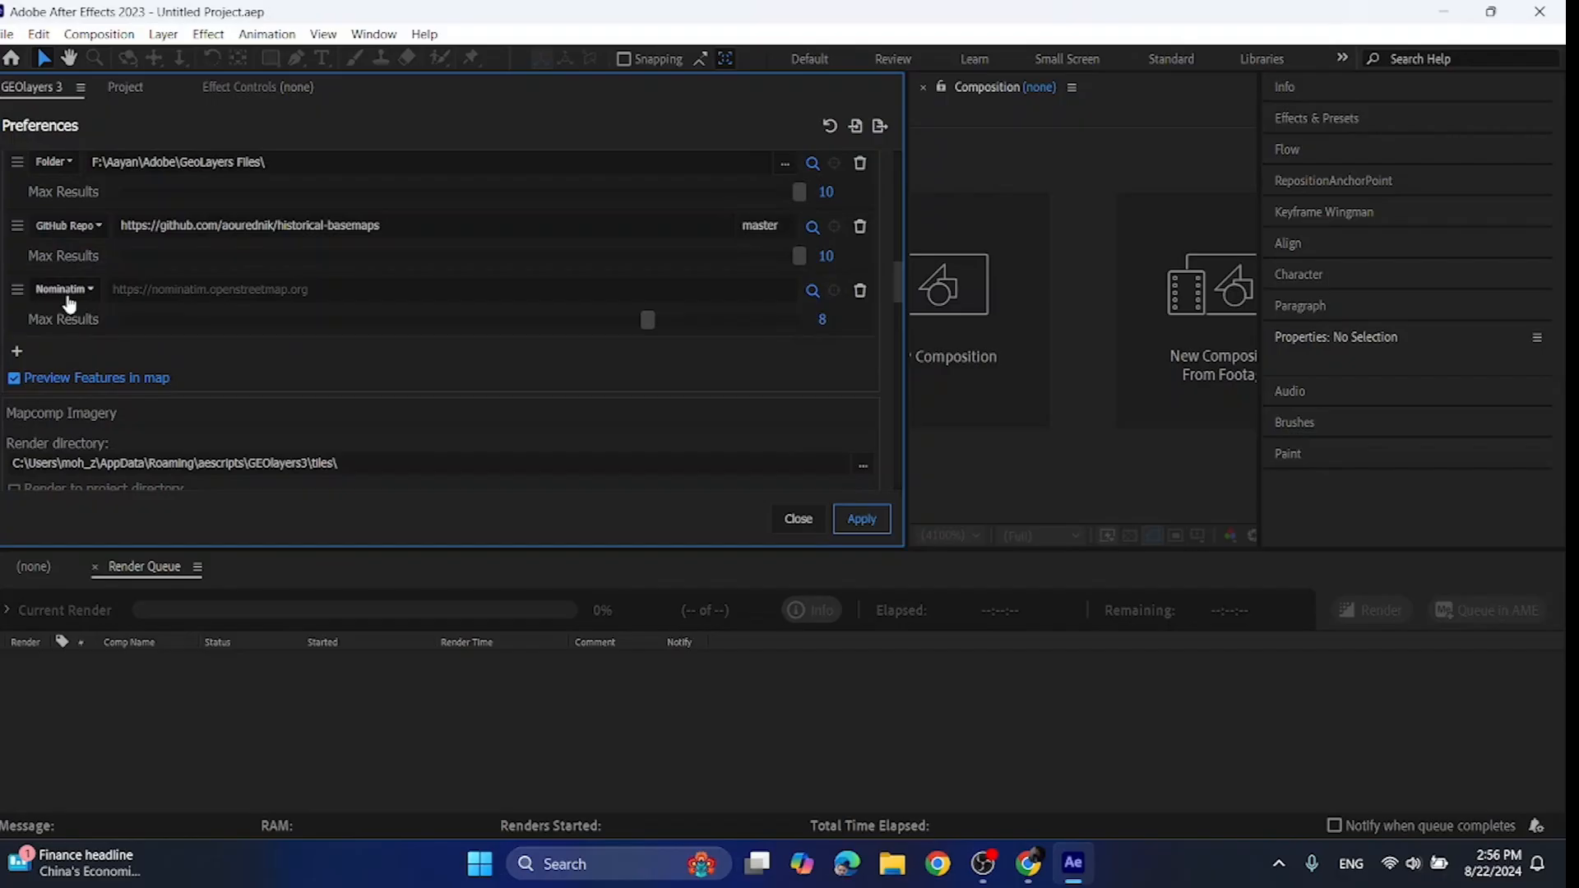
pyautogui.click(64, 289)
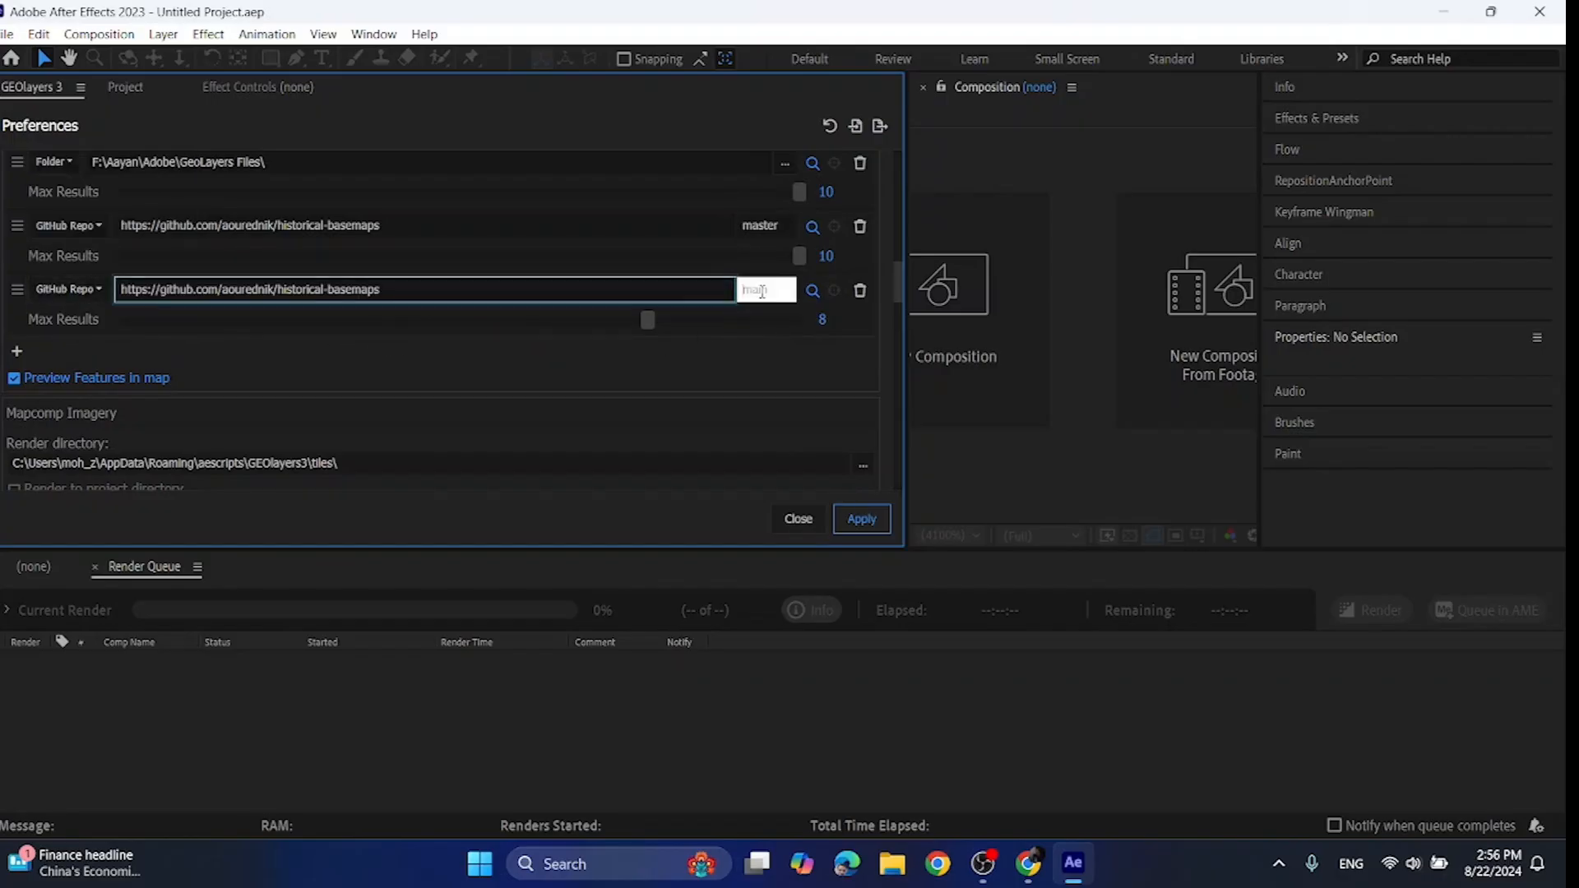
pyautogui.write('master')
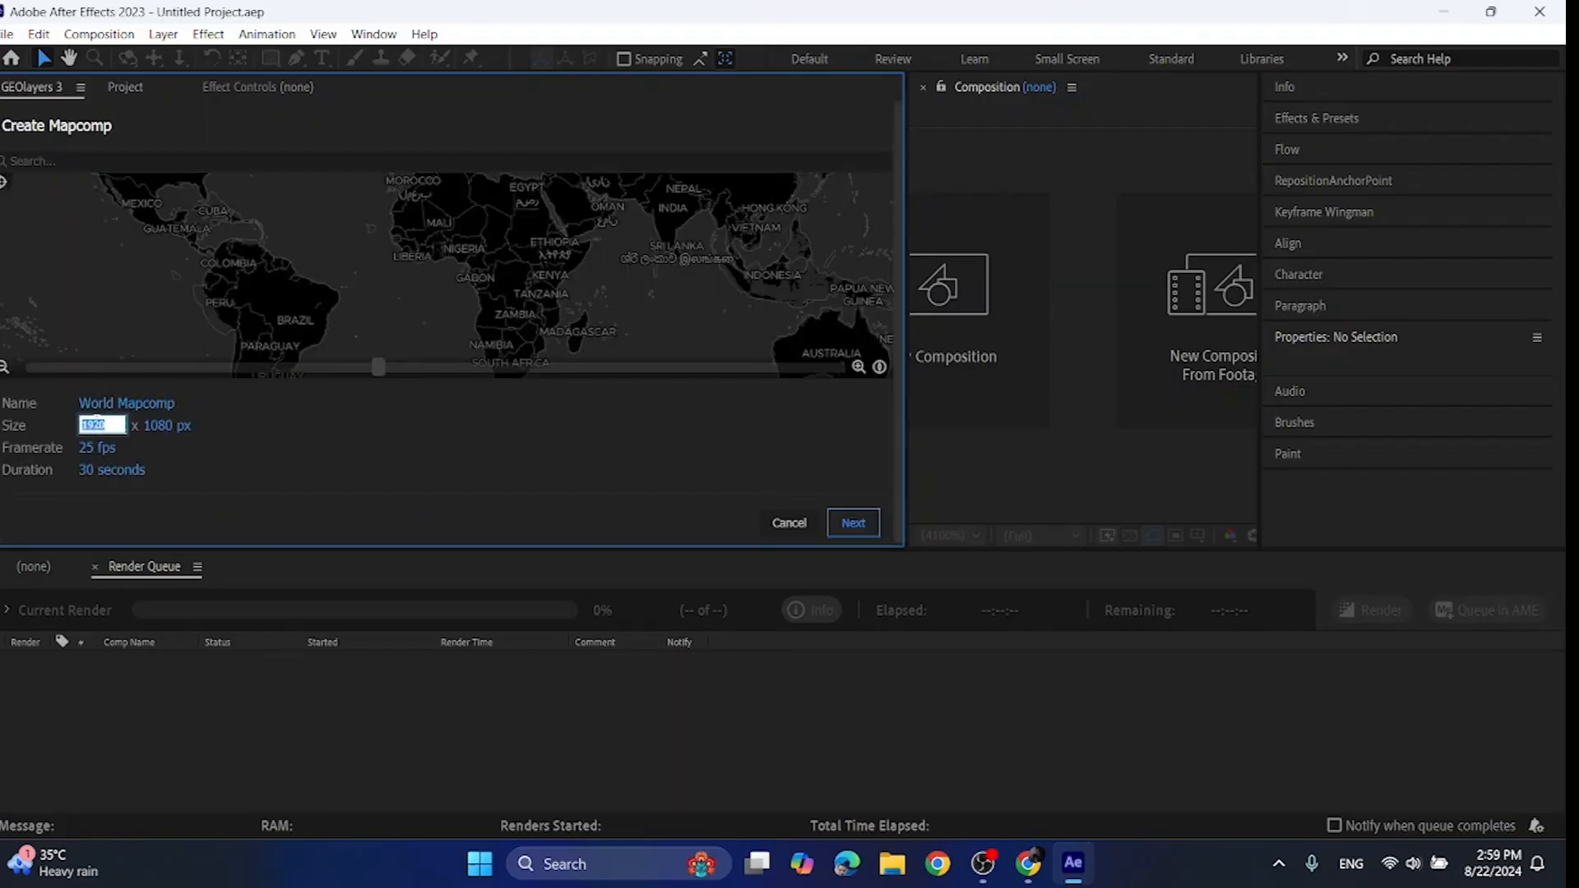
# - Set the Mapcomp to 1080 × 1920 px, 30 fps, 5 seconds and continue to imagery
pyautogui.write('1080')
pyautogui.click(168, 424)
pyautogui.write('1920')
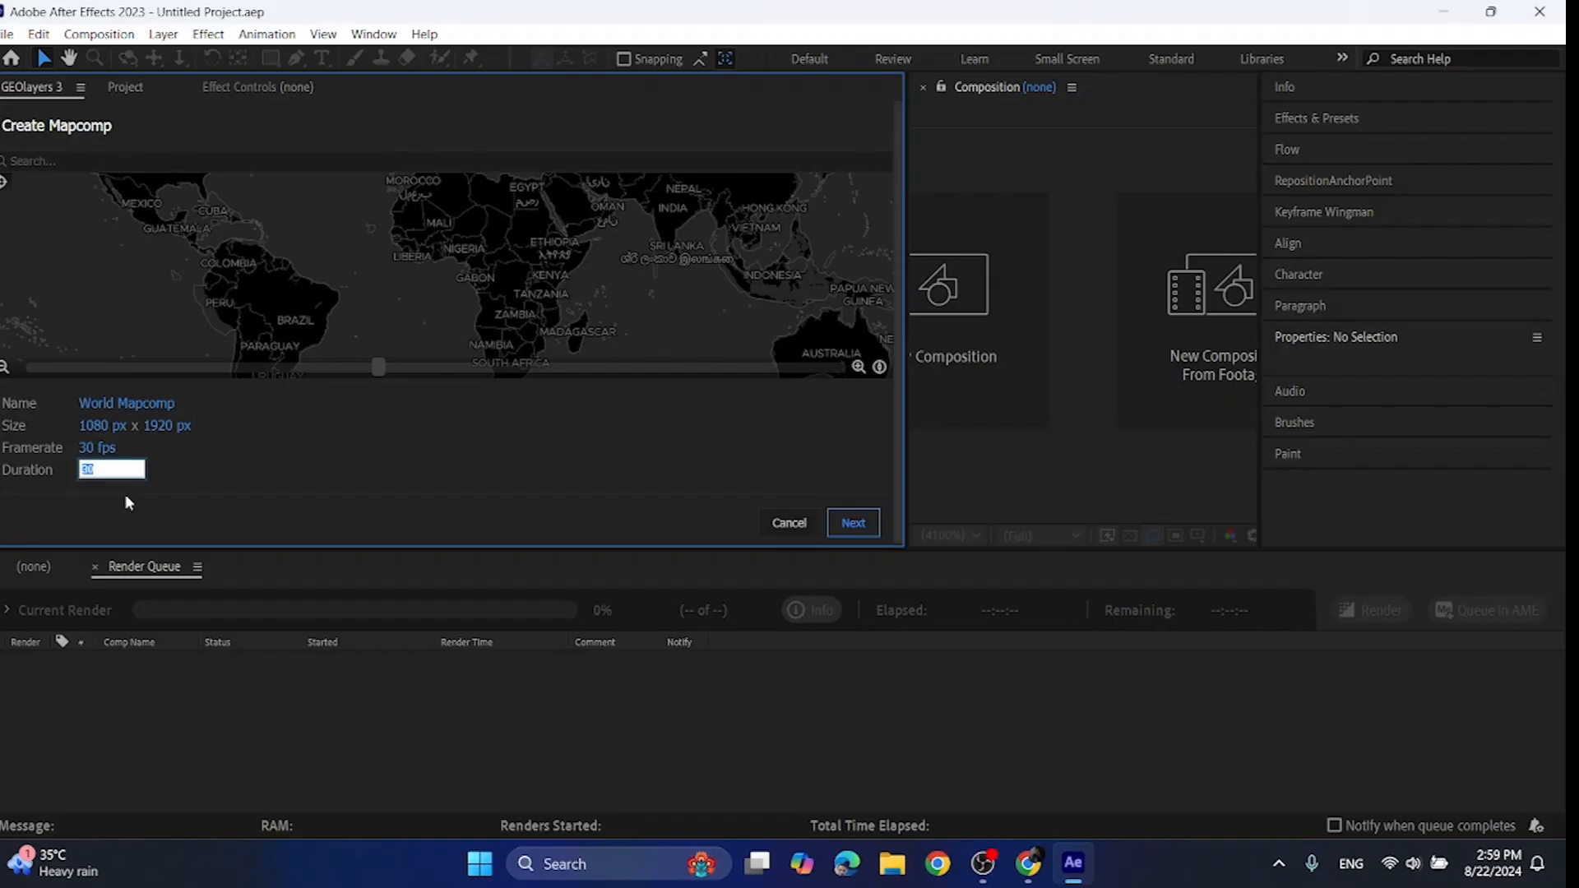
pyautogui.write('5')
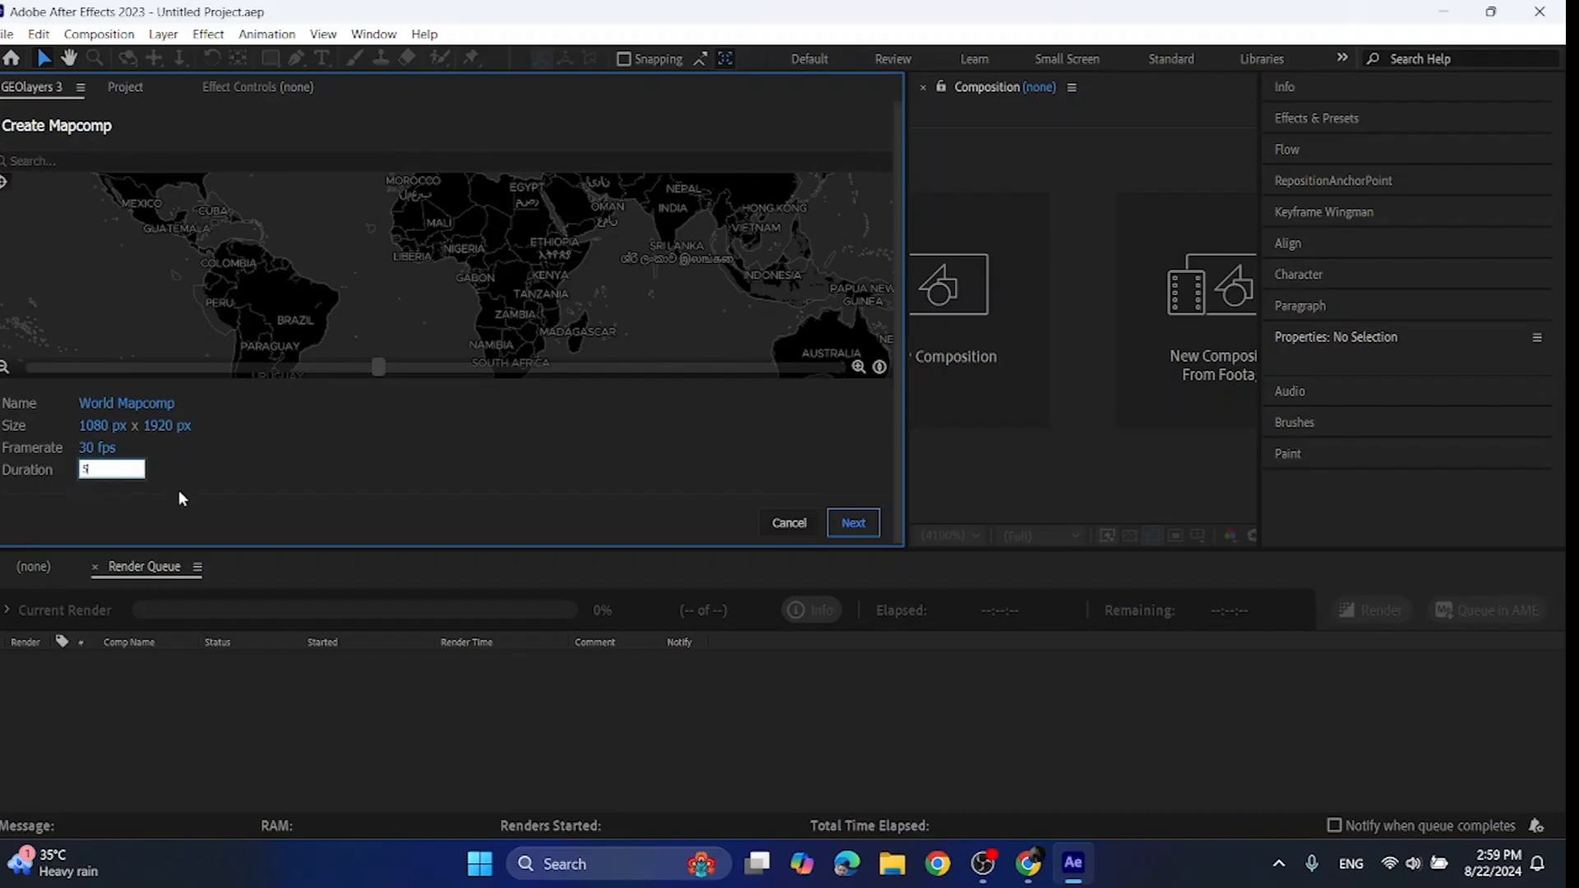
pyautogui.click(664, 480)
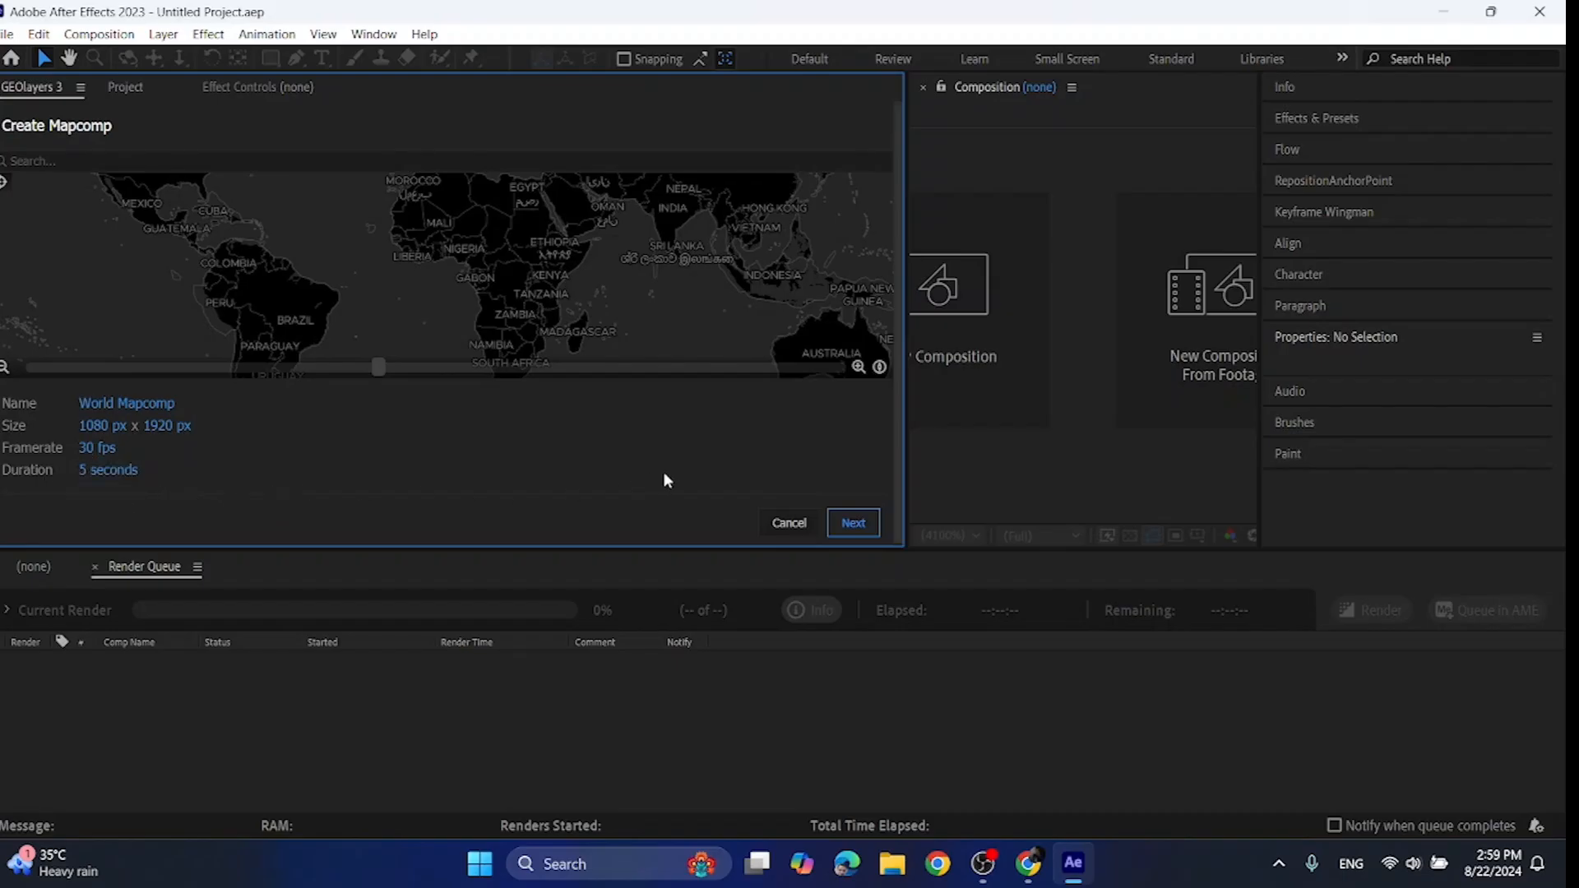
pyautogui.click(852, 523)
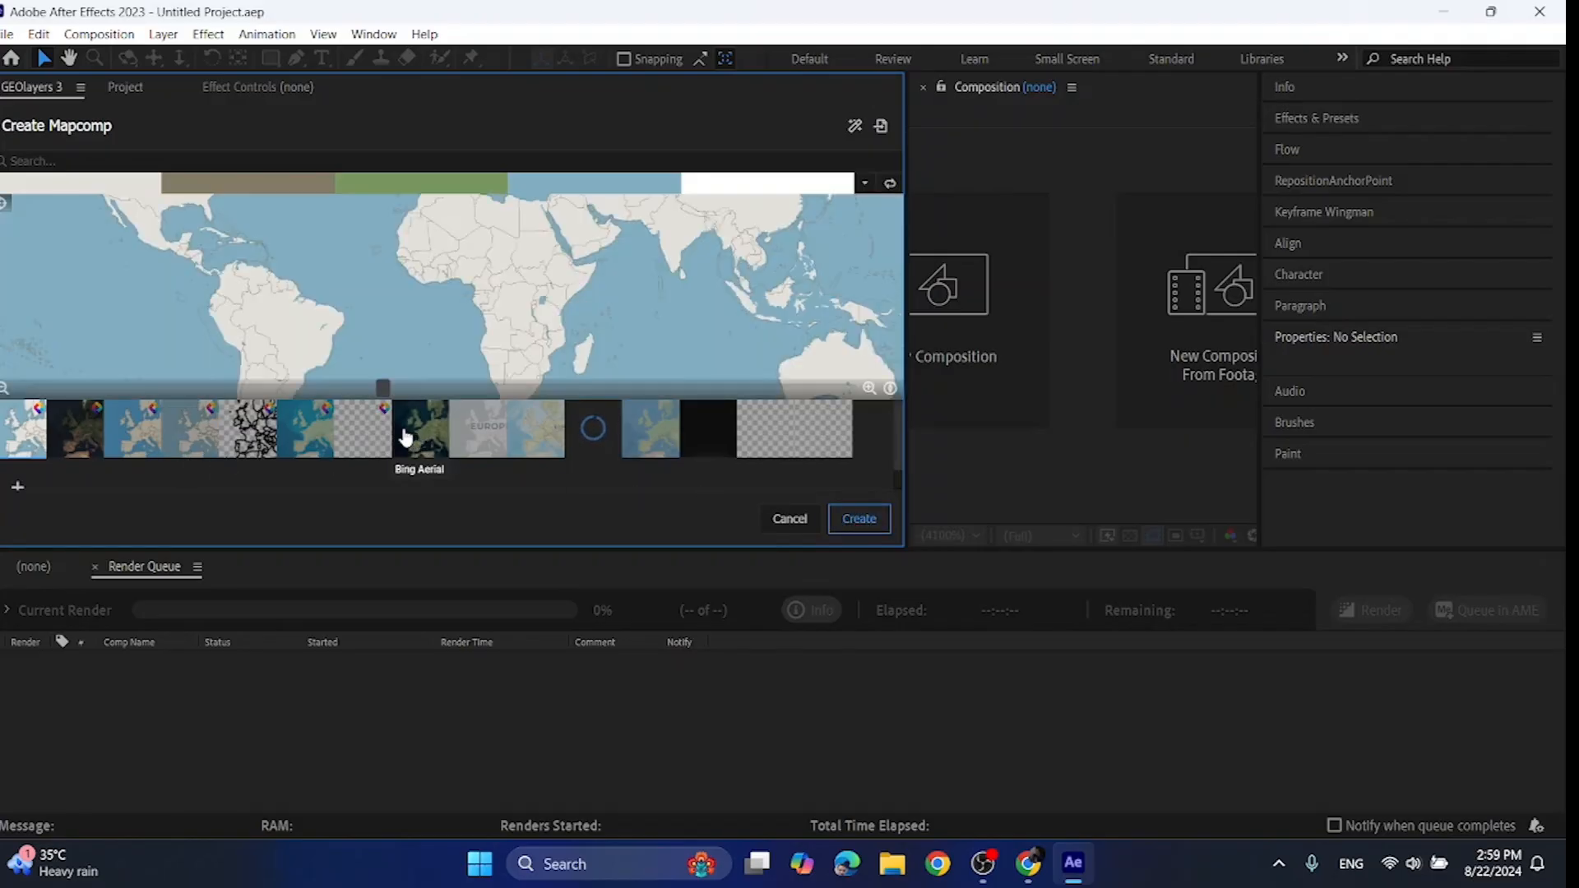
pyautogui.moveTo(164, 427)
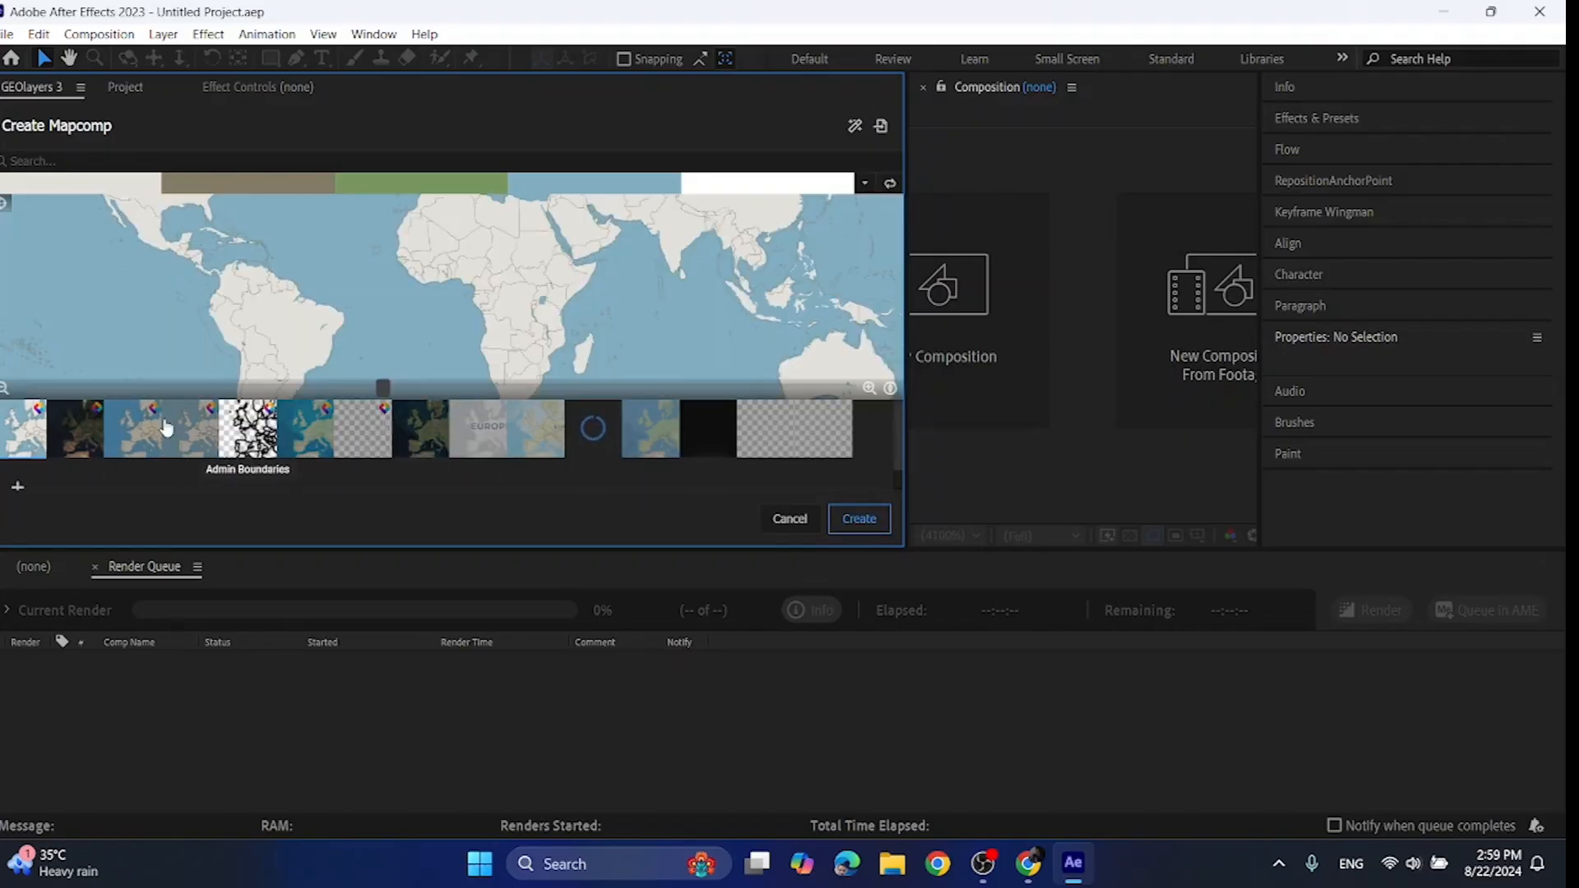
# - Create the World Mapcomp with Bing Aerial satellite imagery
pyautogui.click(478, 426)
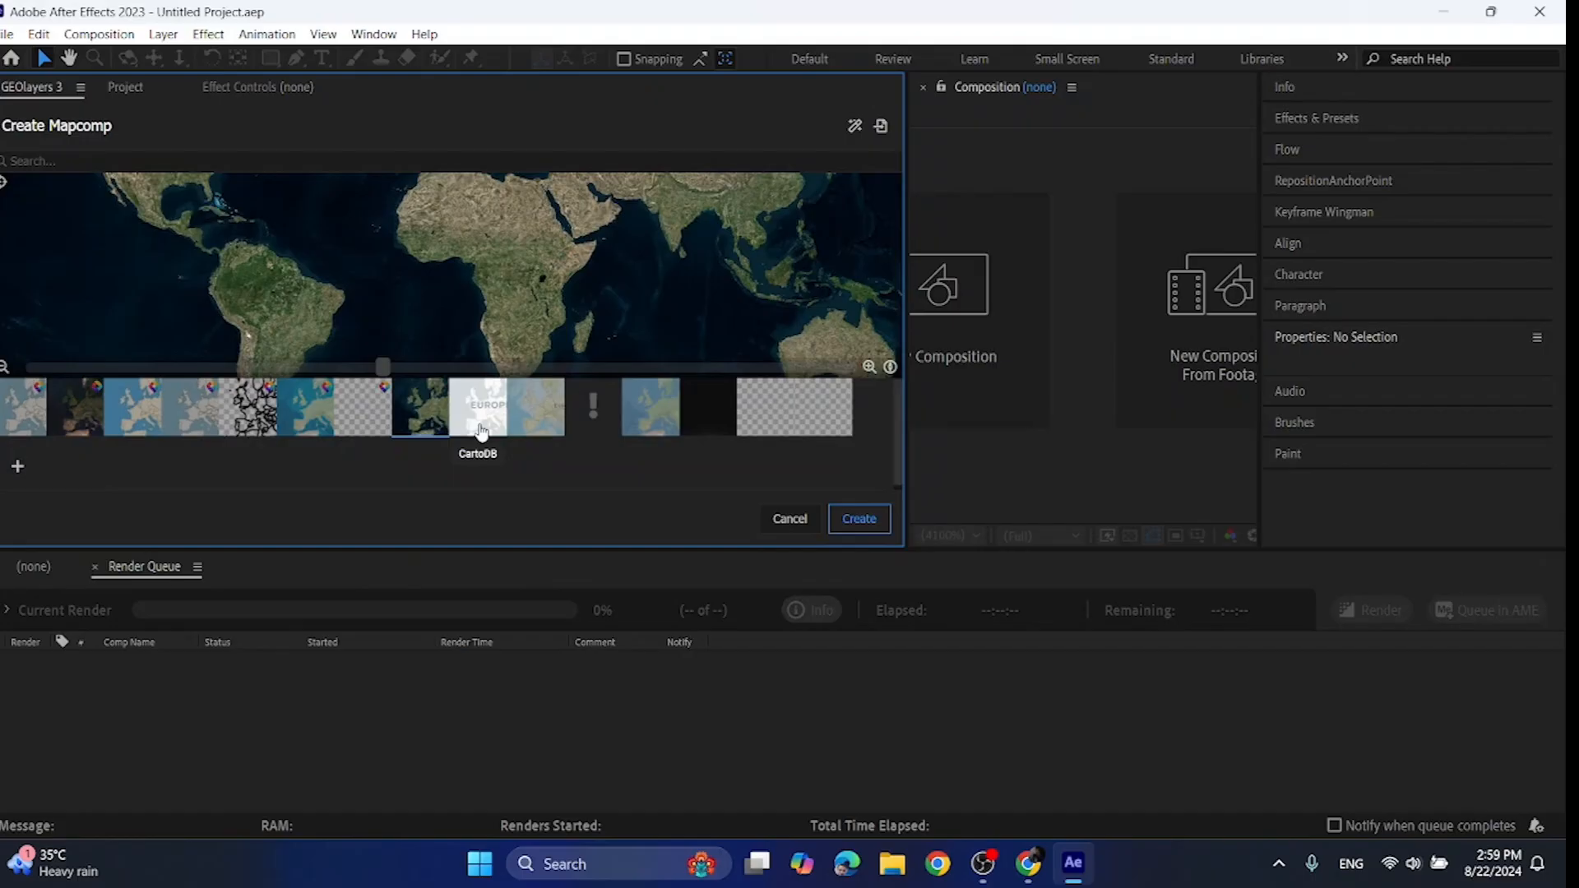
pyautogui.click(857, 518)
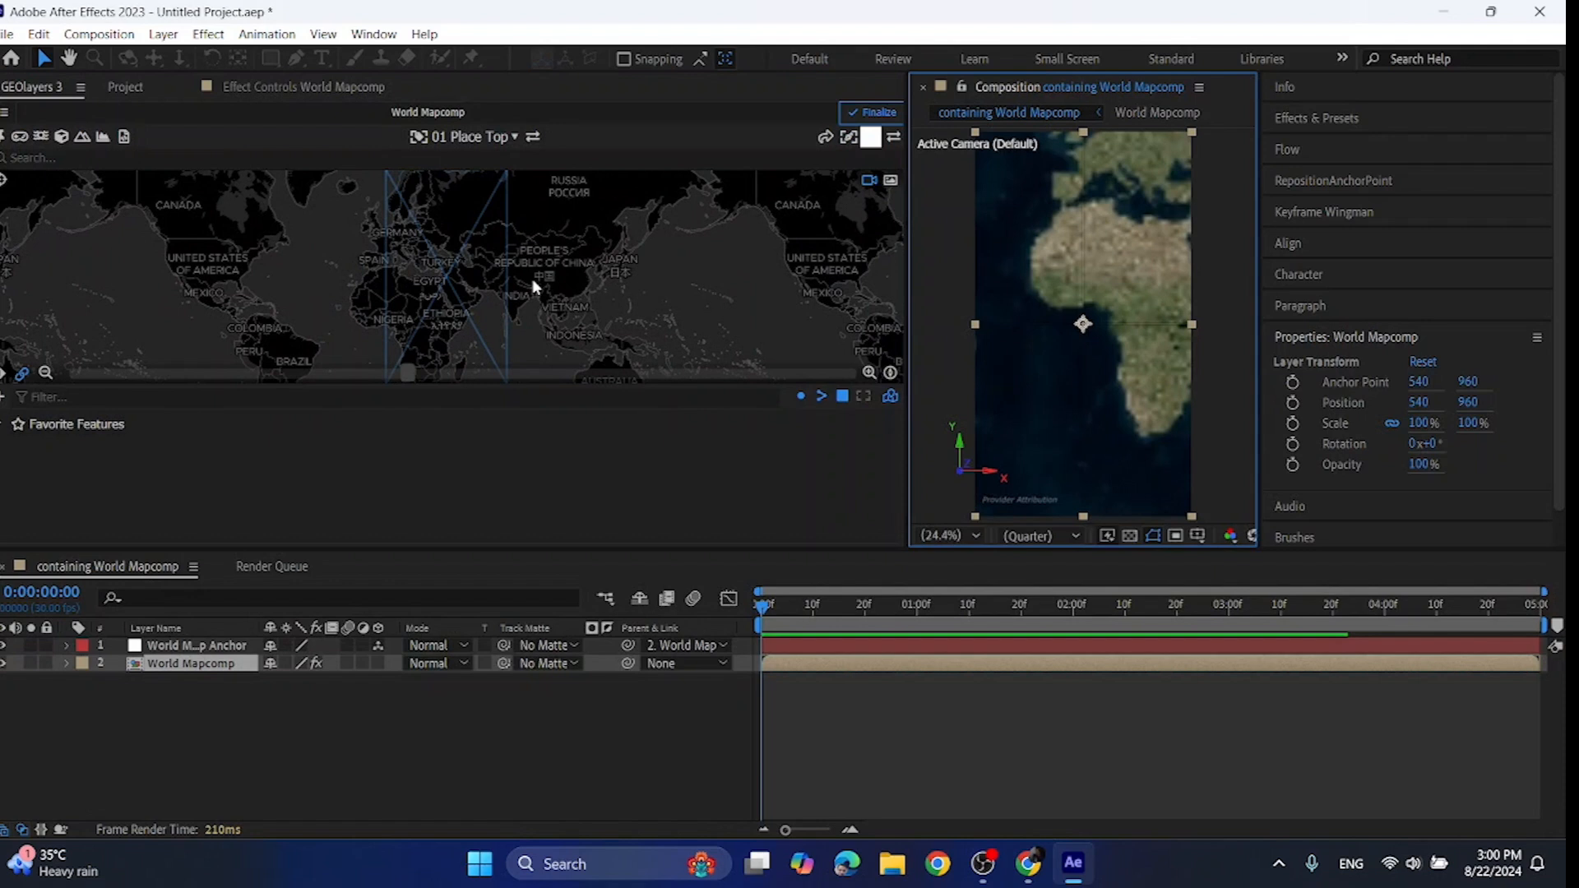
# - Set preview to full resolution and the shape layer style fill colour to black (#000000)
pyautogui.click(1038, 534)
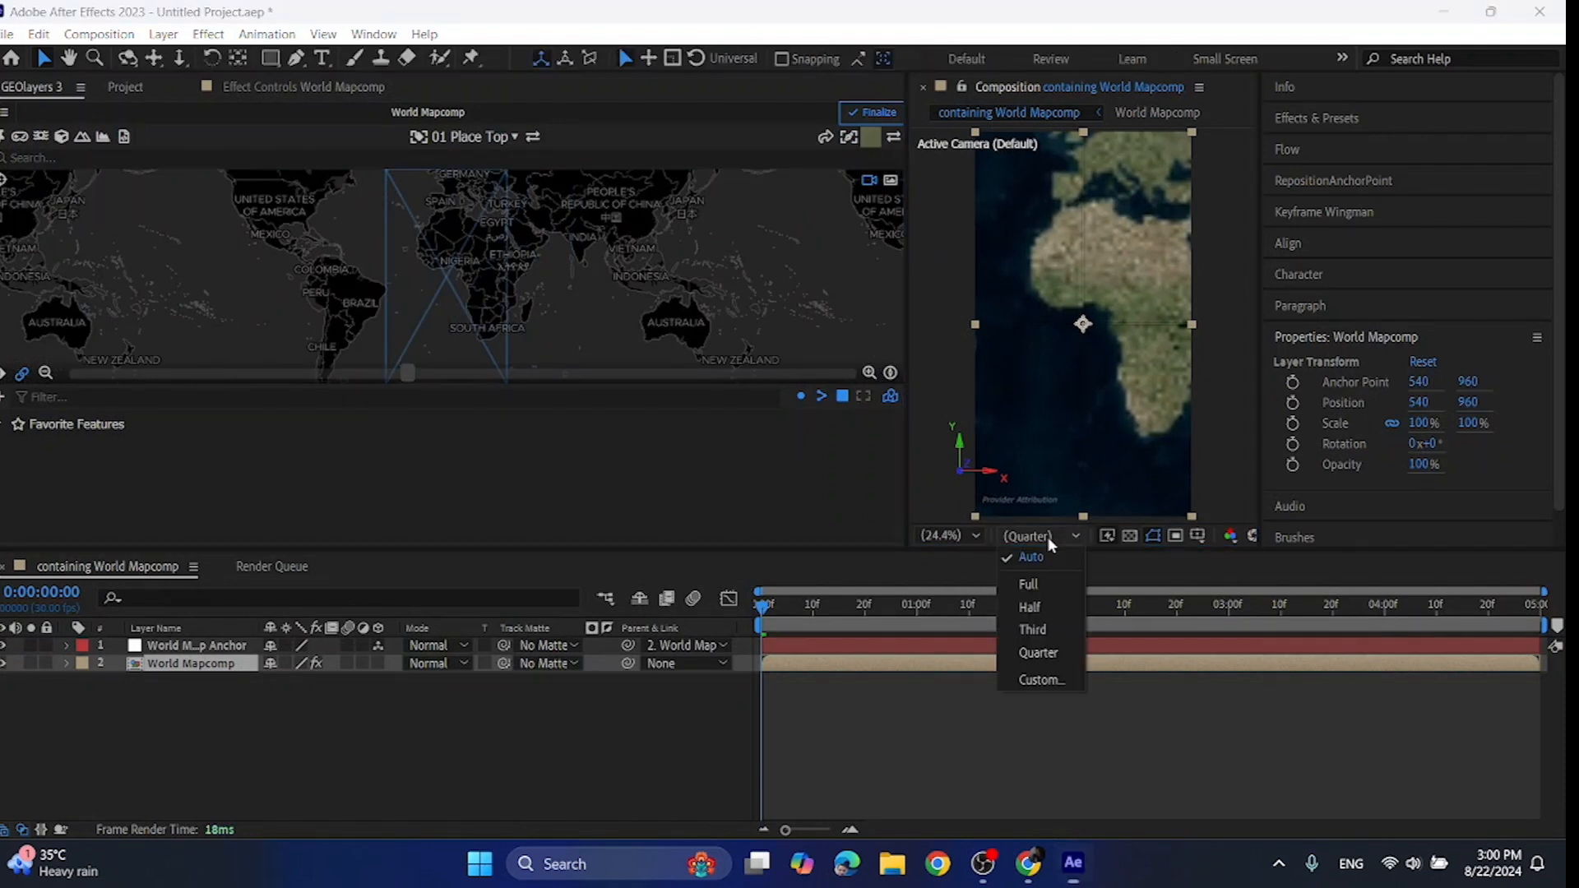
pyautogui.click(1026, 584)
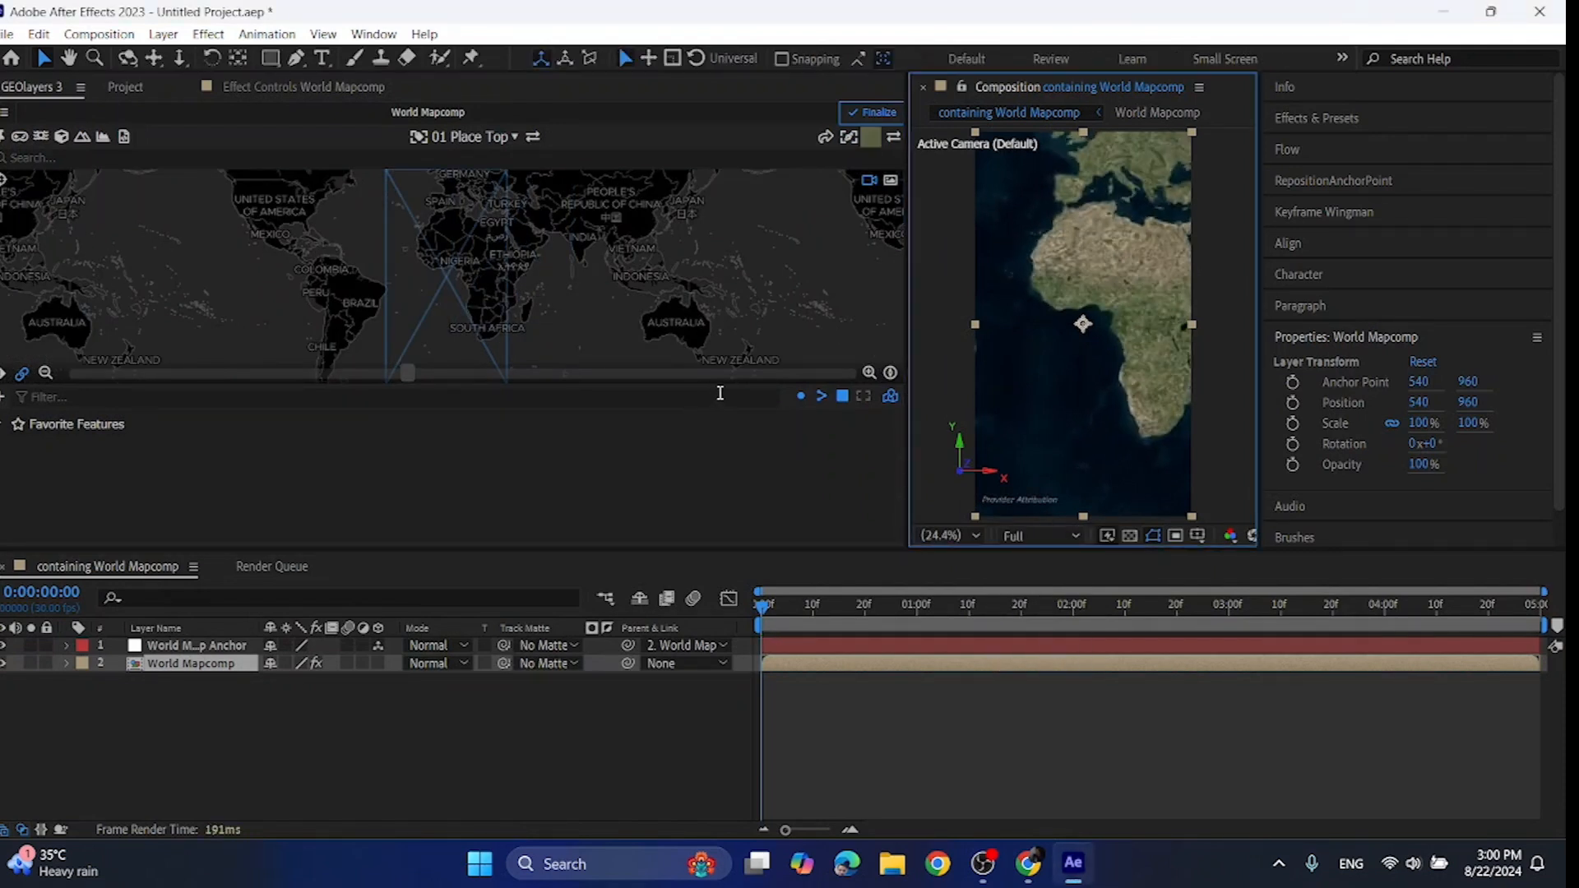
pyautogui.click(849, 136)
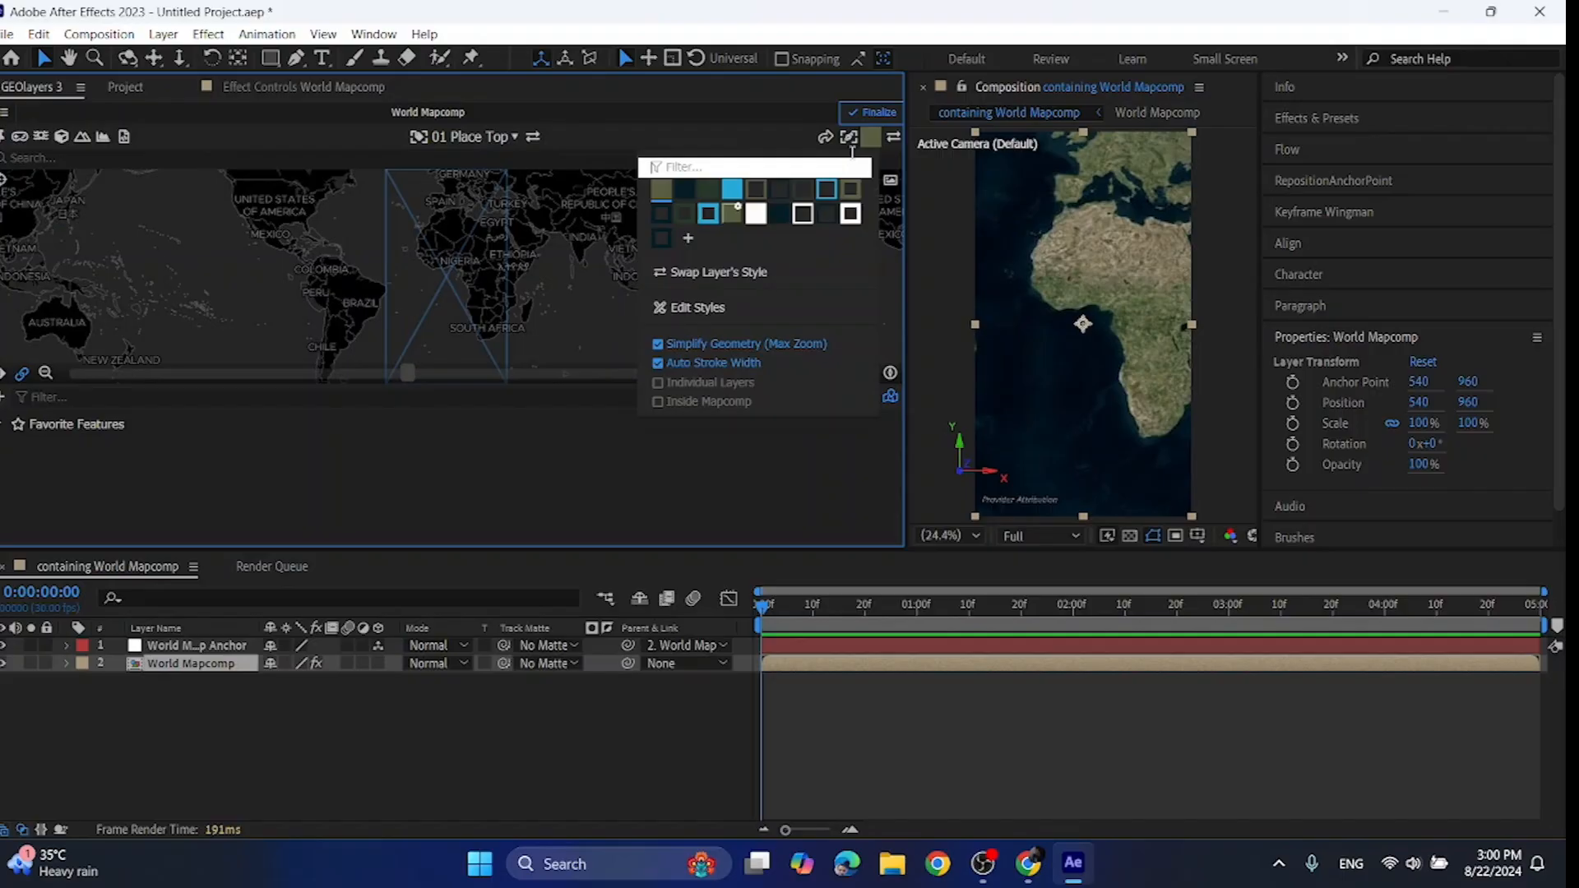
pyautogui.click(696, 308)
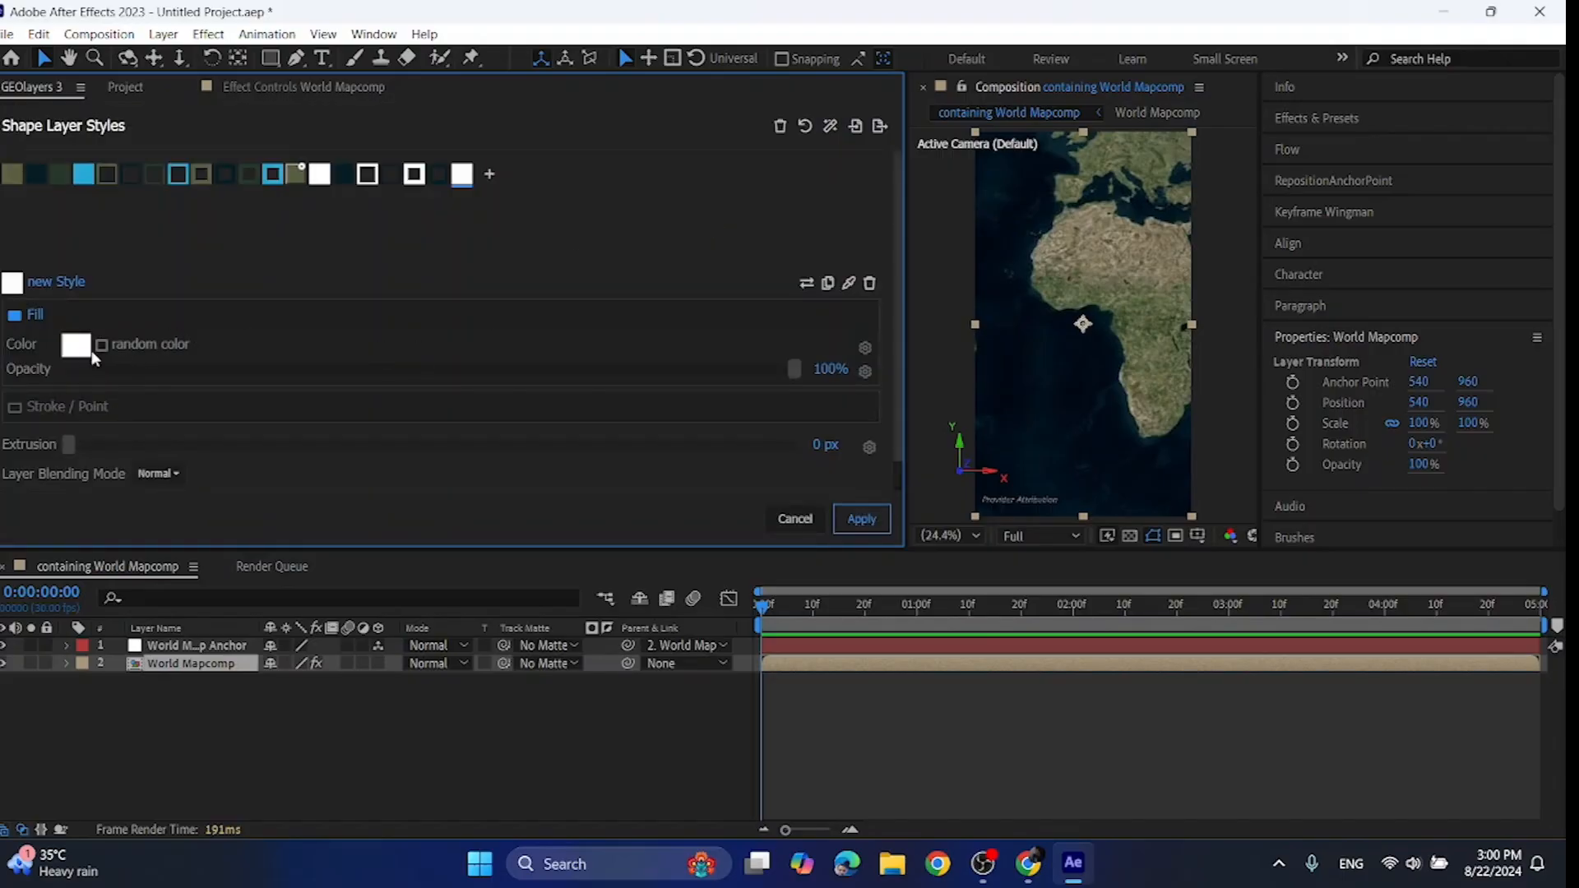
pyautogui.click(78, 344)
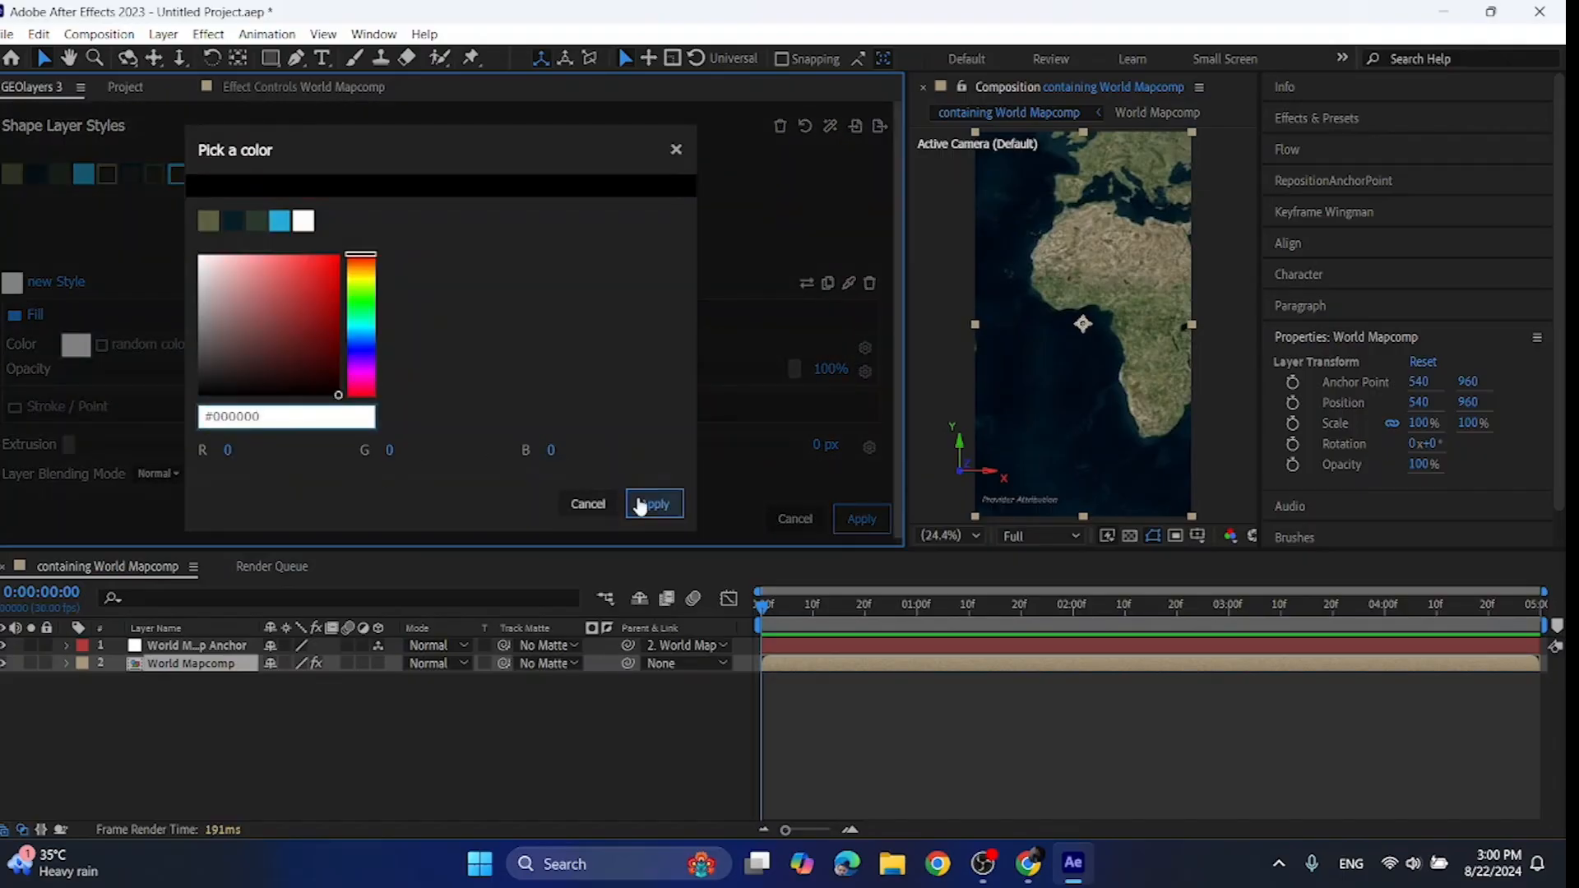
pyautogui.click(653, 503)
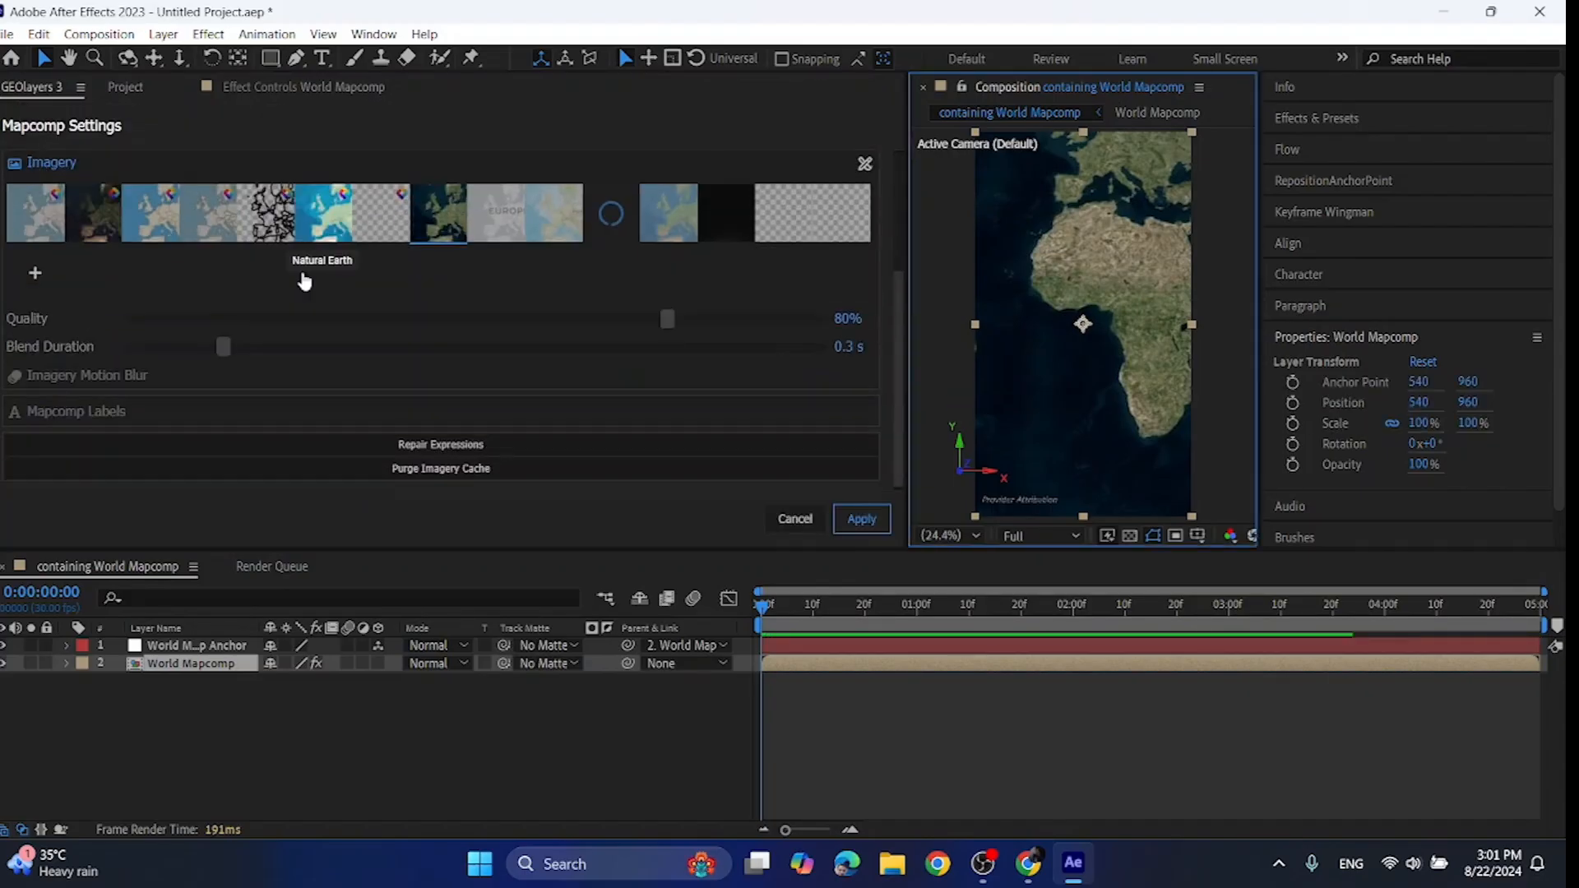
pyautogui.moveTo(700, 321)
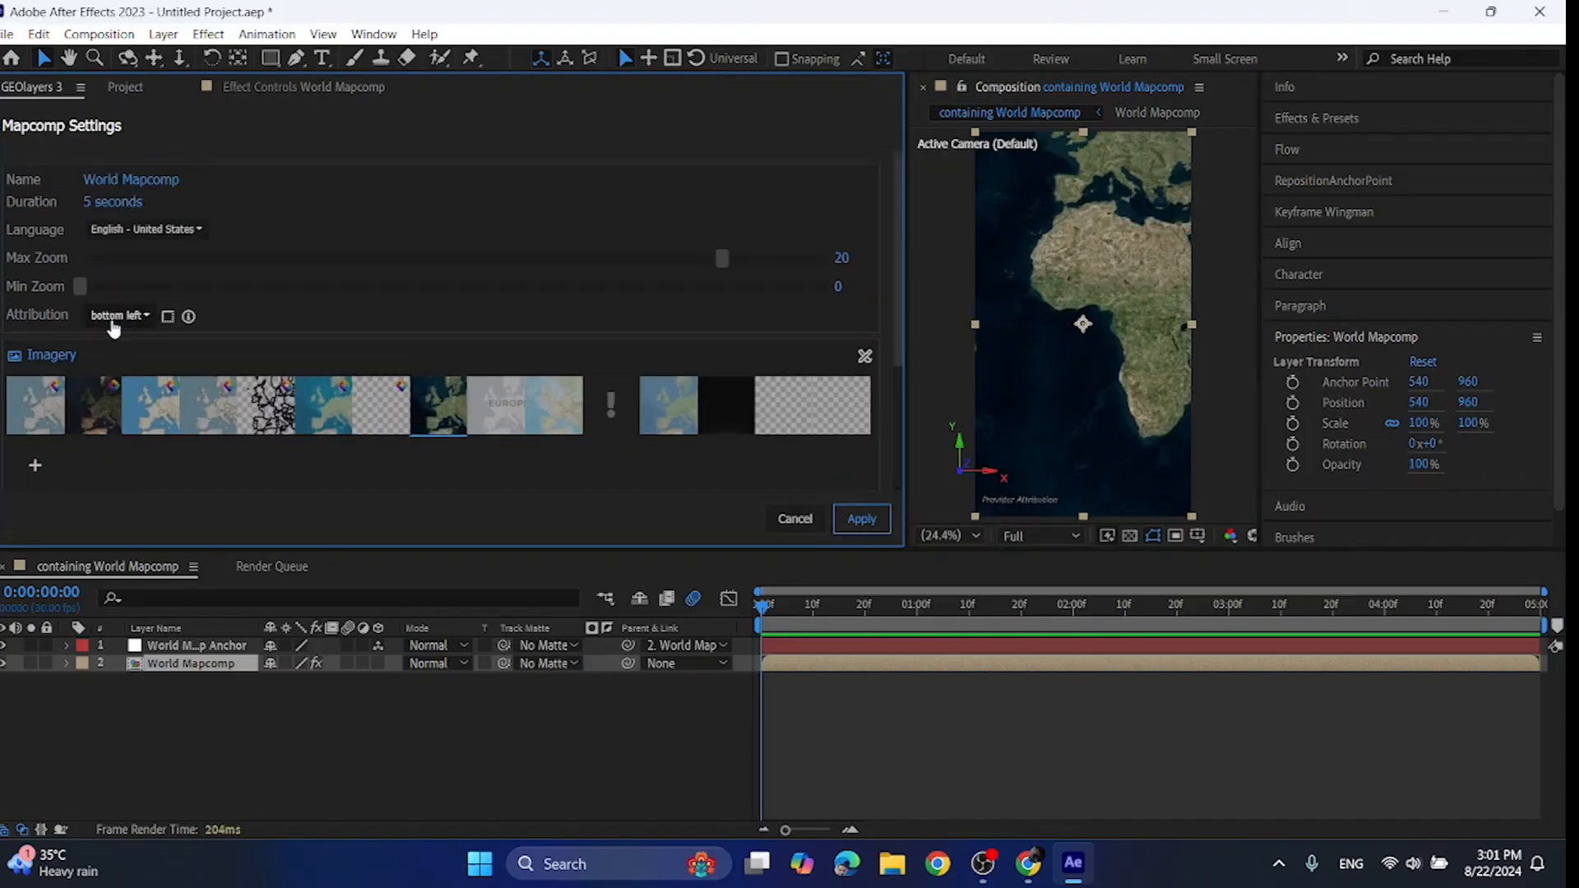
# - Apply the Mapcomp settings with attribution positioned at bottom left
pyautogui.click(119, 316)
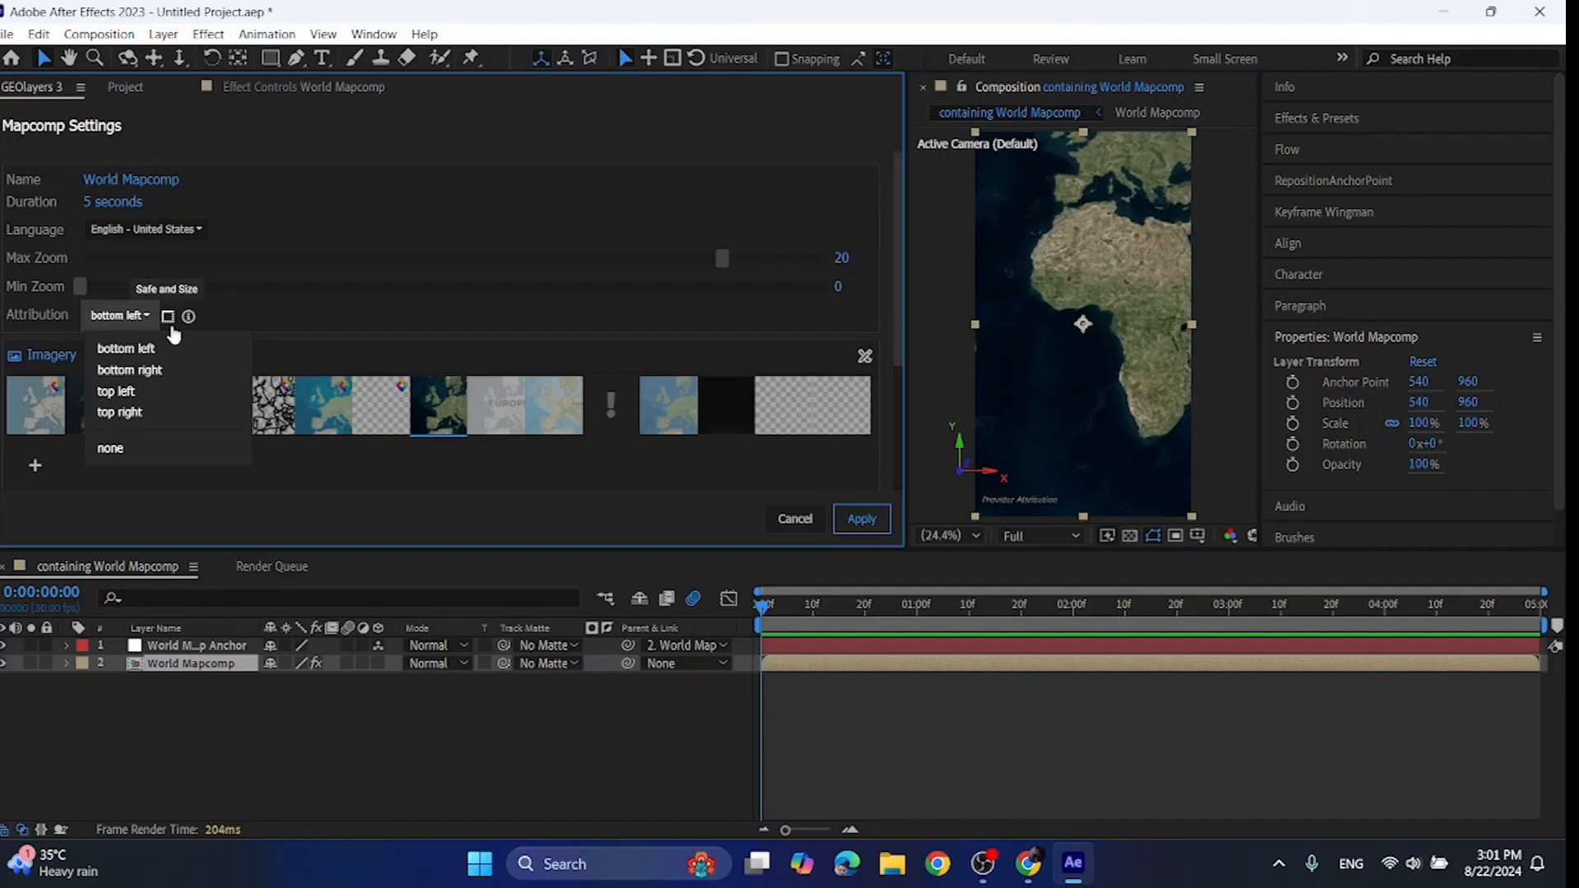
pyautogui.click(125, 347)
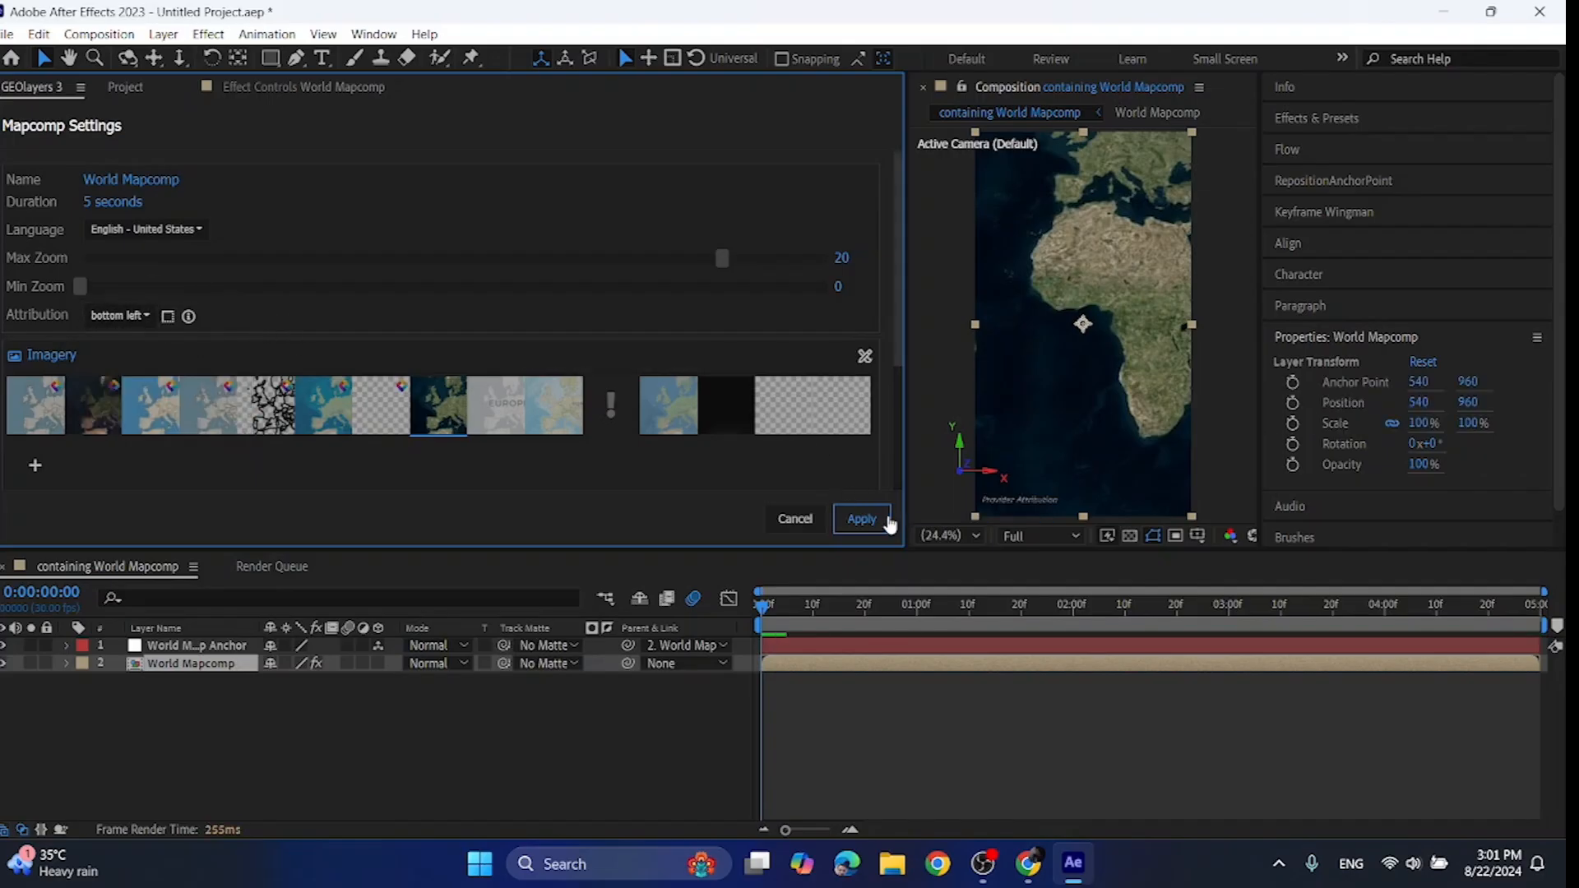
pyautogui.click(860, 518)
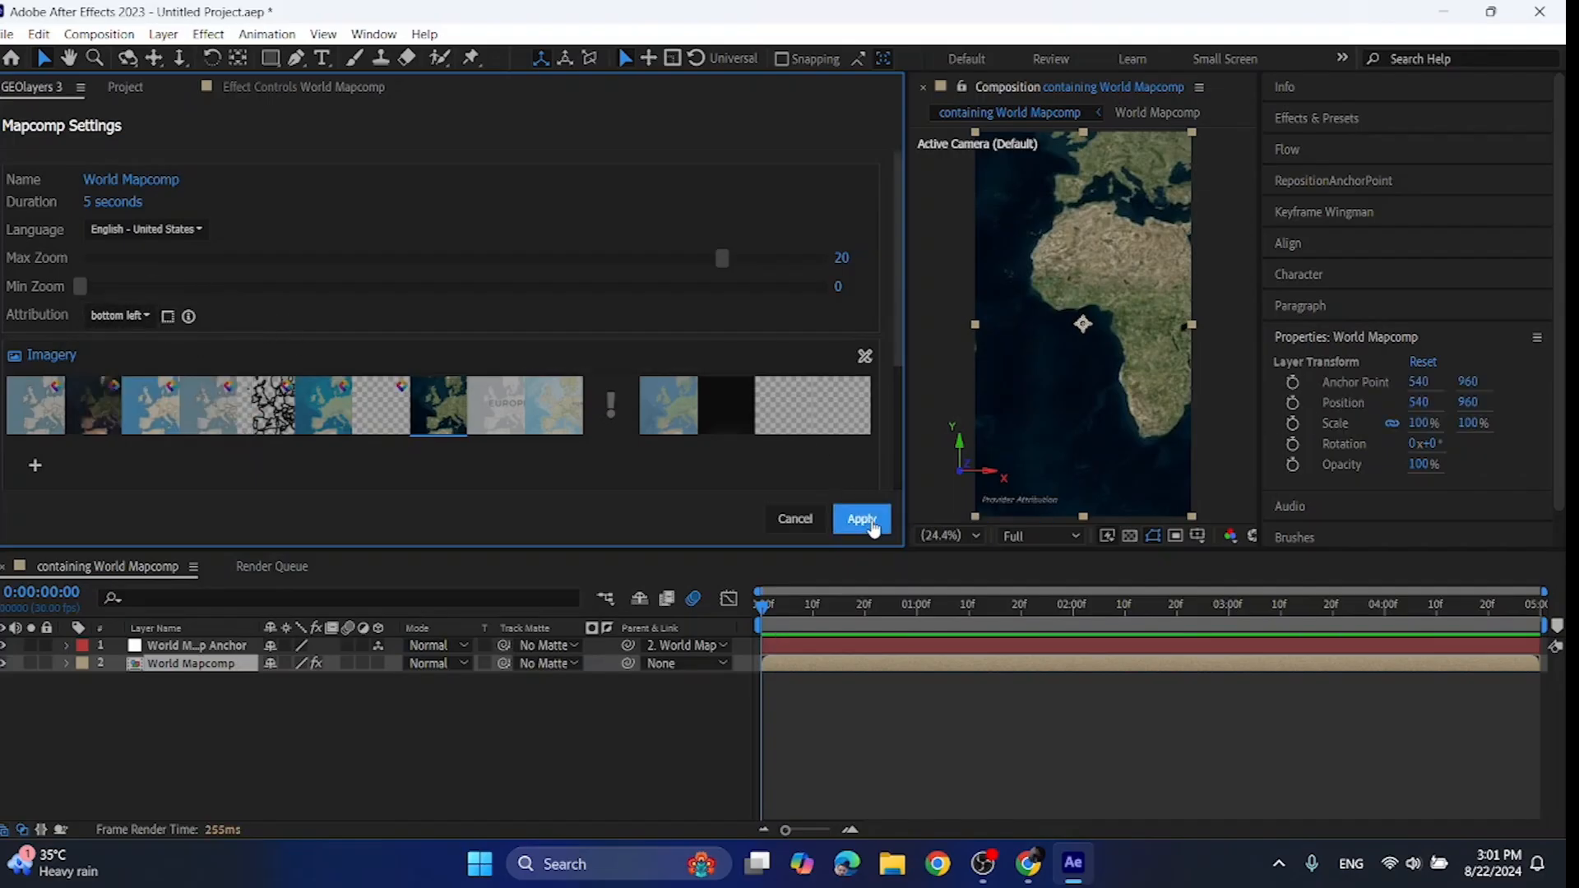
pyautogui.click(860, 518)
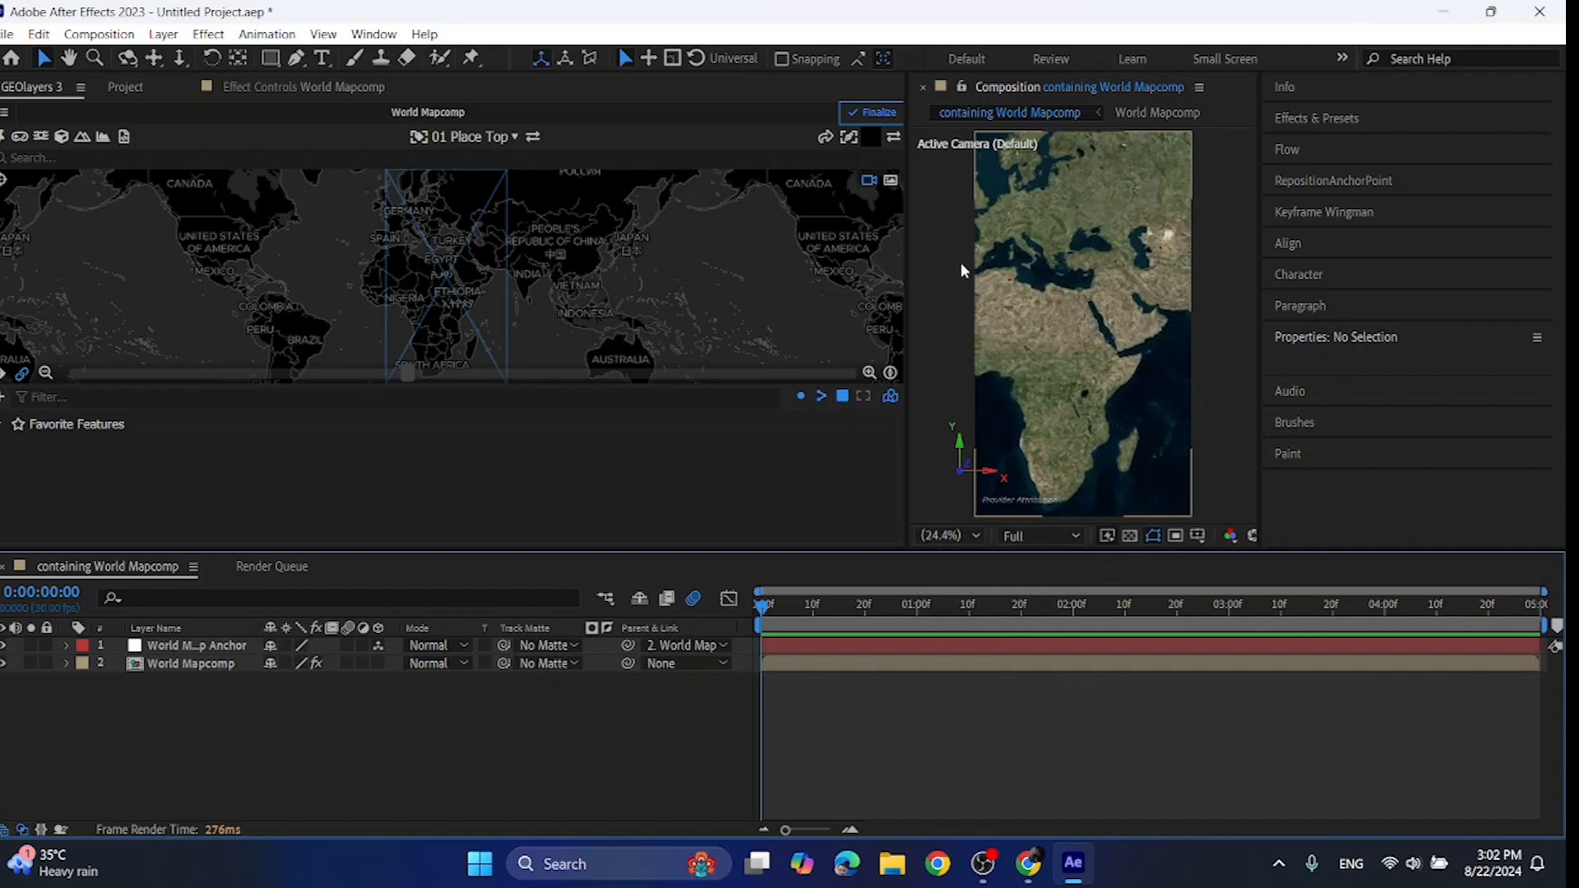
pyautogui.moveTo(936, 678)
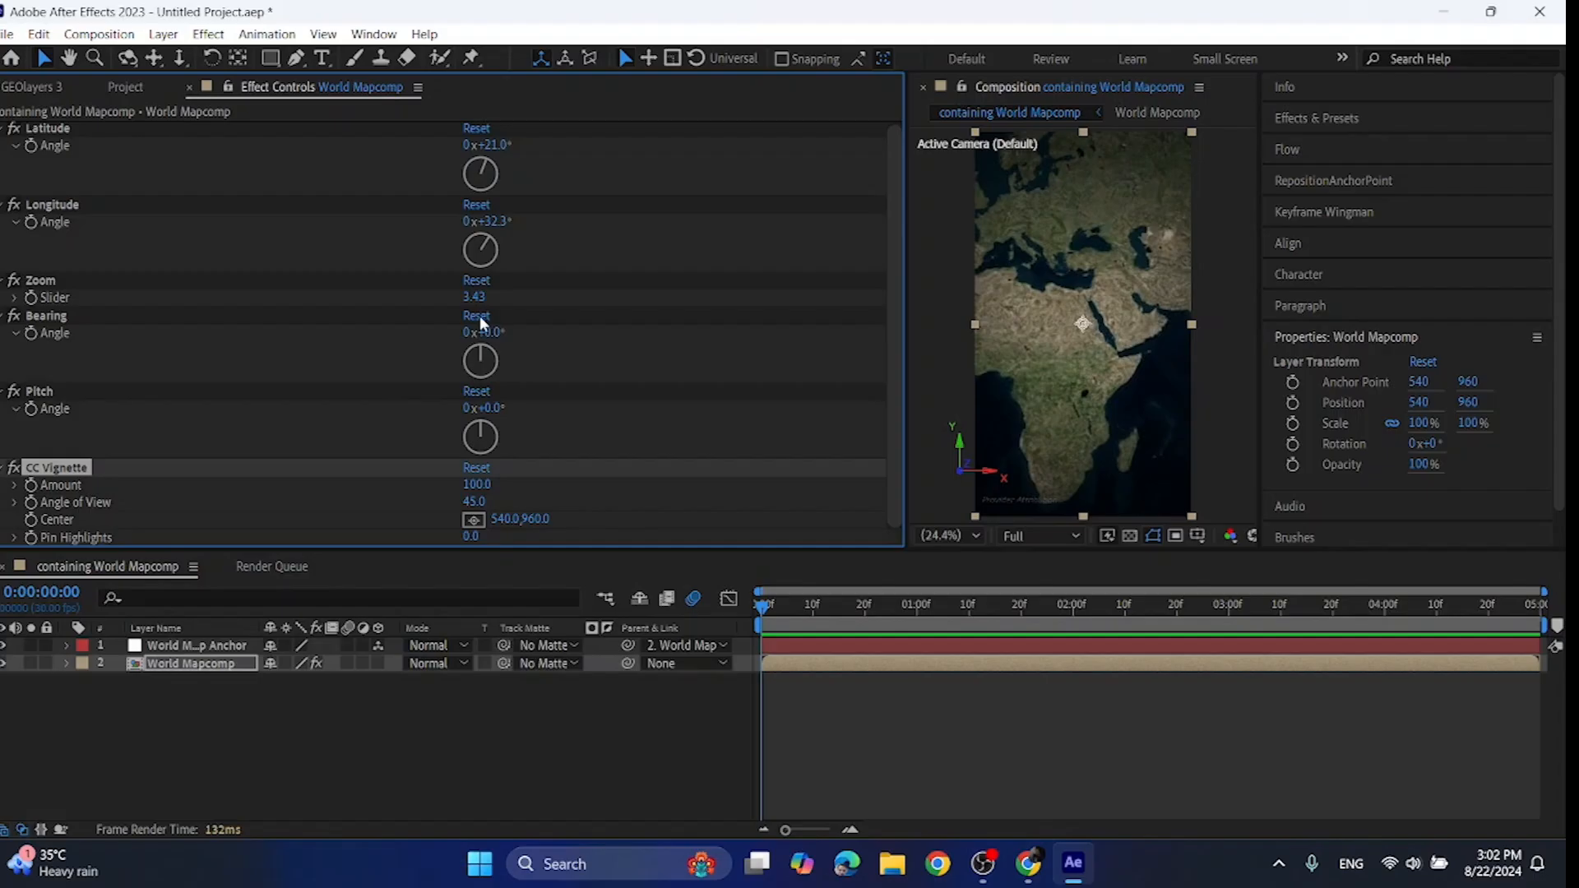
pyautogui.moveTo(254, 494)
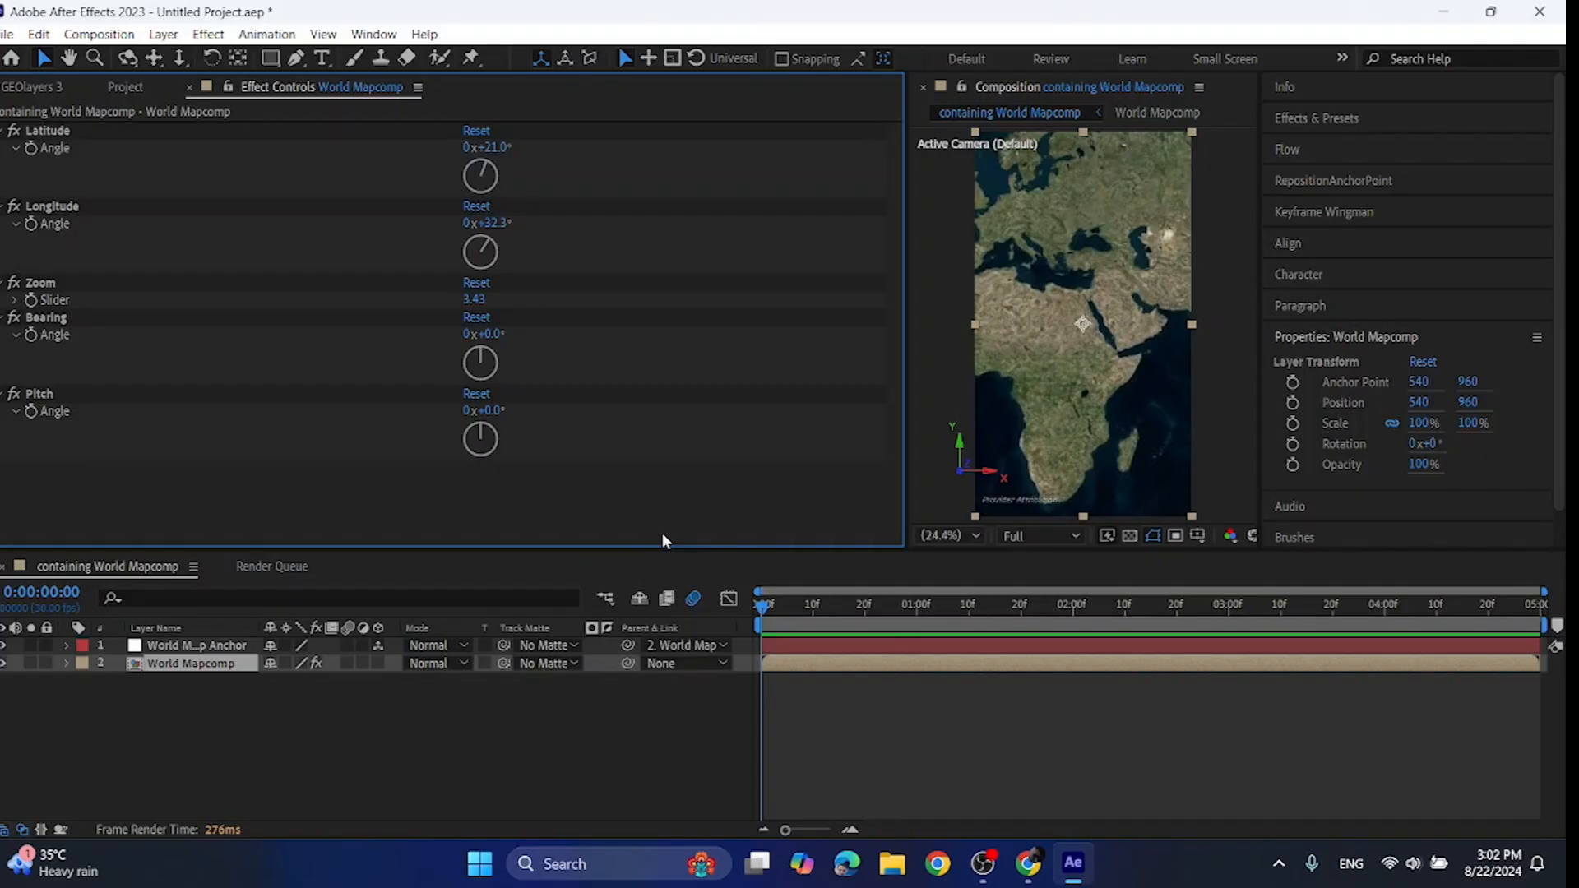
pyautogui.moveTo(832, 503)
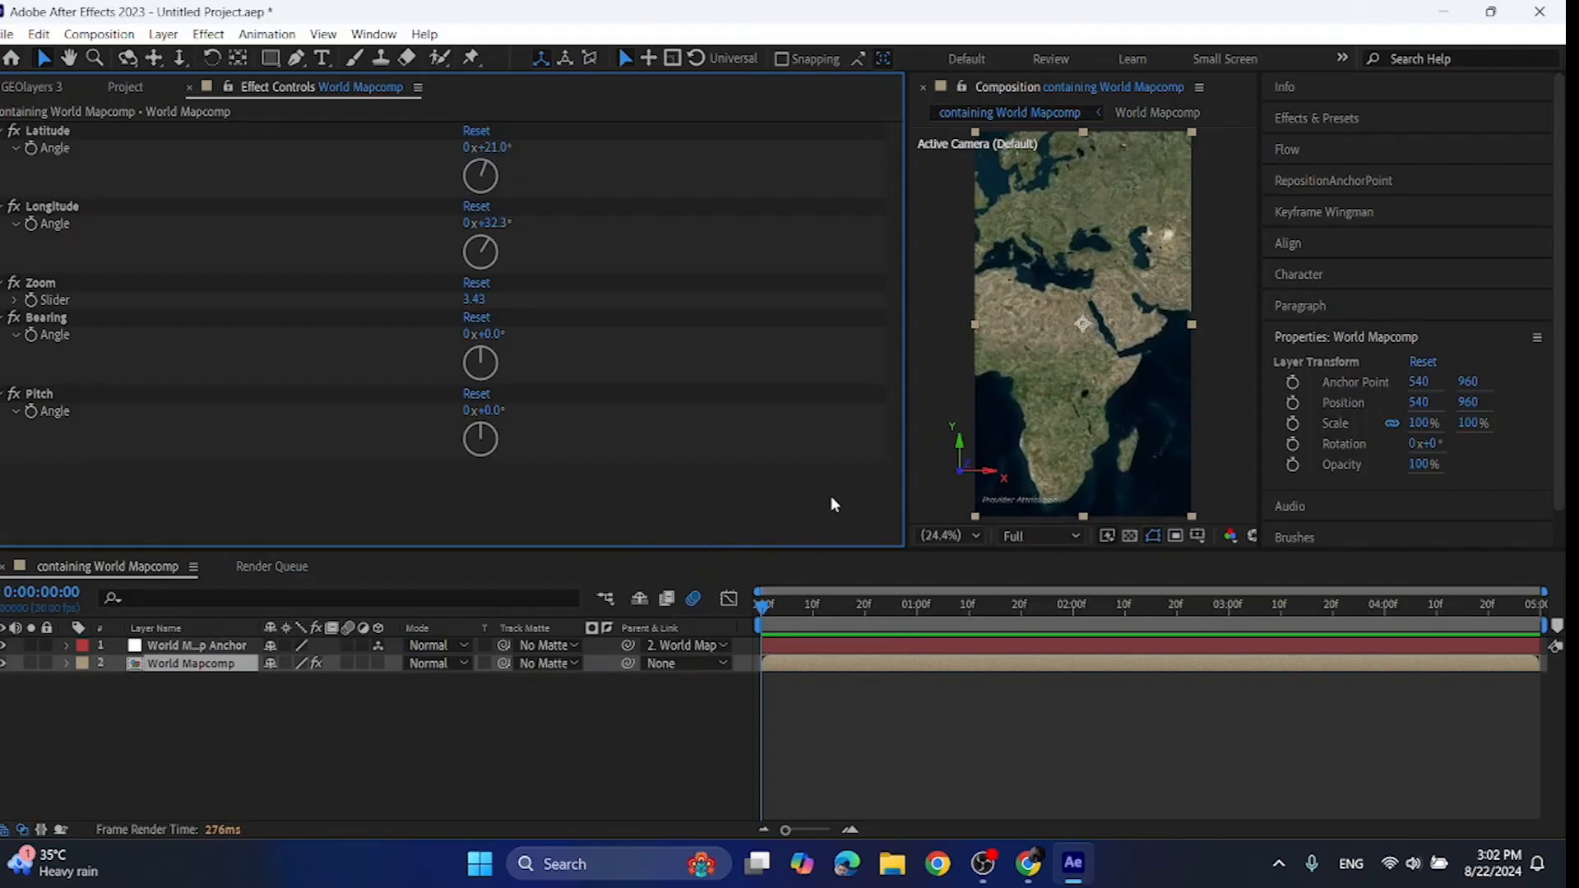
pyautogui.moveTo(985, 478)
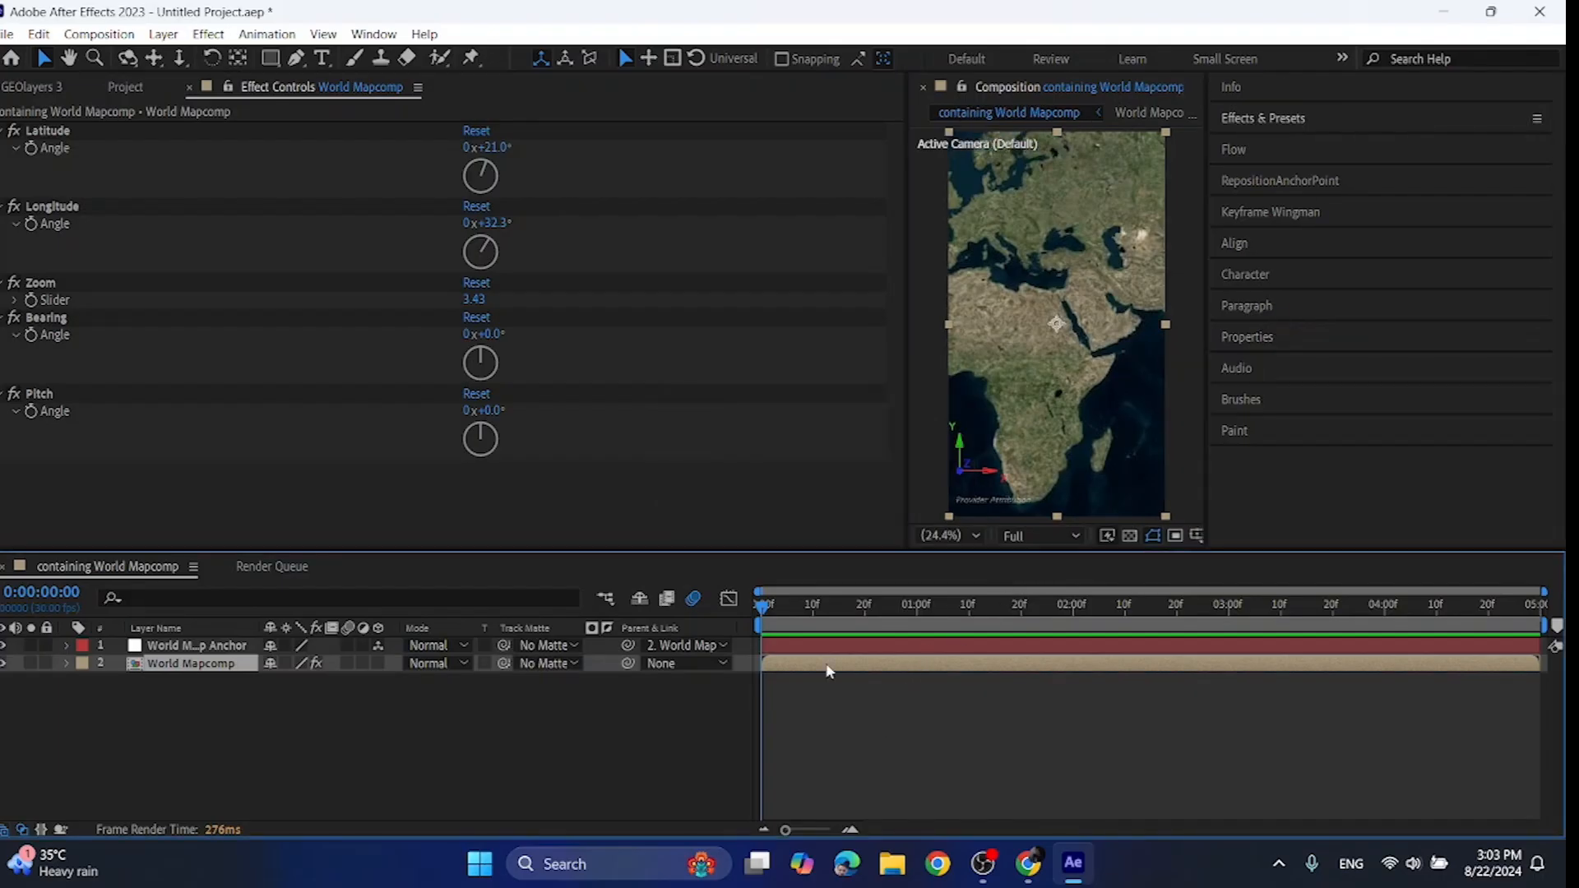
# - Add CC Vignette to the map layer via FX Console search 'vign'
pyautogui.write('vign')
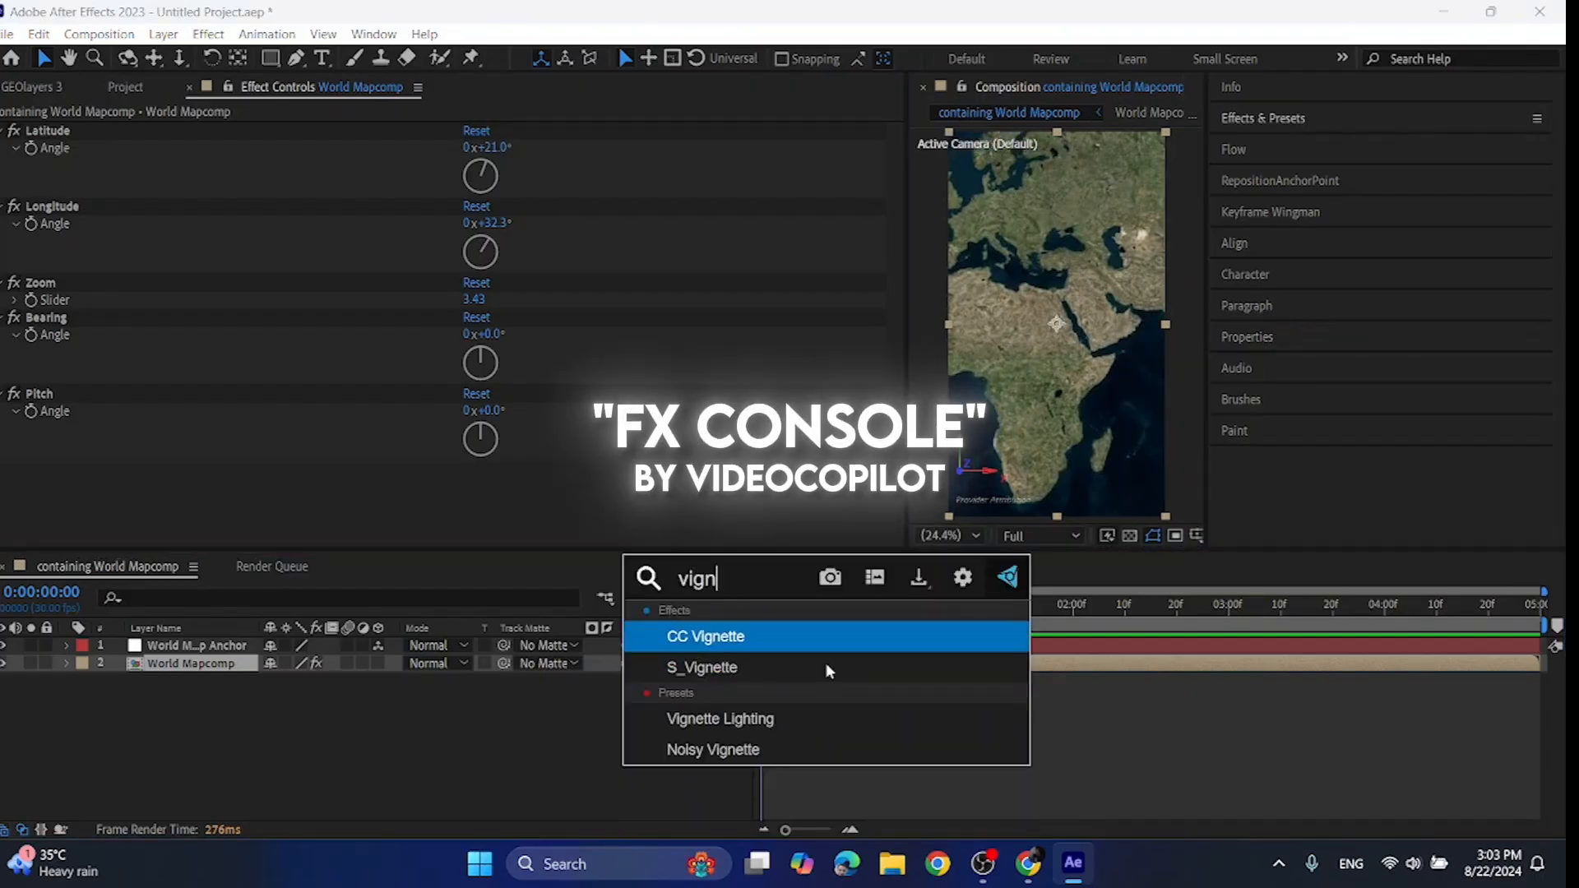
pyautogui.click(705, 636)
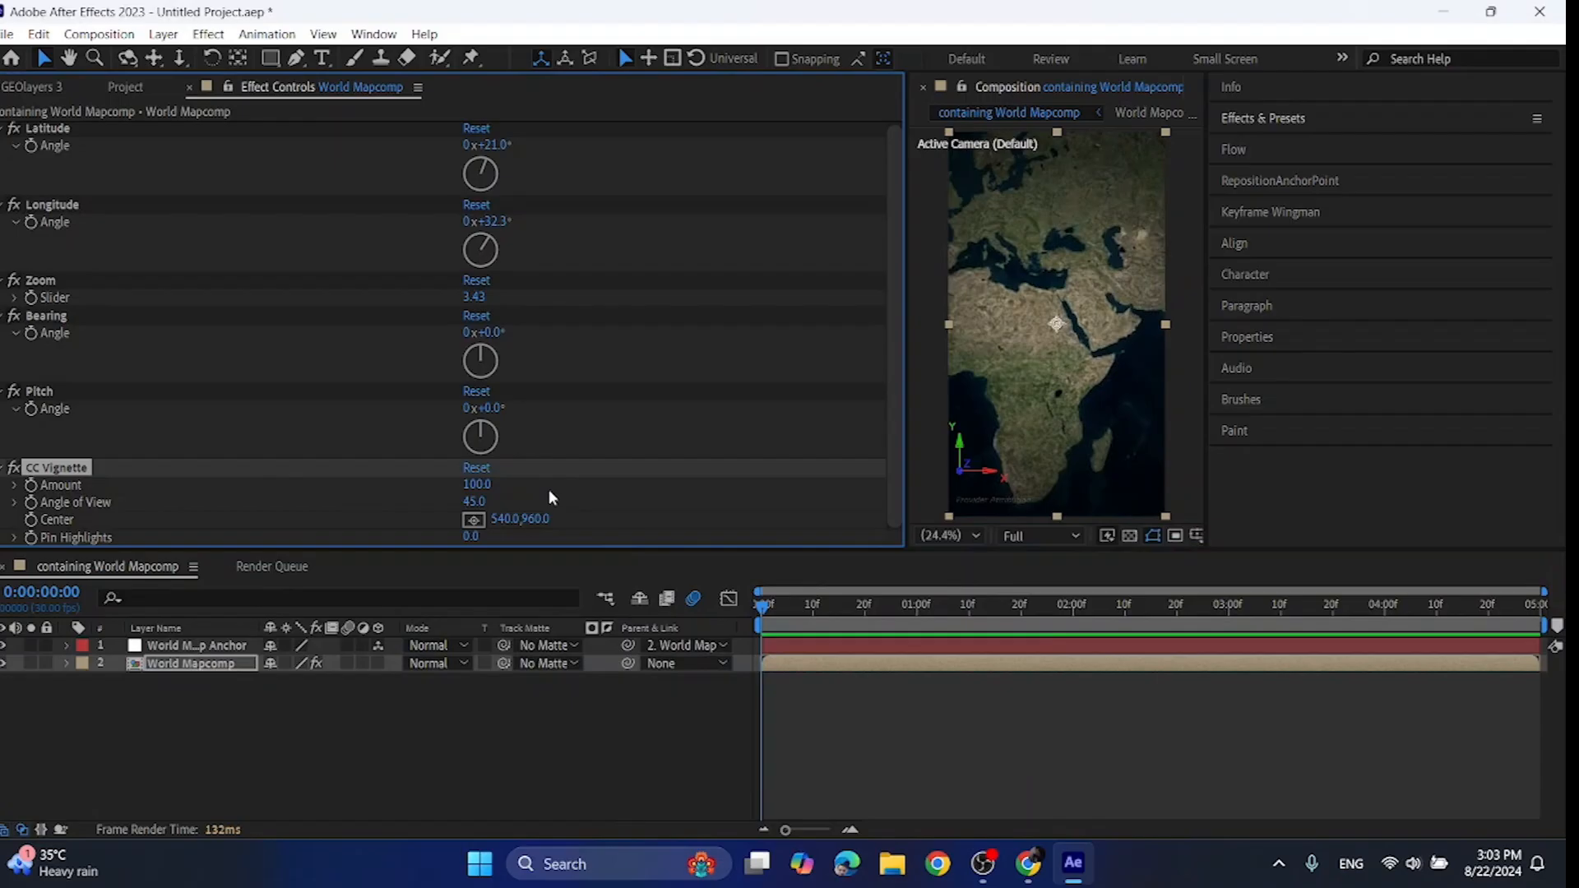
pyautogui.moveTo(1269, 128)
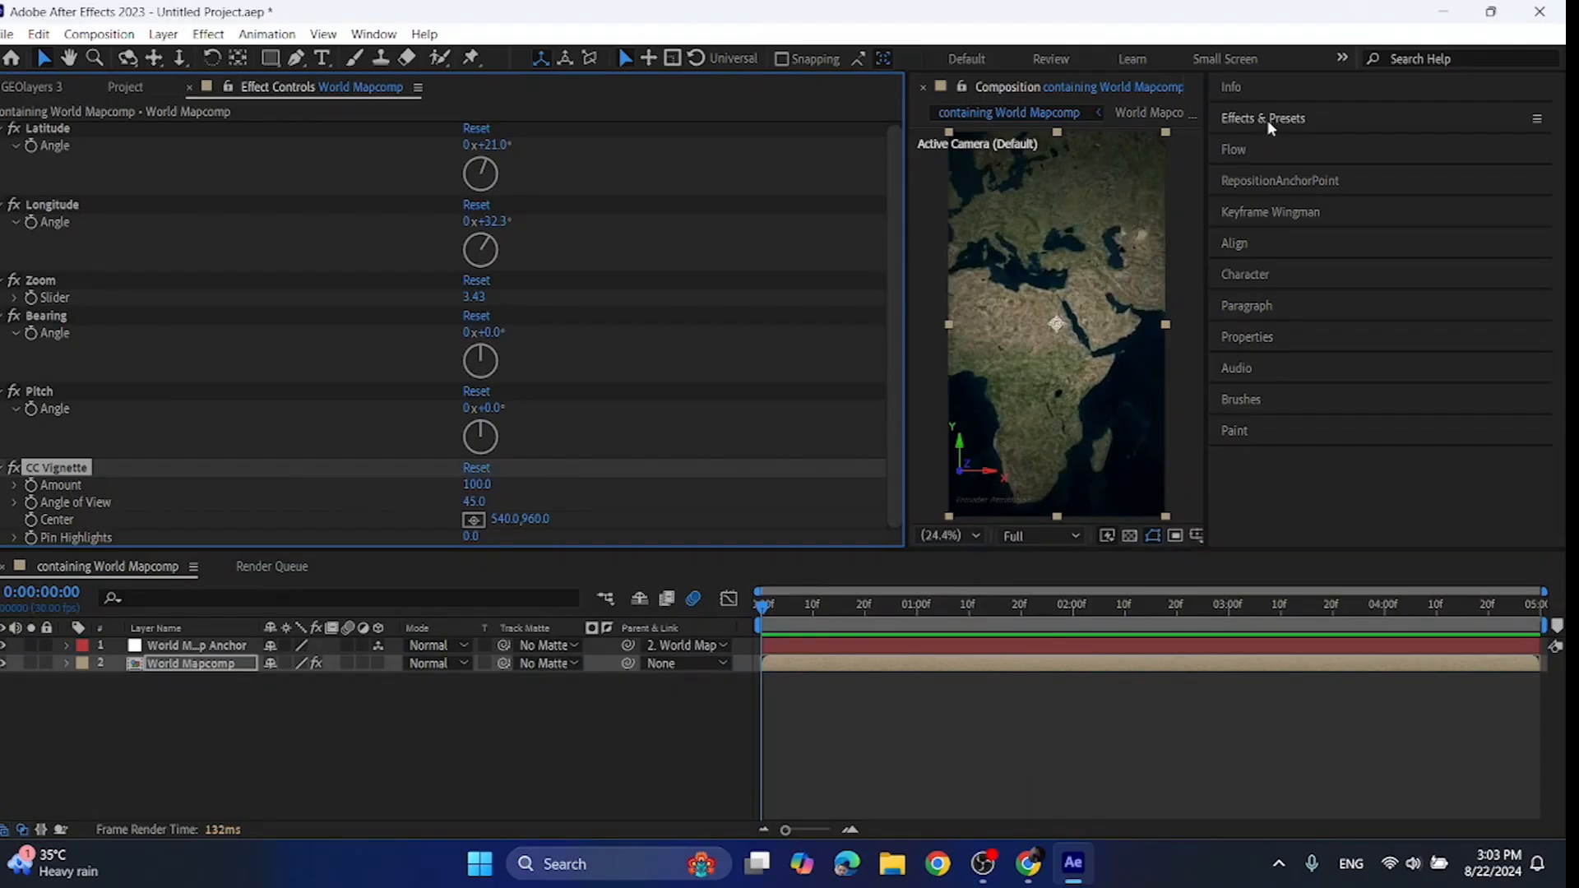
pyautogui.click(1263, 118)
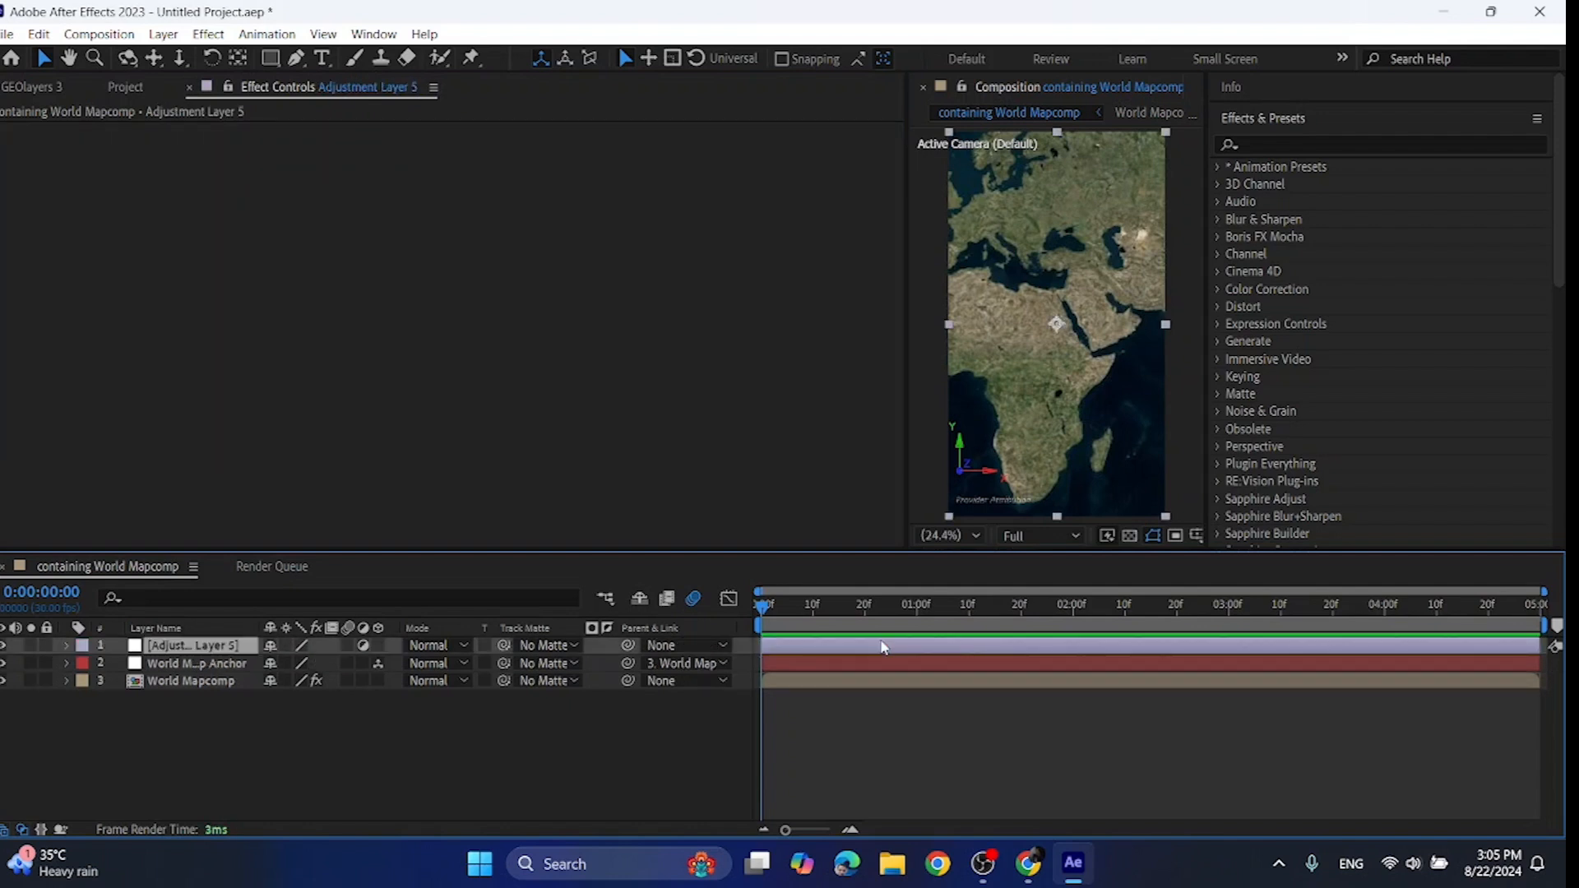
# - Apply the Exposure effect to the adjustment layer via FX Console search 'expo'
pyautogui.write('expo')
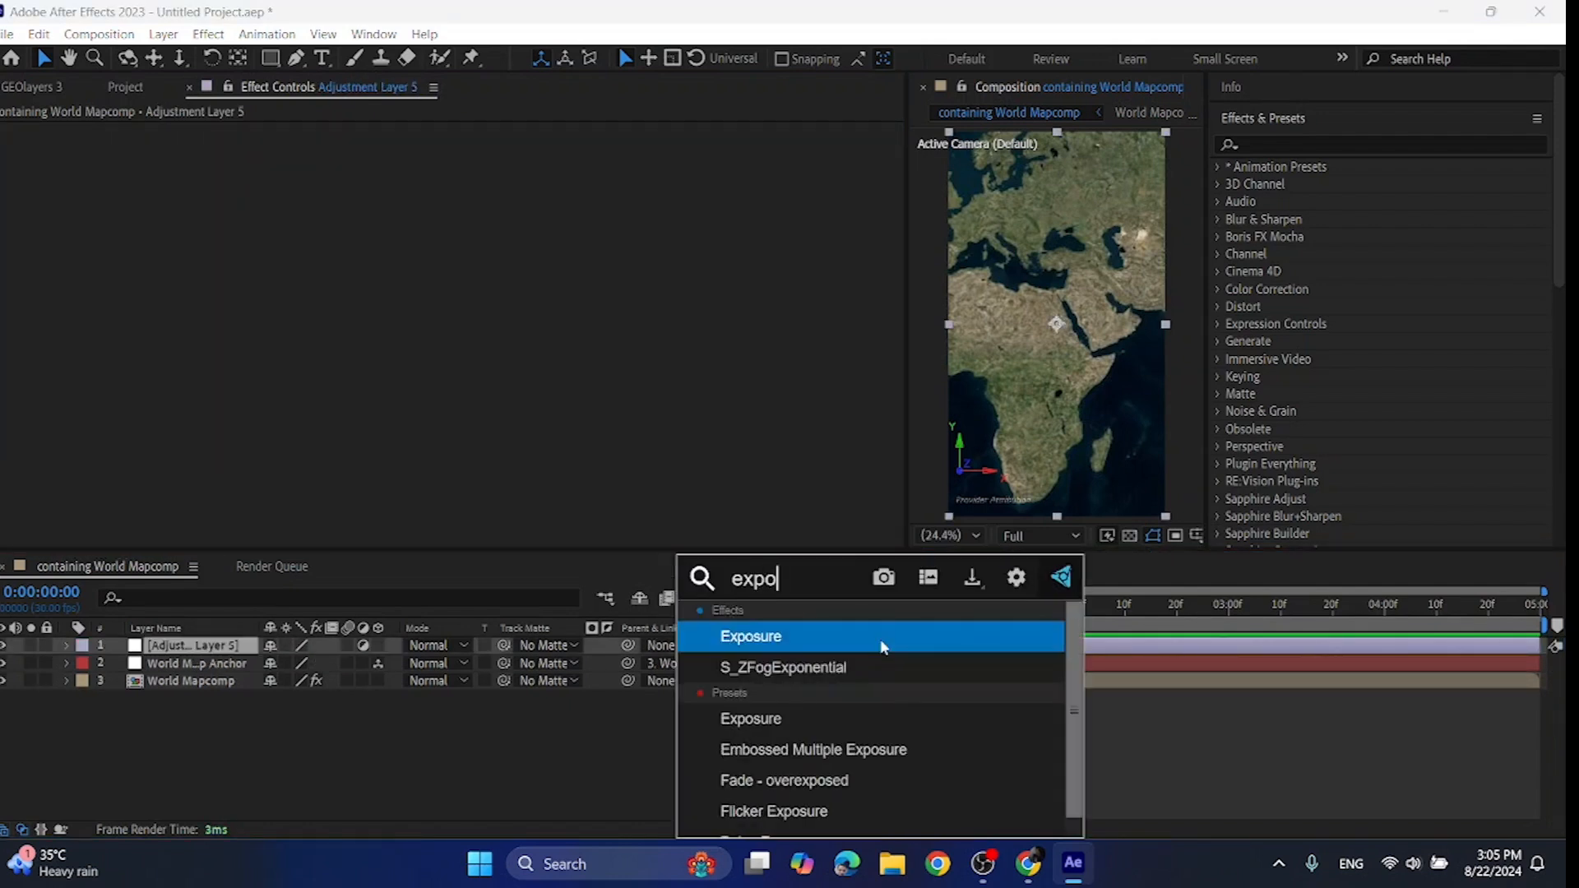
pyautogui.doubleClick(750, 635)
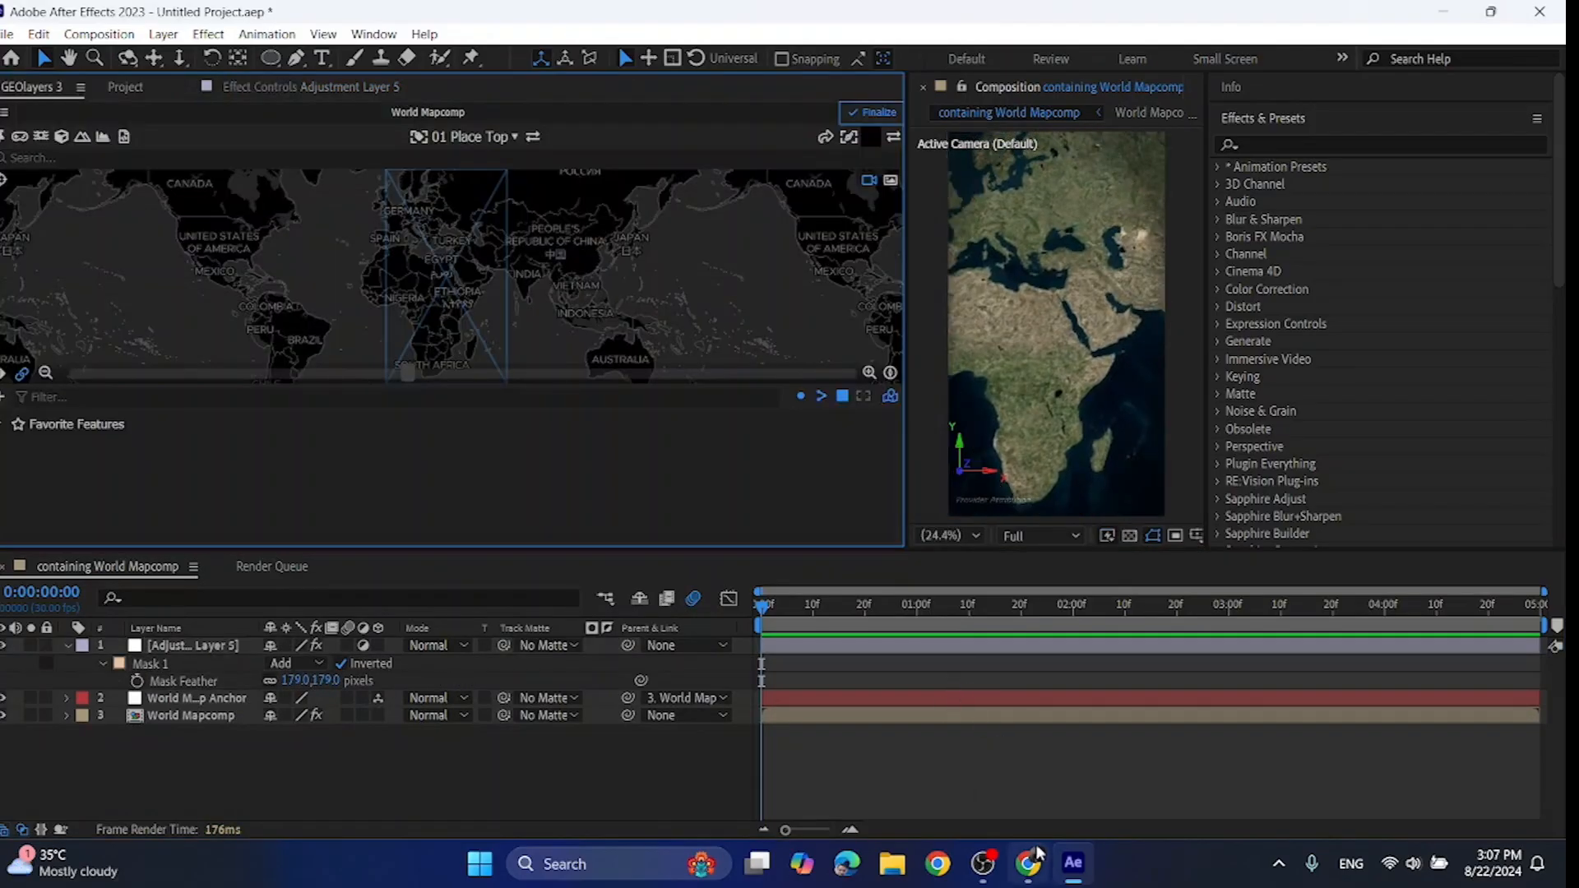
# - Pick a world_*.geojson borders file on GitHub and load it into GEOlayers
pyautogui.click(1026, 863)
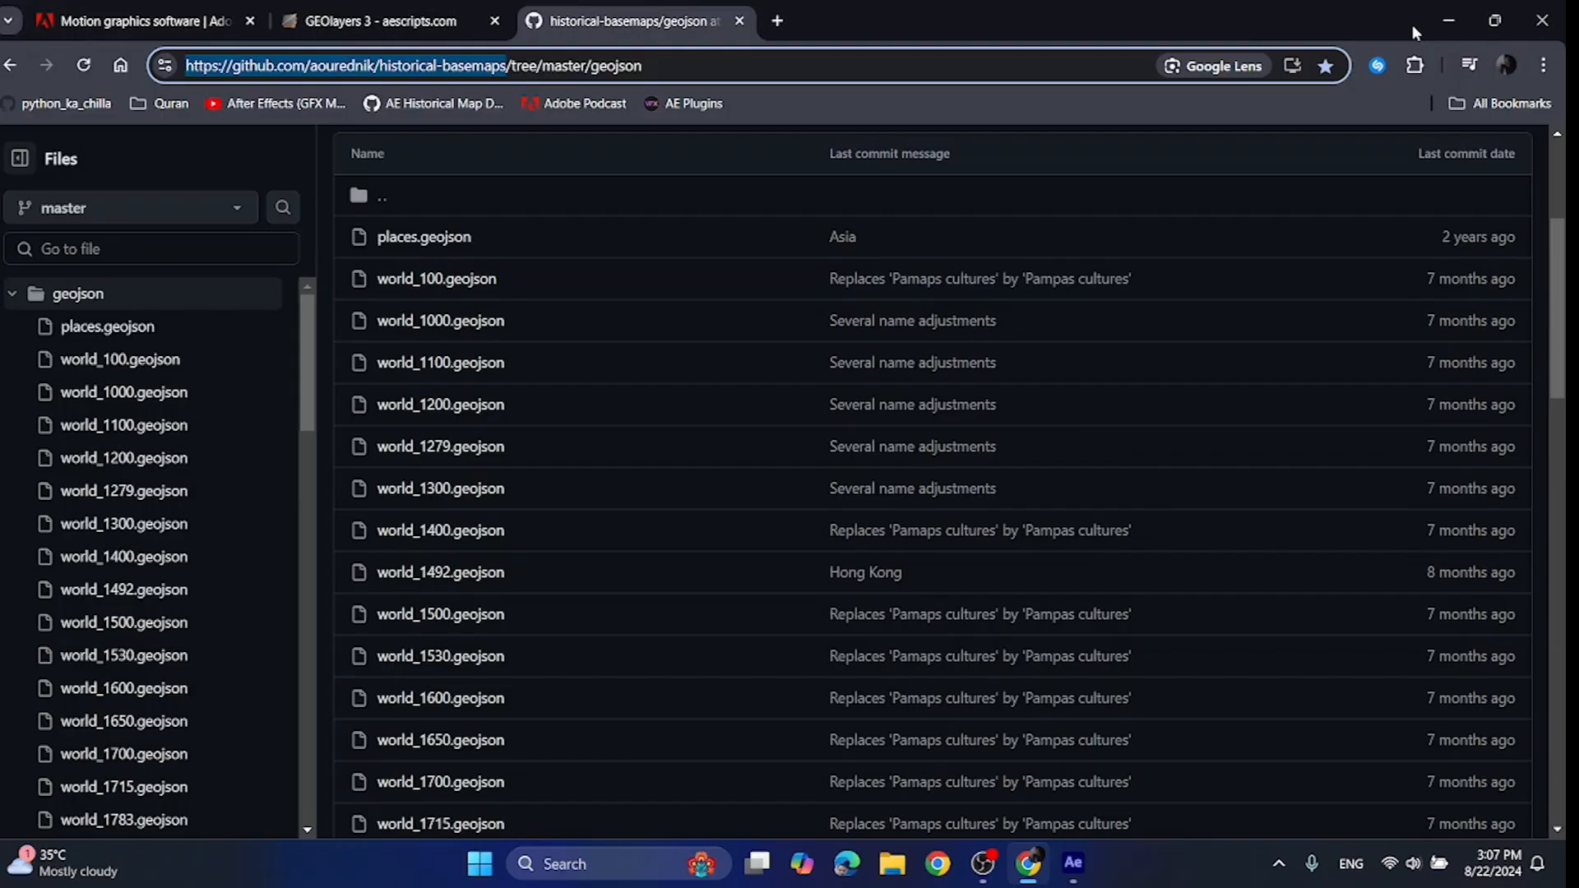
pyautogui.click(1071, 864)
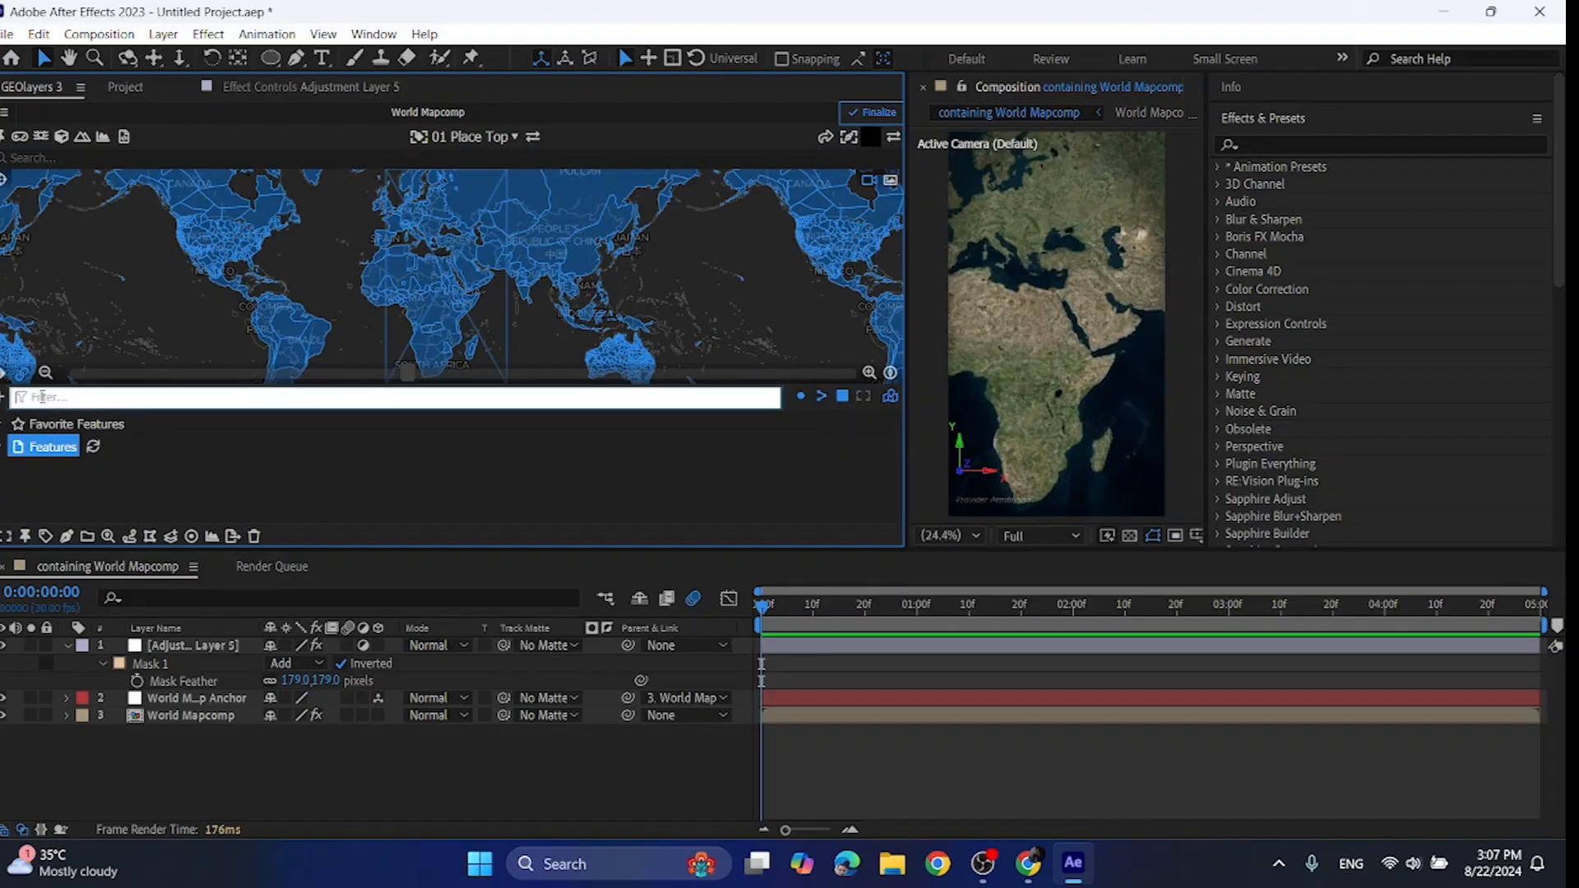
# - Add the Ottoman Empire feature, duplicate it and give it a Drop Shadow with Distance 25
pyautogui.write('ottd')
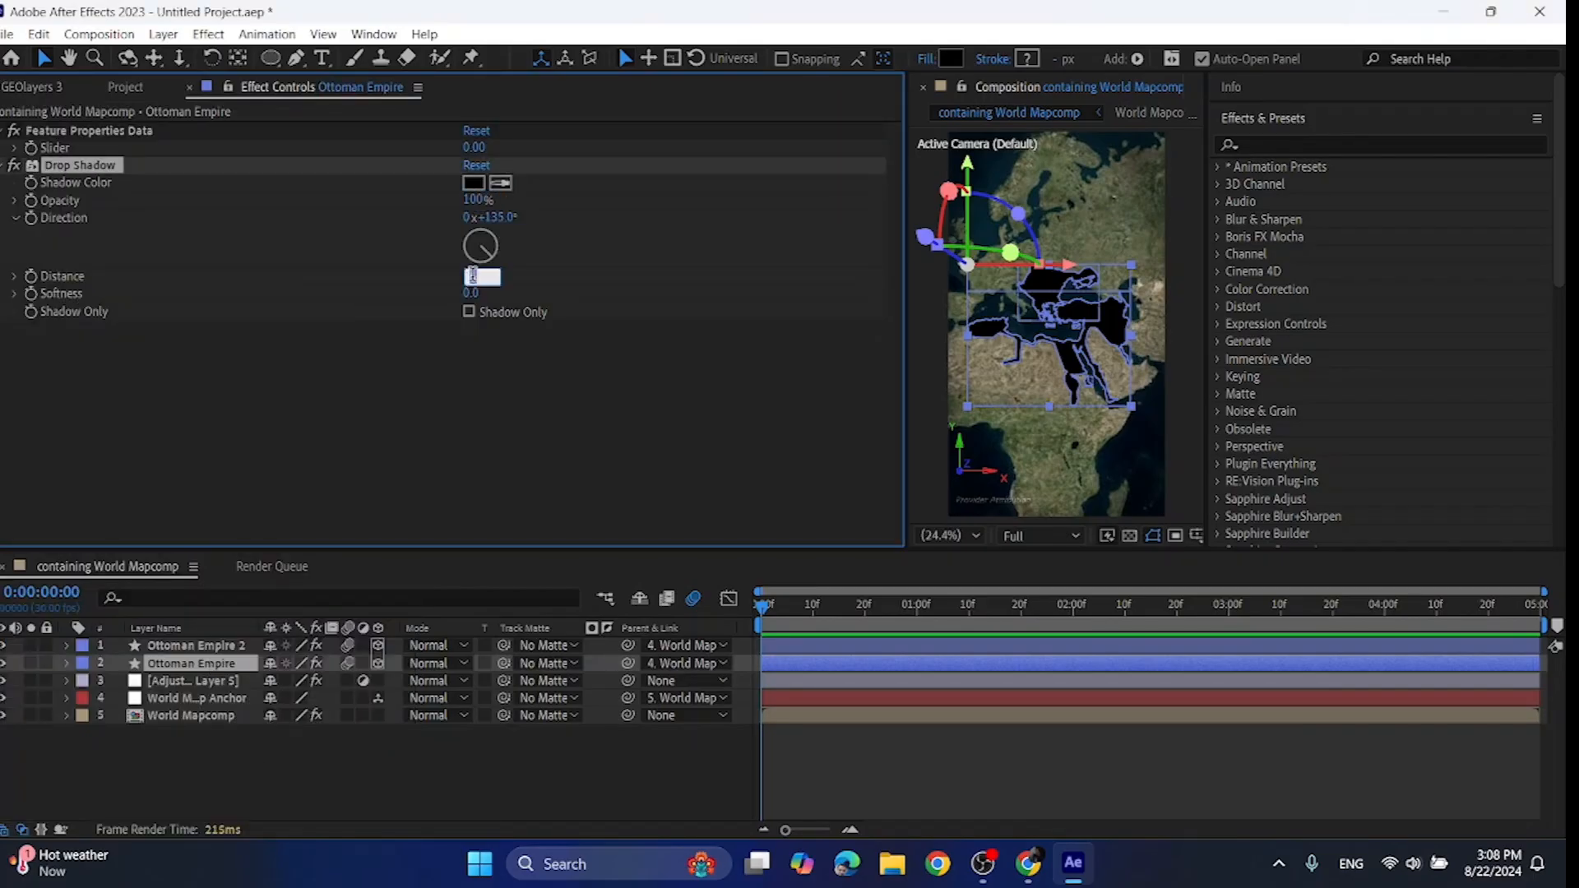
pyautogui.write('25')
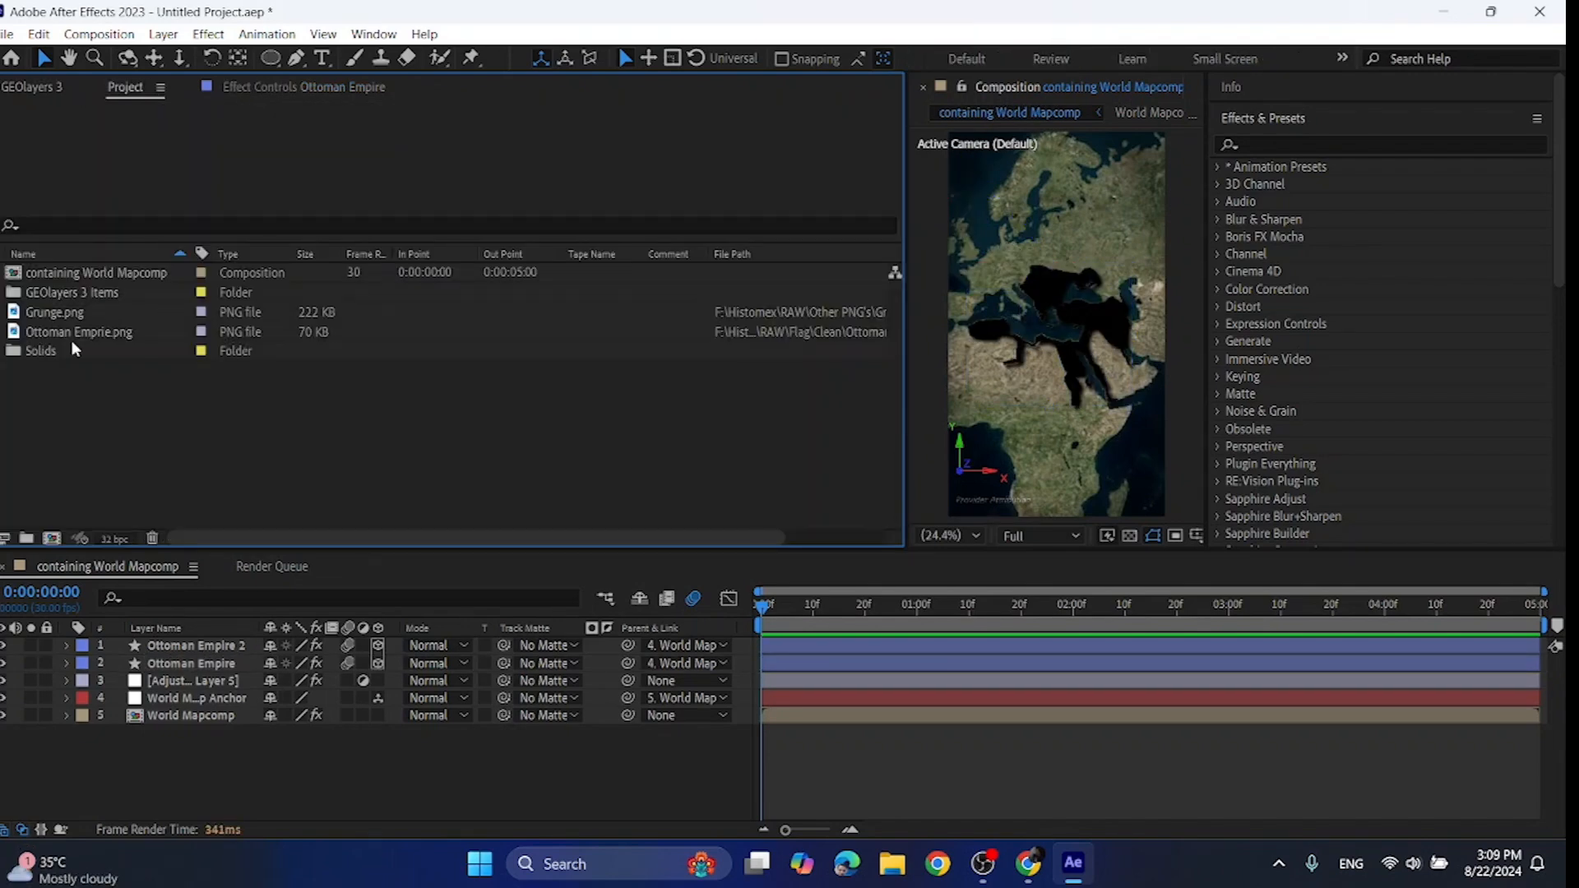
# - Bring Ottoman Emprie.png into the timeline and matte it to the territory shapes
pyautogui.click(79, 331)
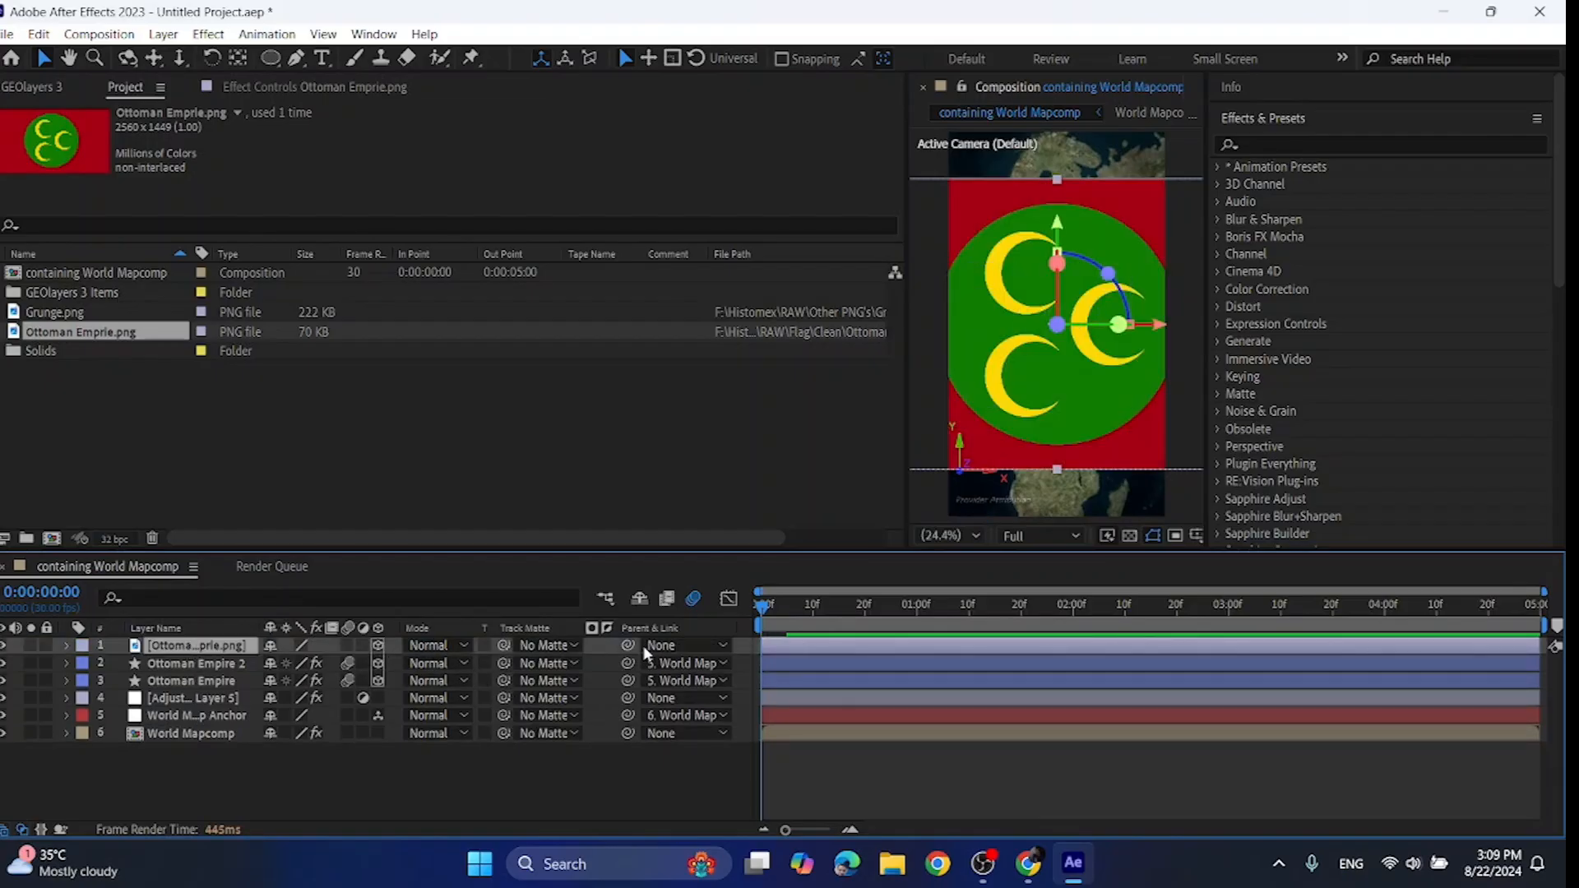
pyautogui.click(687, 645)
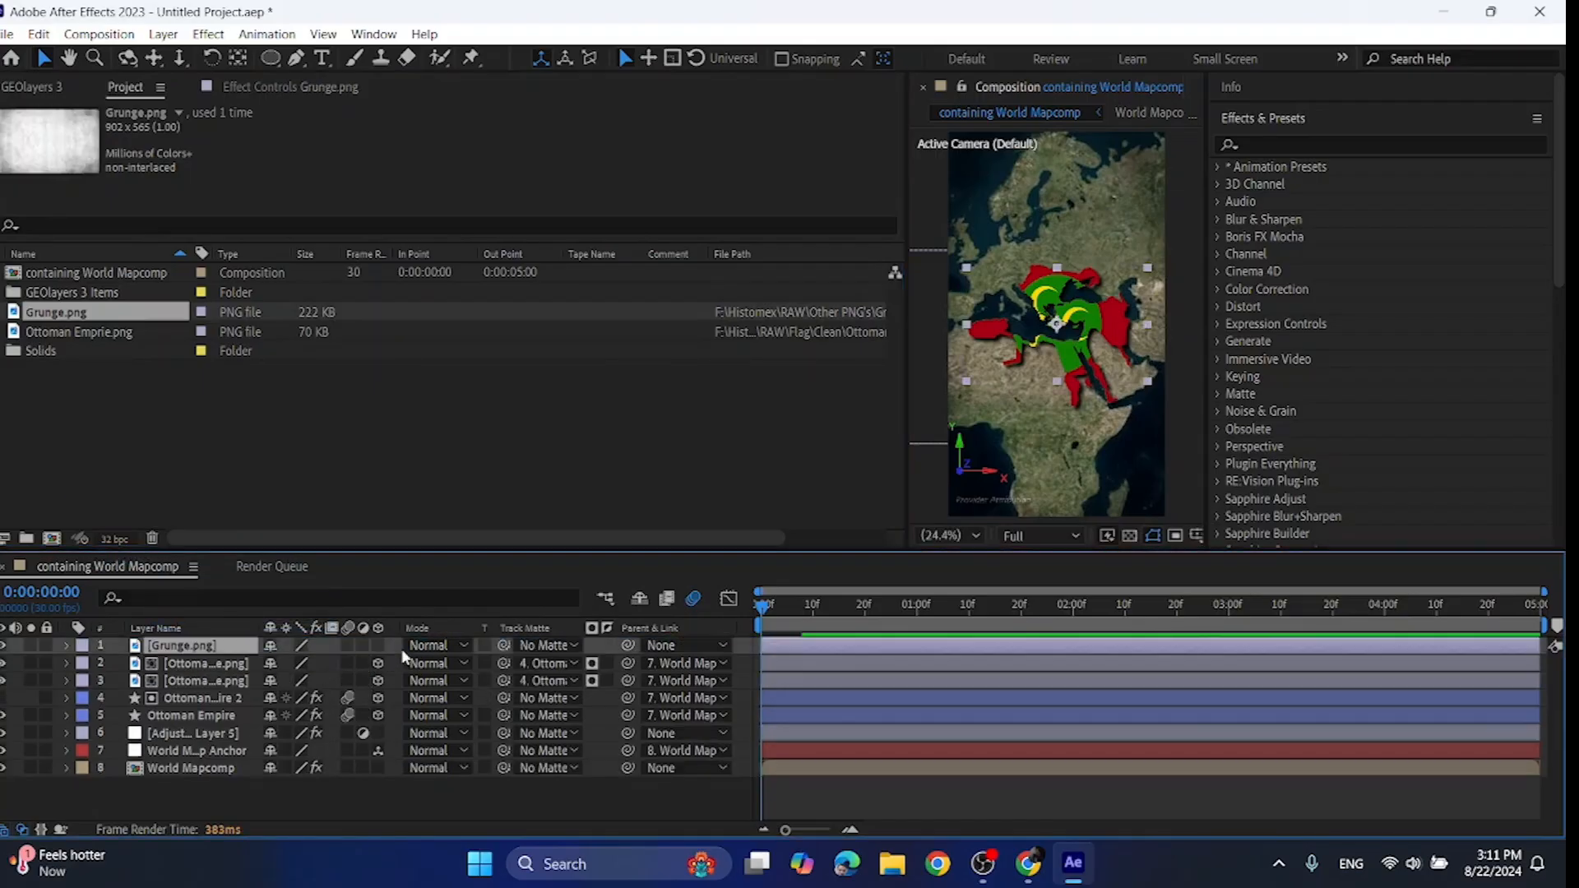
# - Set the Grunge.png layer's blending mode to Linear Burn within the Ottoman territory
pyautogui.click(723, 644)
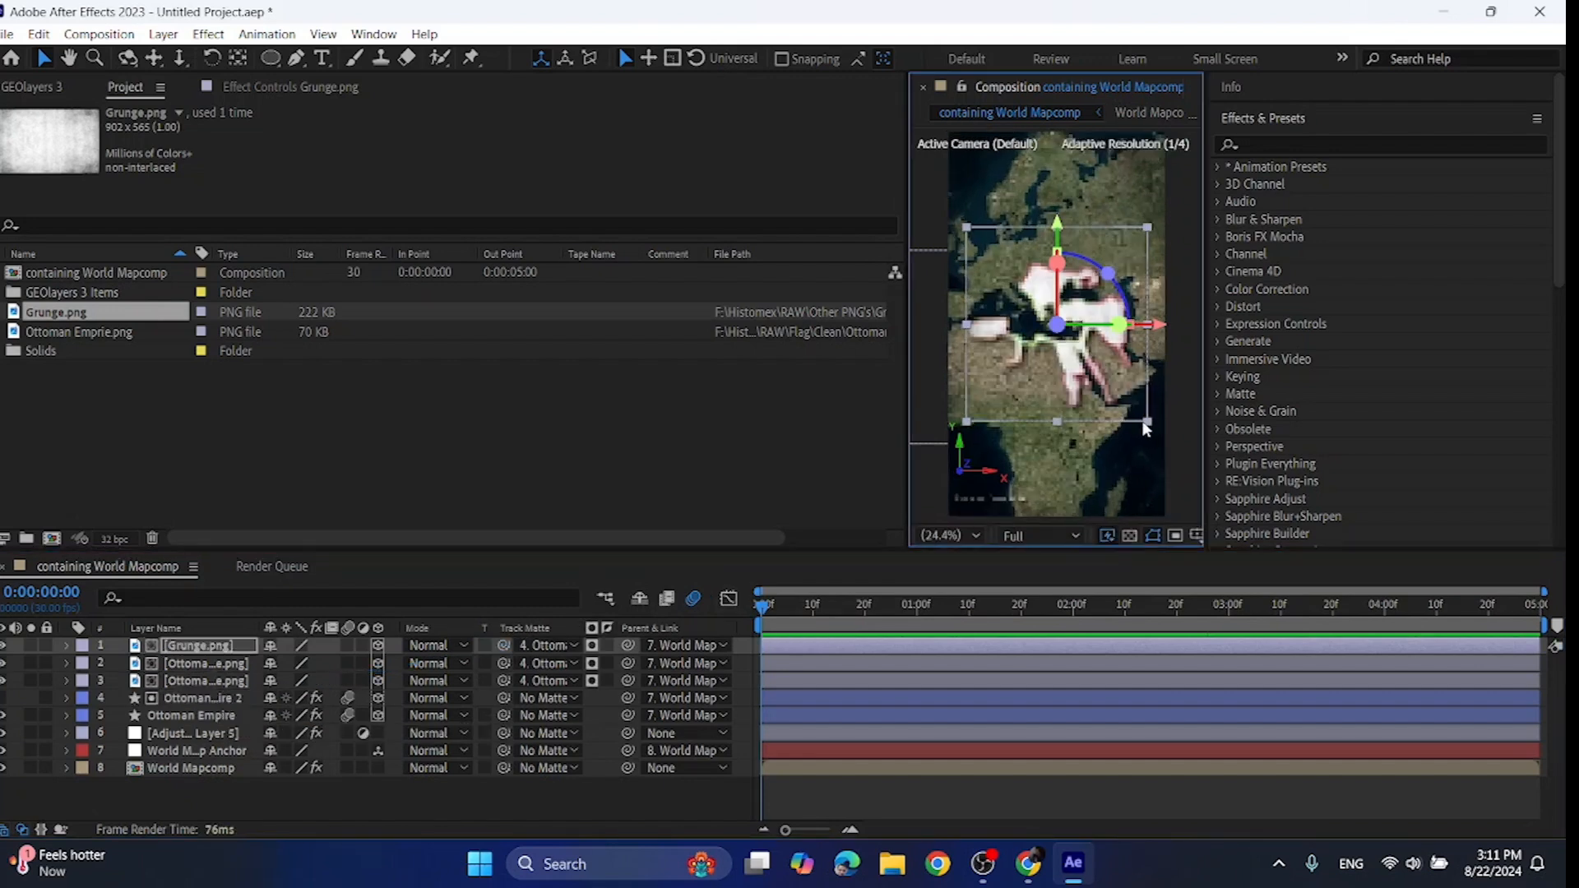
pyautogui.click(437, 645)
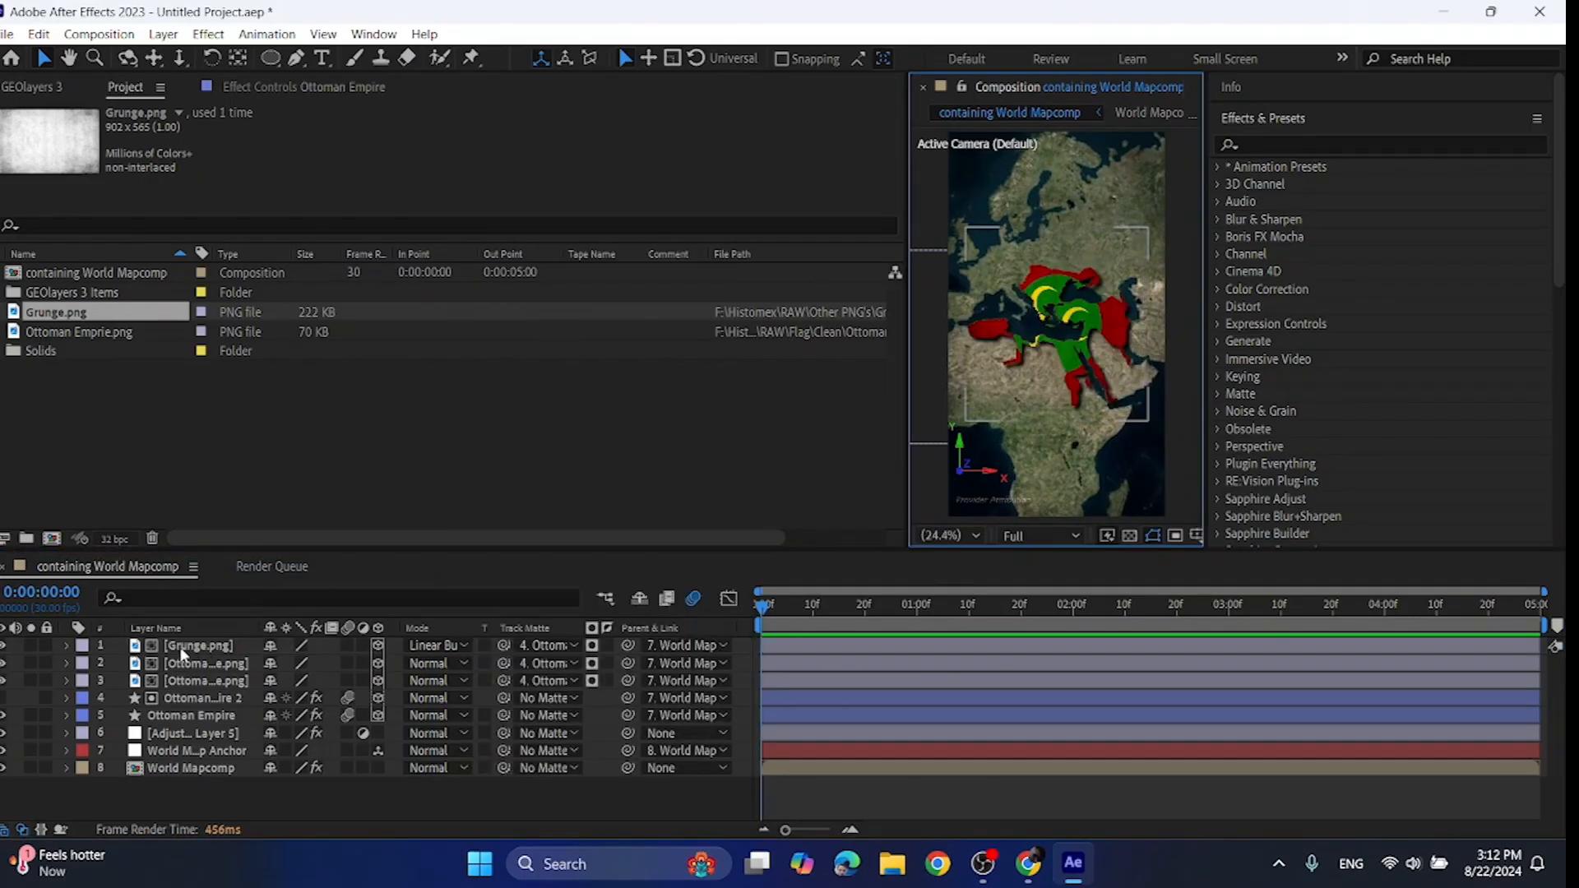
pyautogui.click(197, 644)
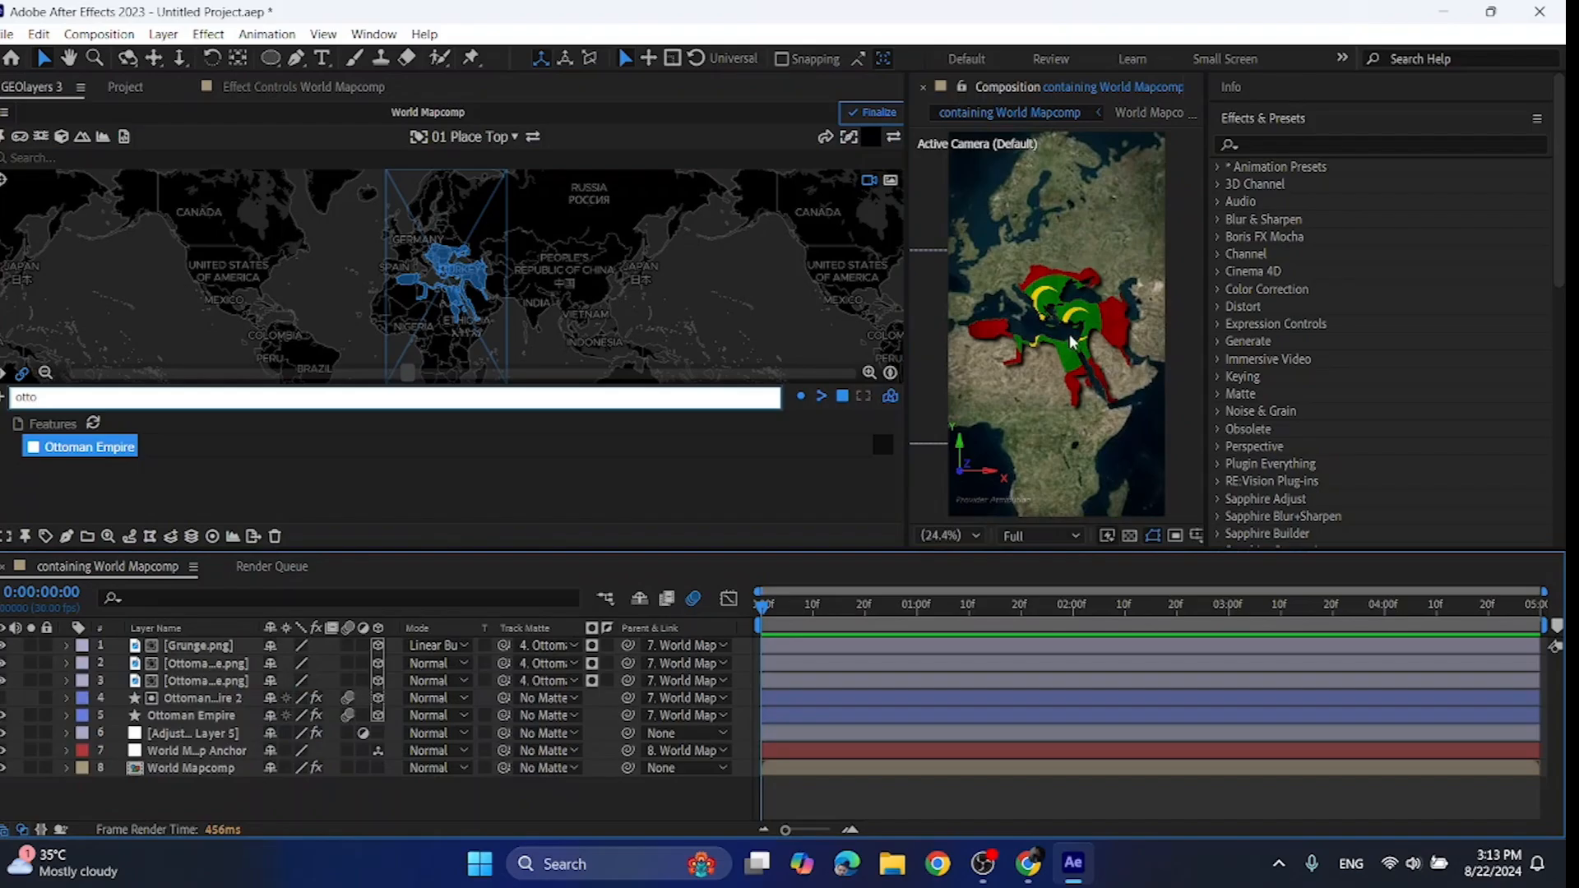
# - Keyframe World Mapcomp's latitude, longitude, zoom and bearing at the start and around 1s20f
pyautogui.click(1067, 342)
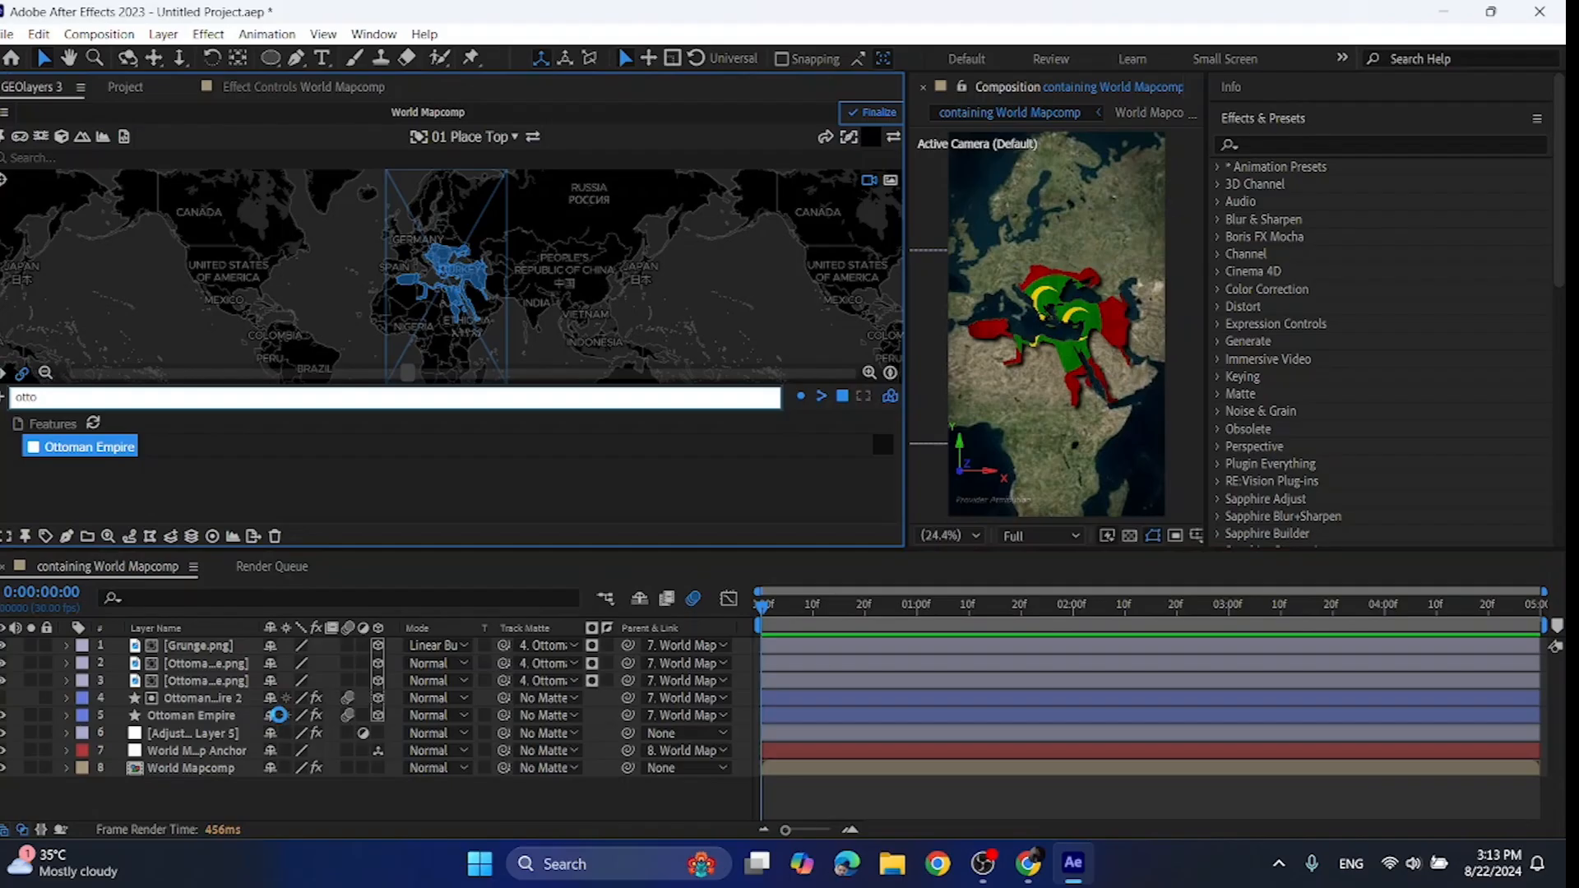
pyautogui.click(66, 768)
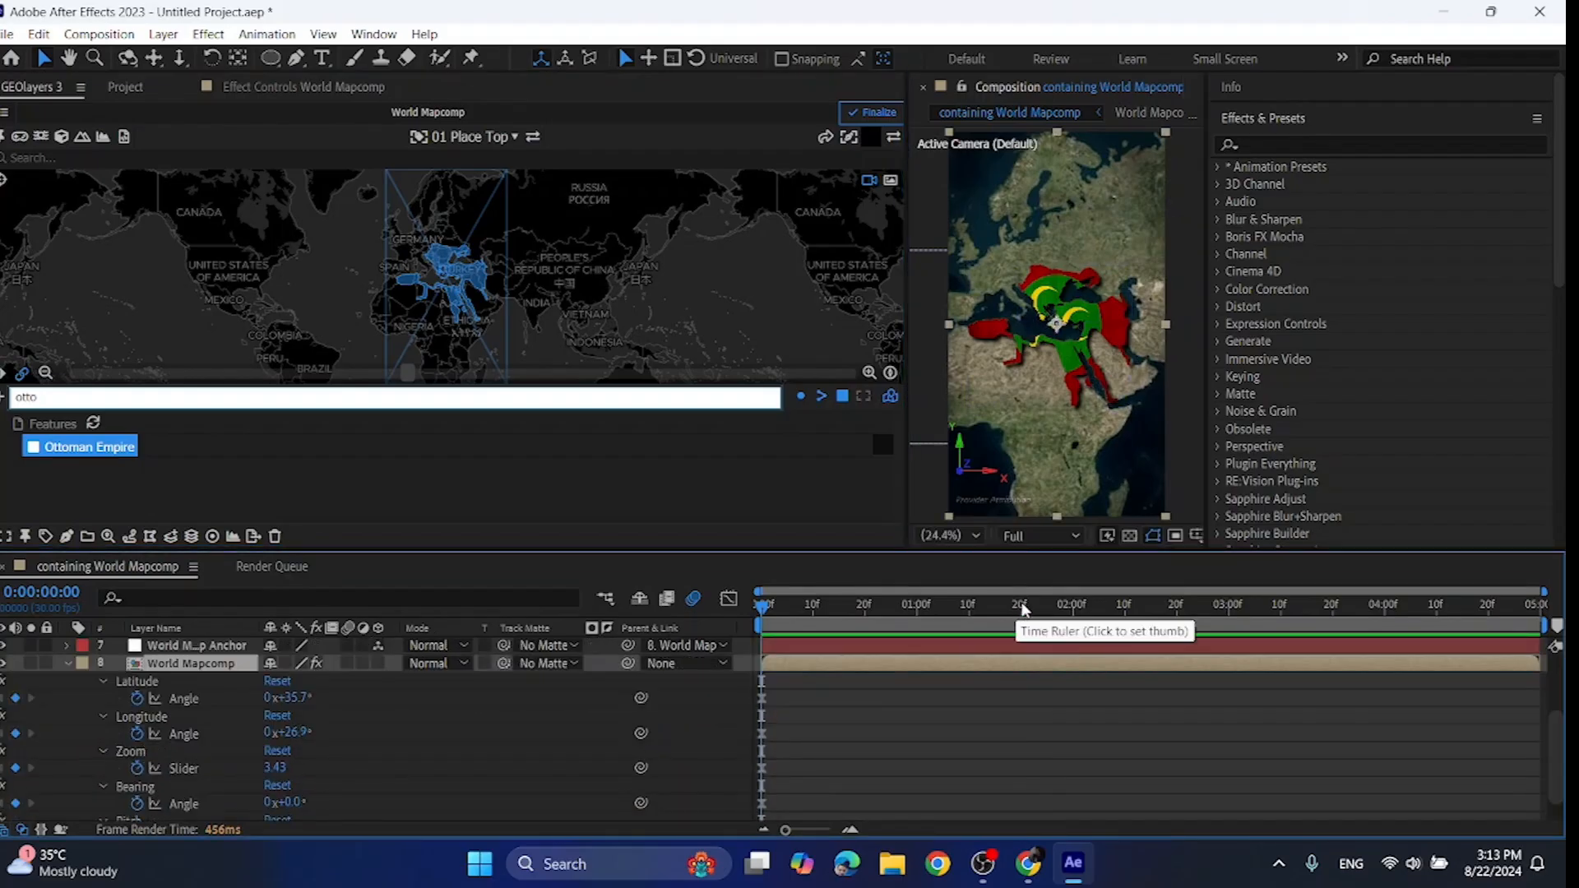
pyautogui.click(1020, 604)
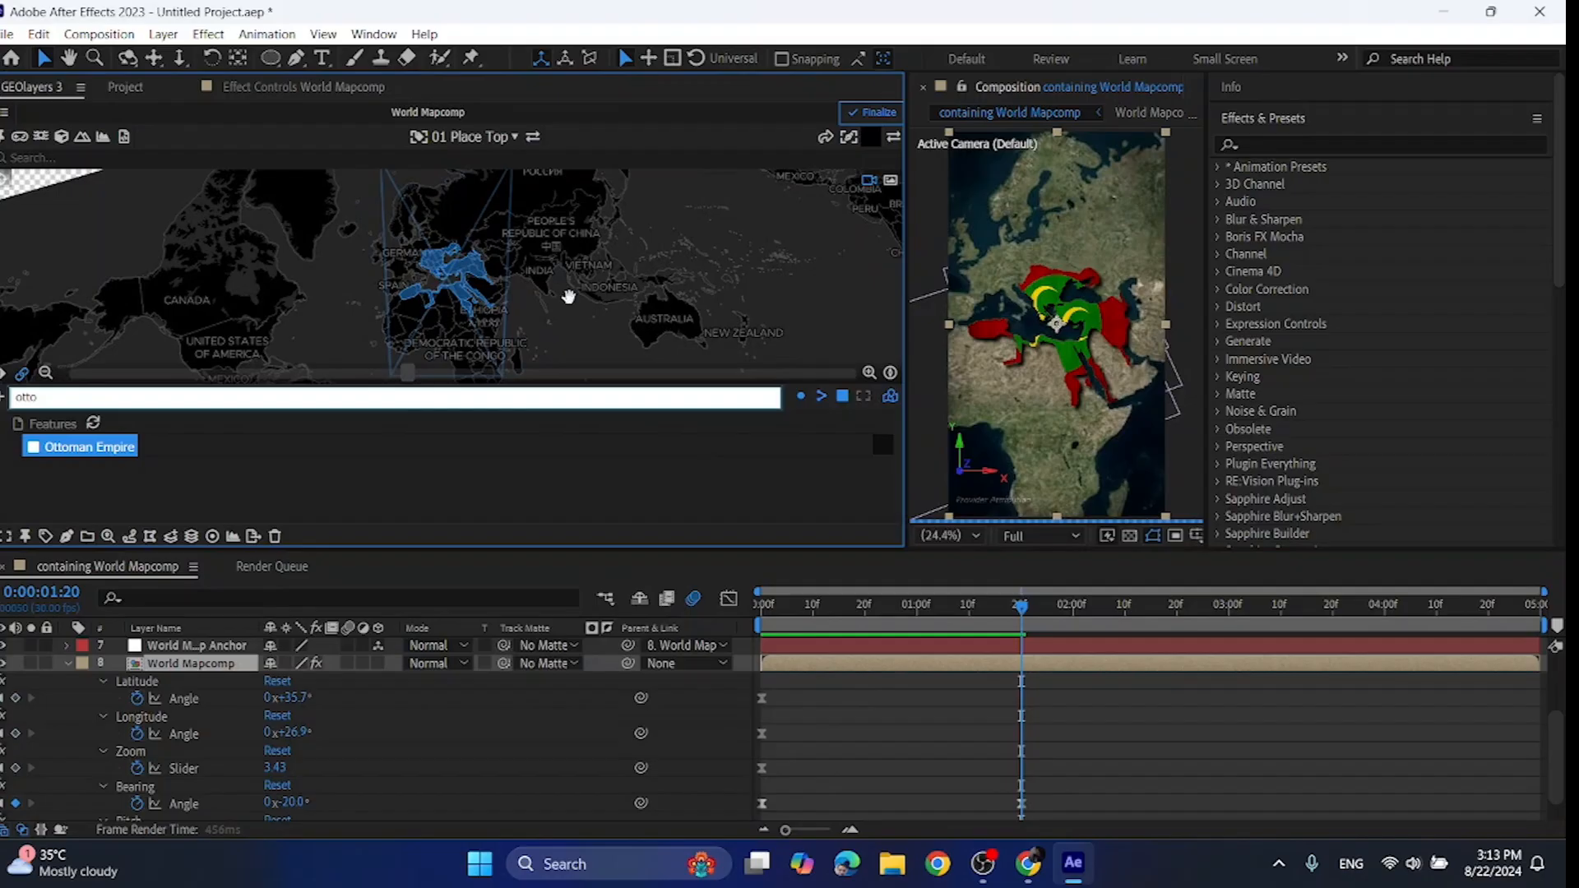
pyautogui.click(1365, 604)
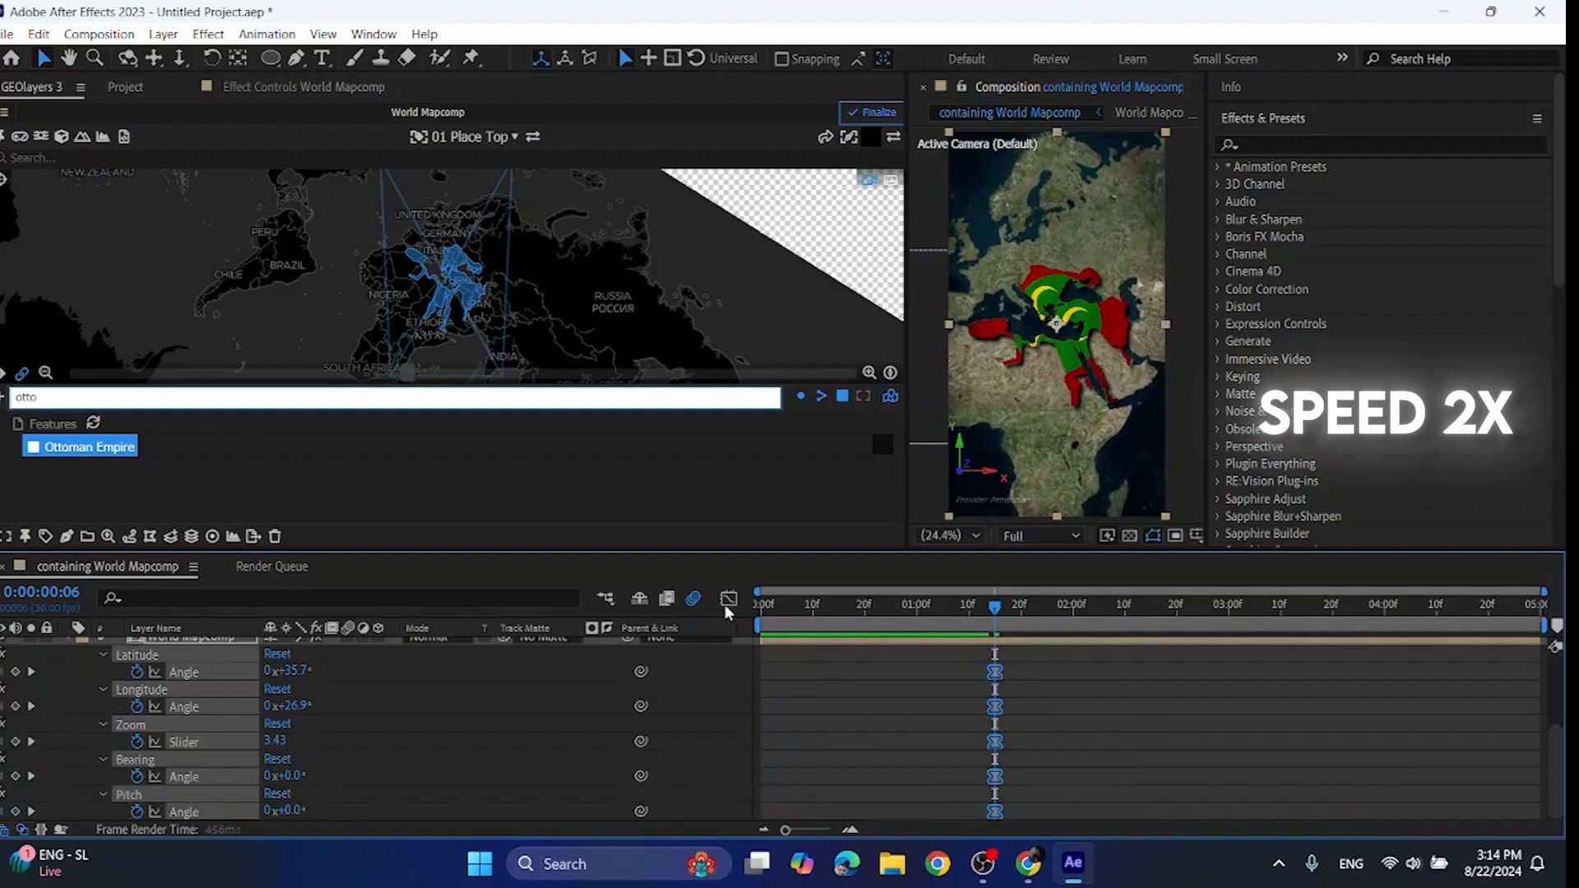
pyautogui.click(759, 603)
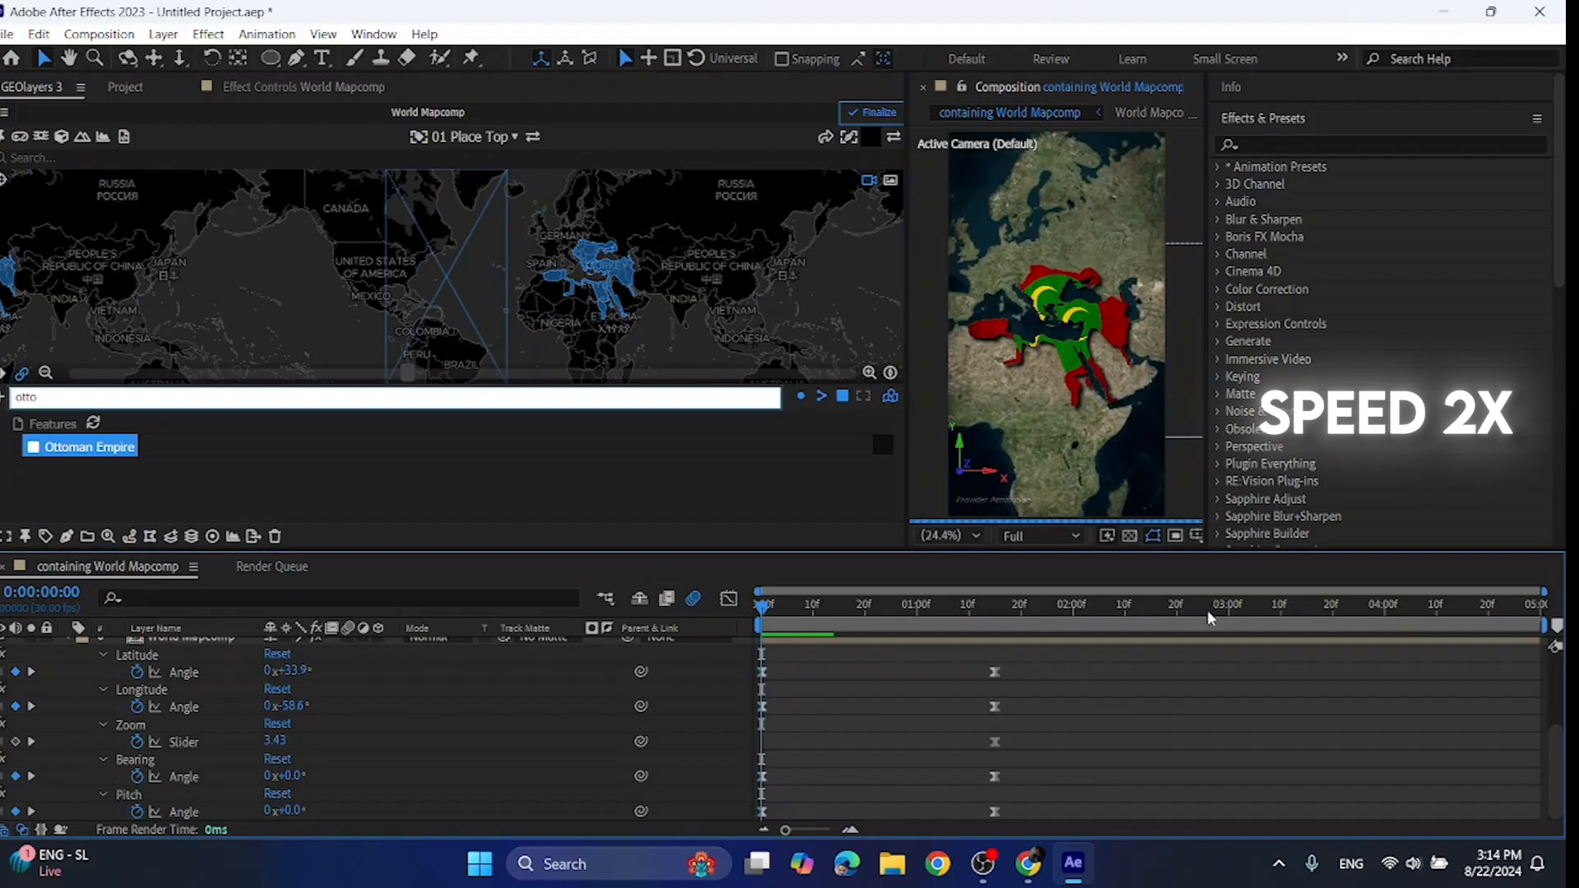
pyautogui.click(1223, 603)
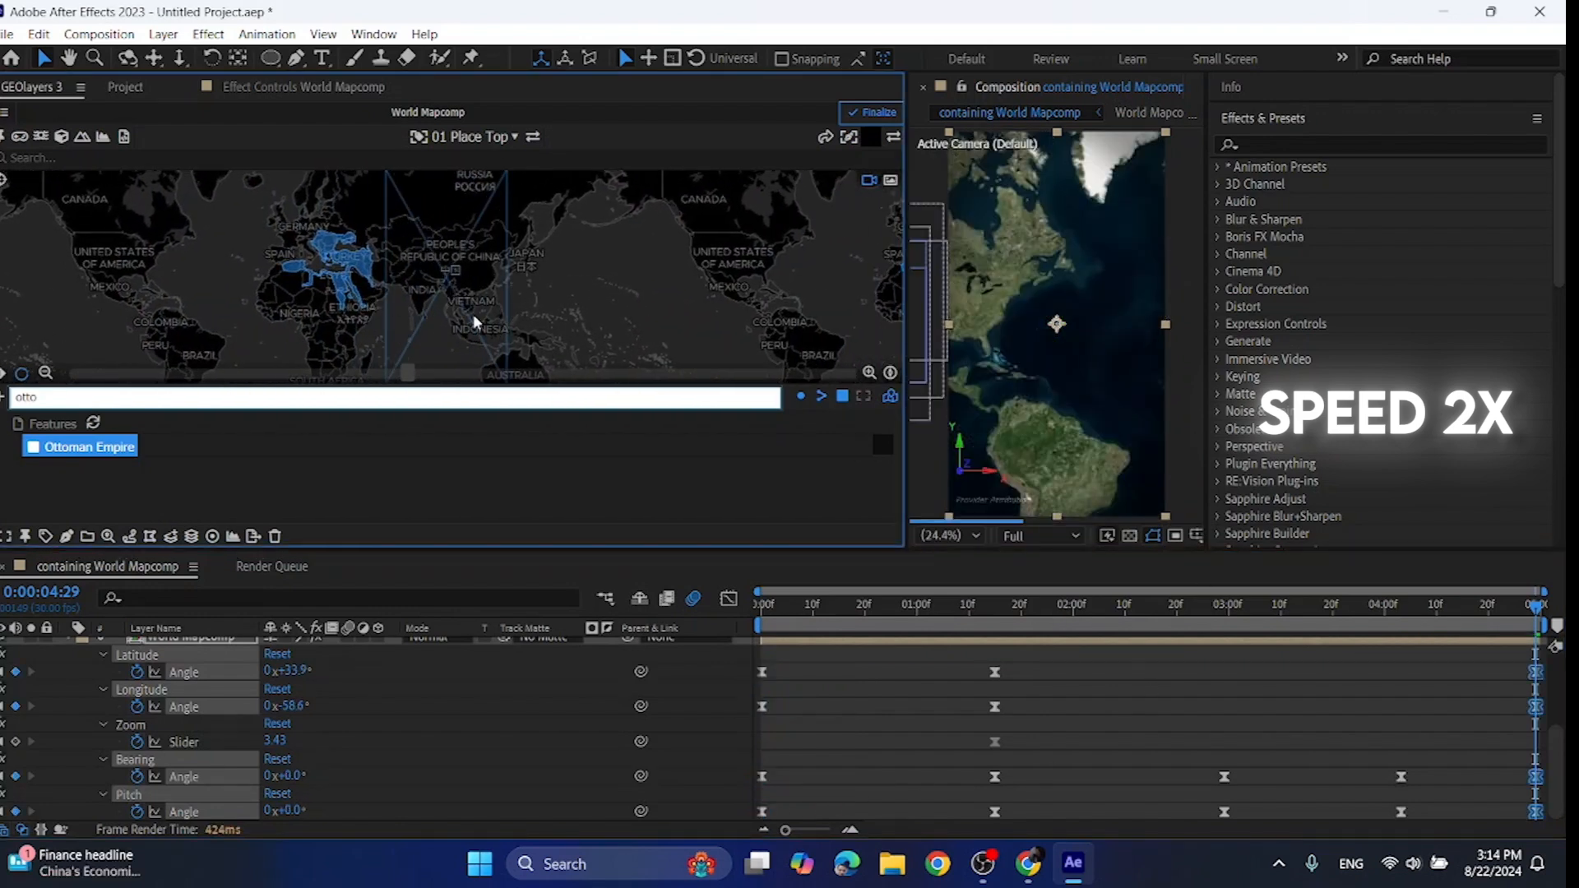
# - Add latitude/longitude/bearing keyframes after 1s20f and at the end to complete the pan
pyautogui.click(902, 603)
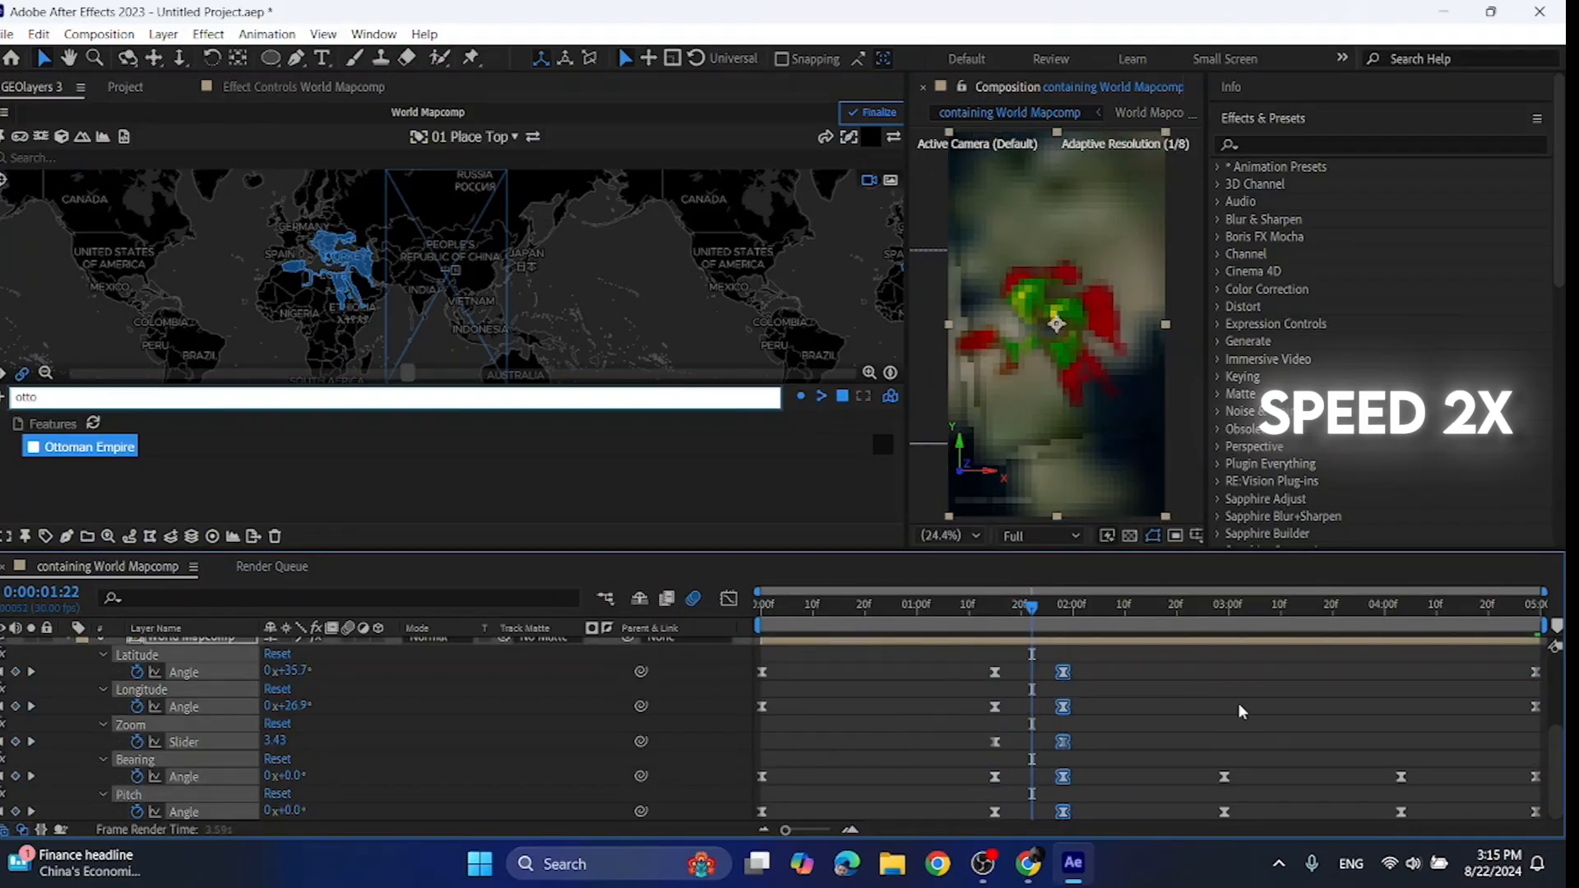
pyautogui.click(1286, 603)
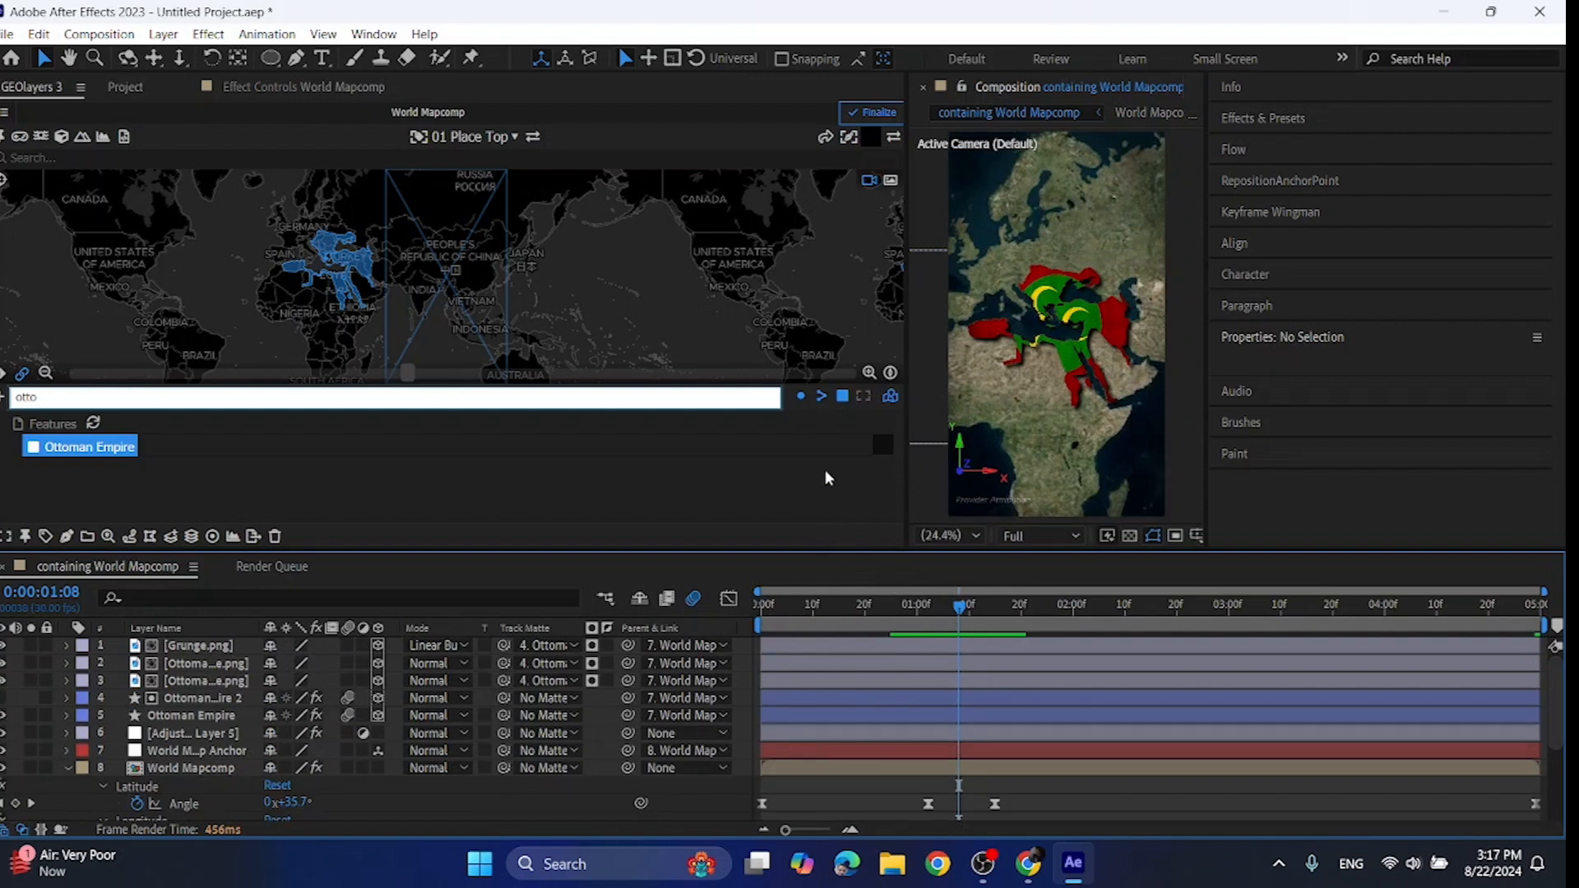
pyautogui.moveTo(334, 74)
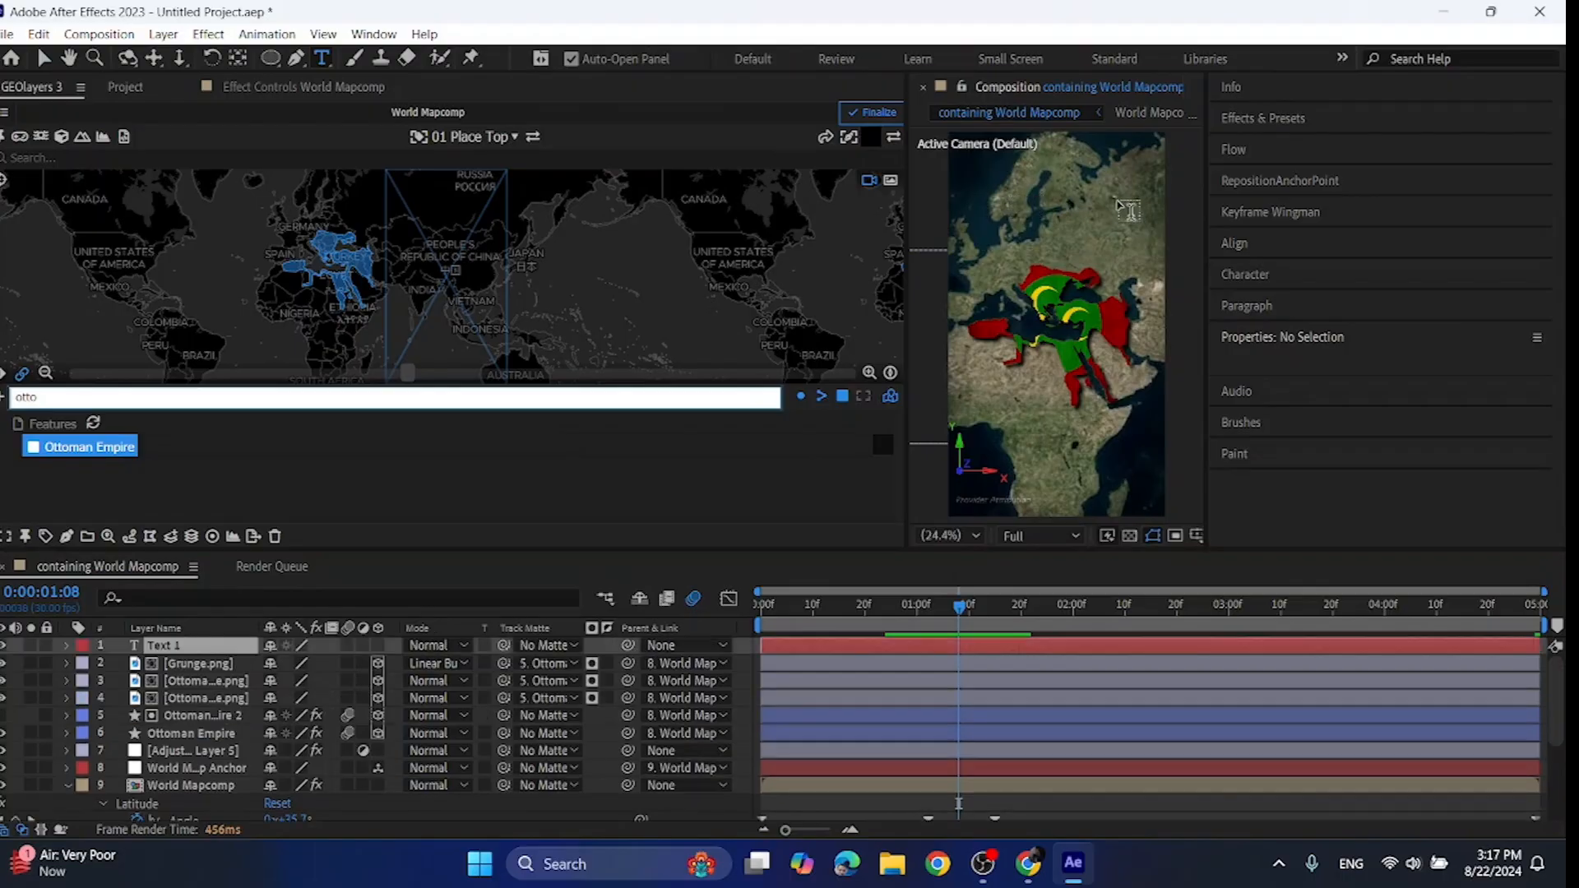
# - Create an 'Ottoman Empire' title text layer near the top and adjust its font
pyautogui.click(161, 644)
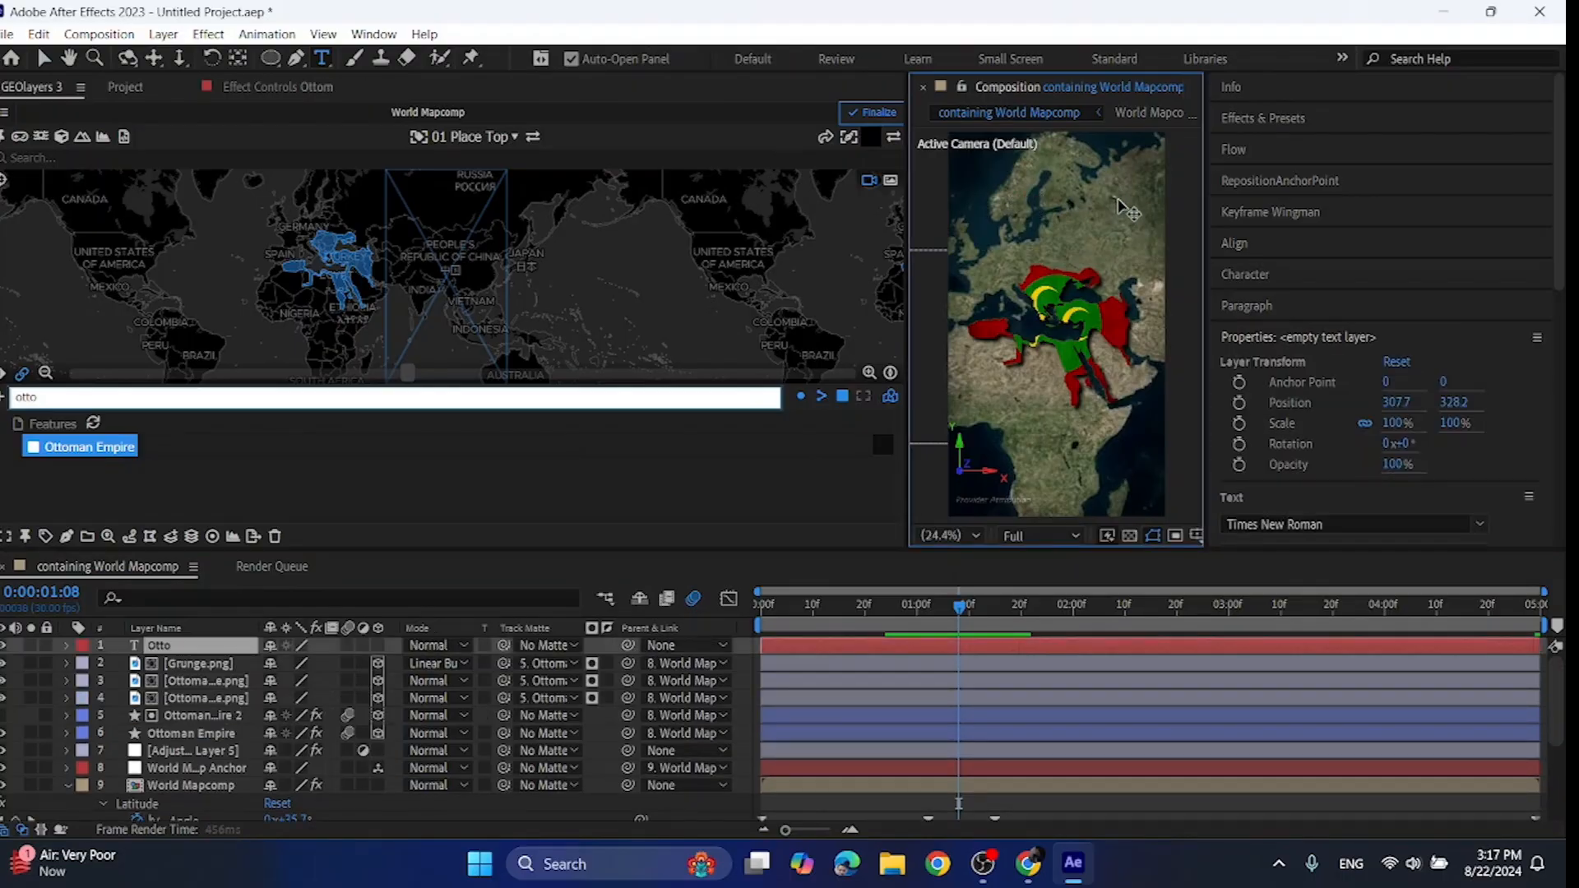
pyautogui.doubleClick(158, 645)
pyautogui.write('man Empire 3')
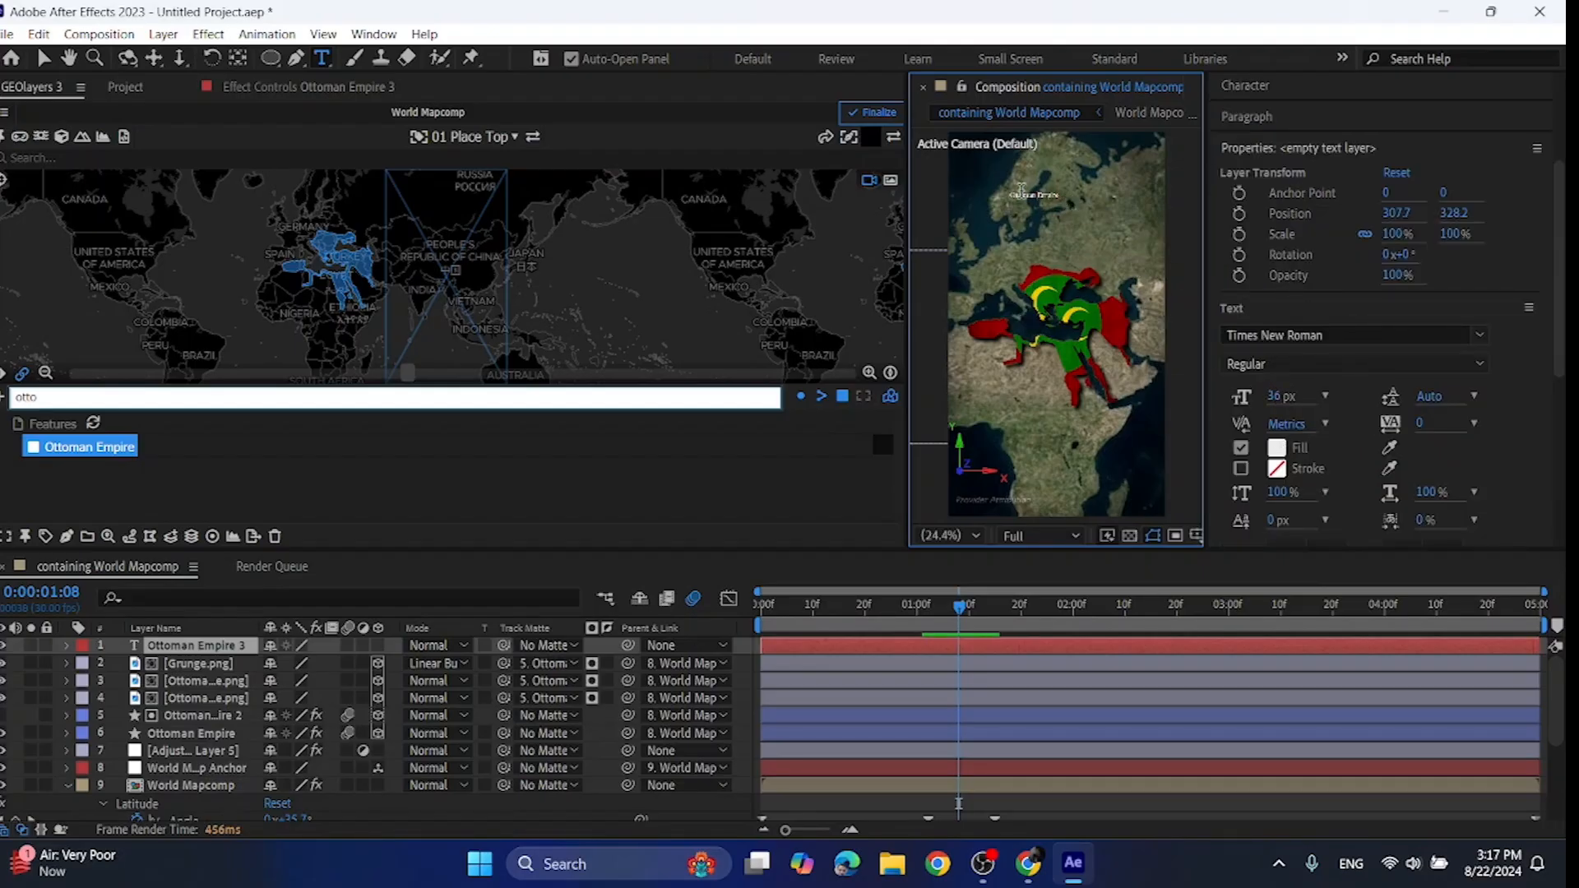
pyautogui.click(1349, 334)
pyautogui.write('drop')
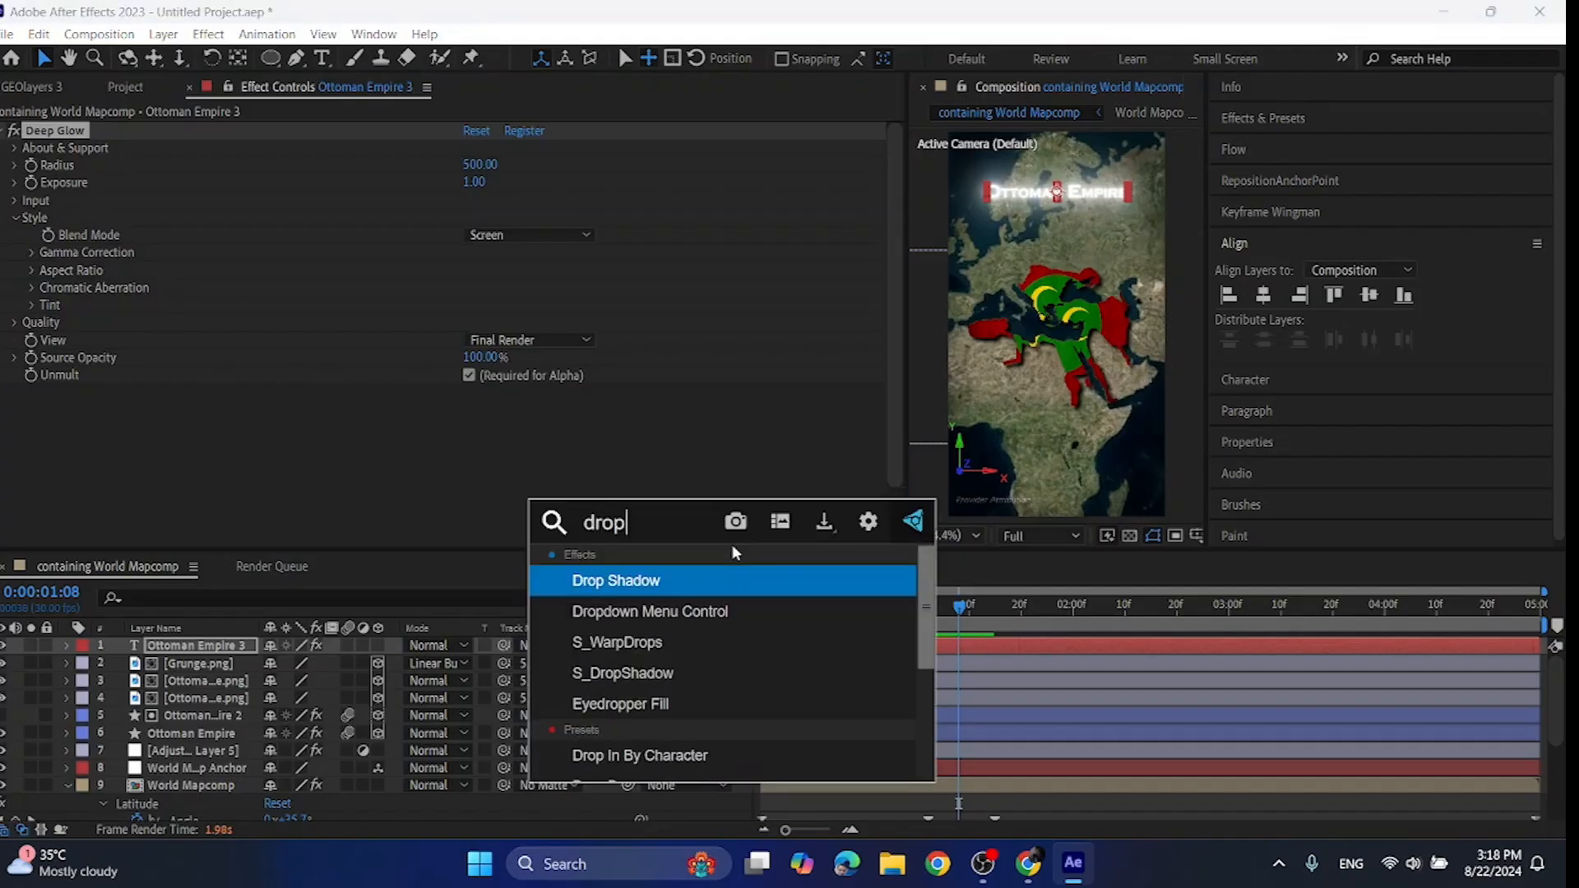
# - Apply a Drop Shadow effect to the glowing title layer
pyautogui.doubleClick(615, 580)
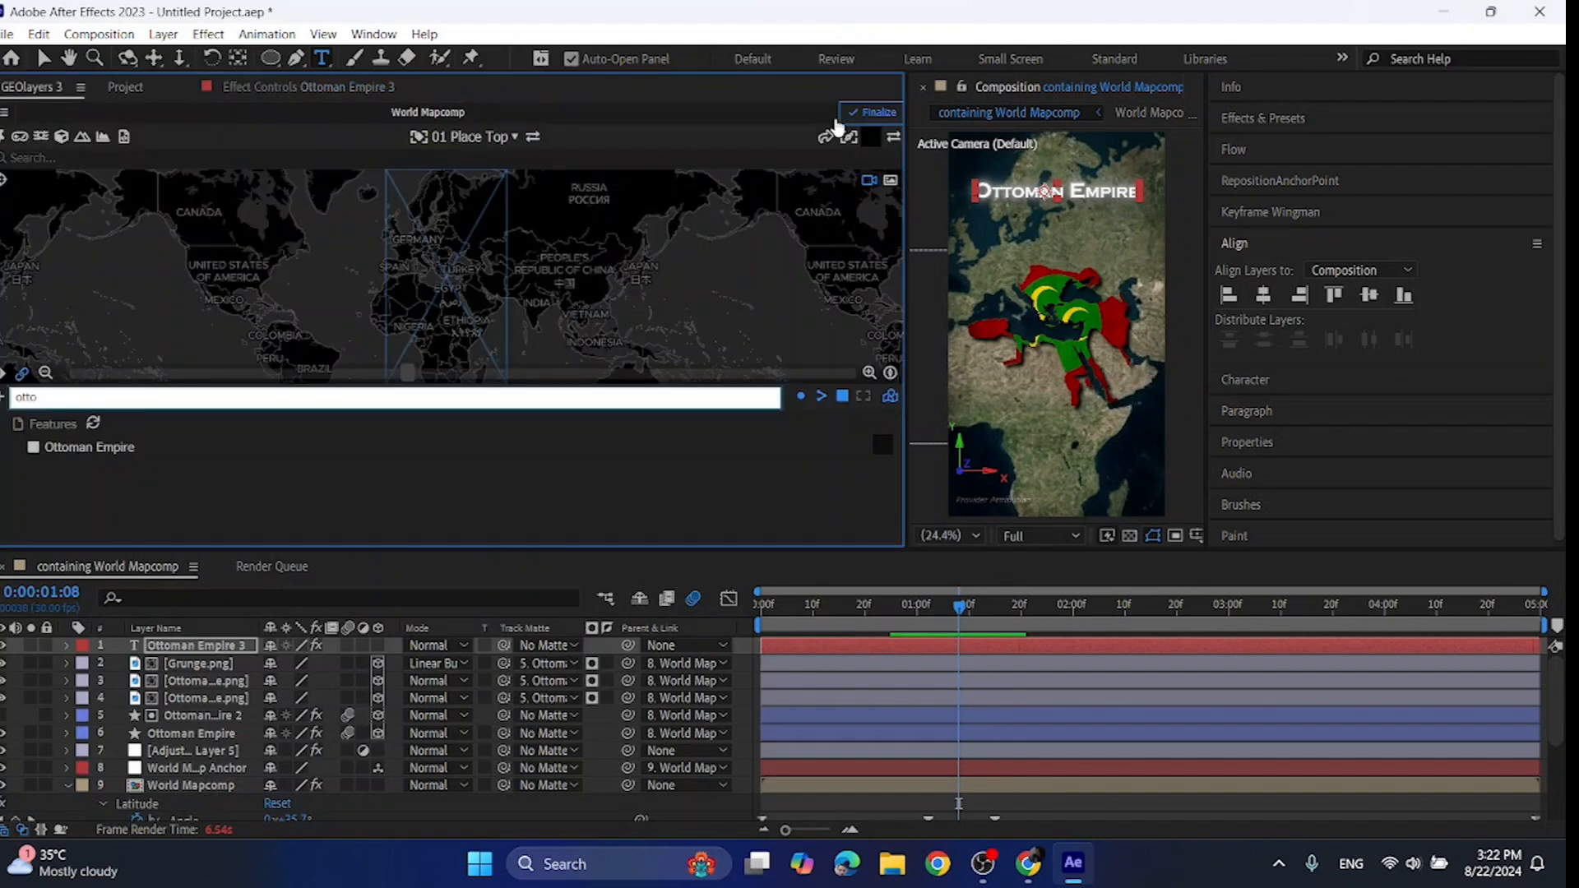
# - Finalize World Mapcomp in GEOlayers 3 and dismiss the completed dialog
pyautogui.click(877, 112)
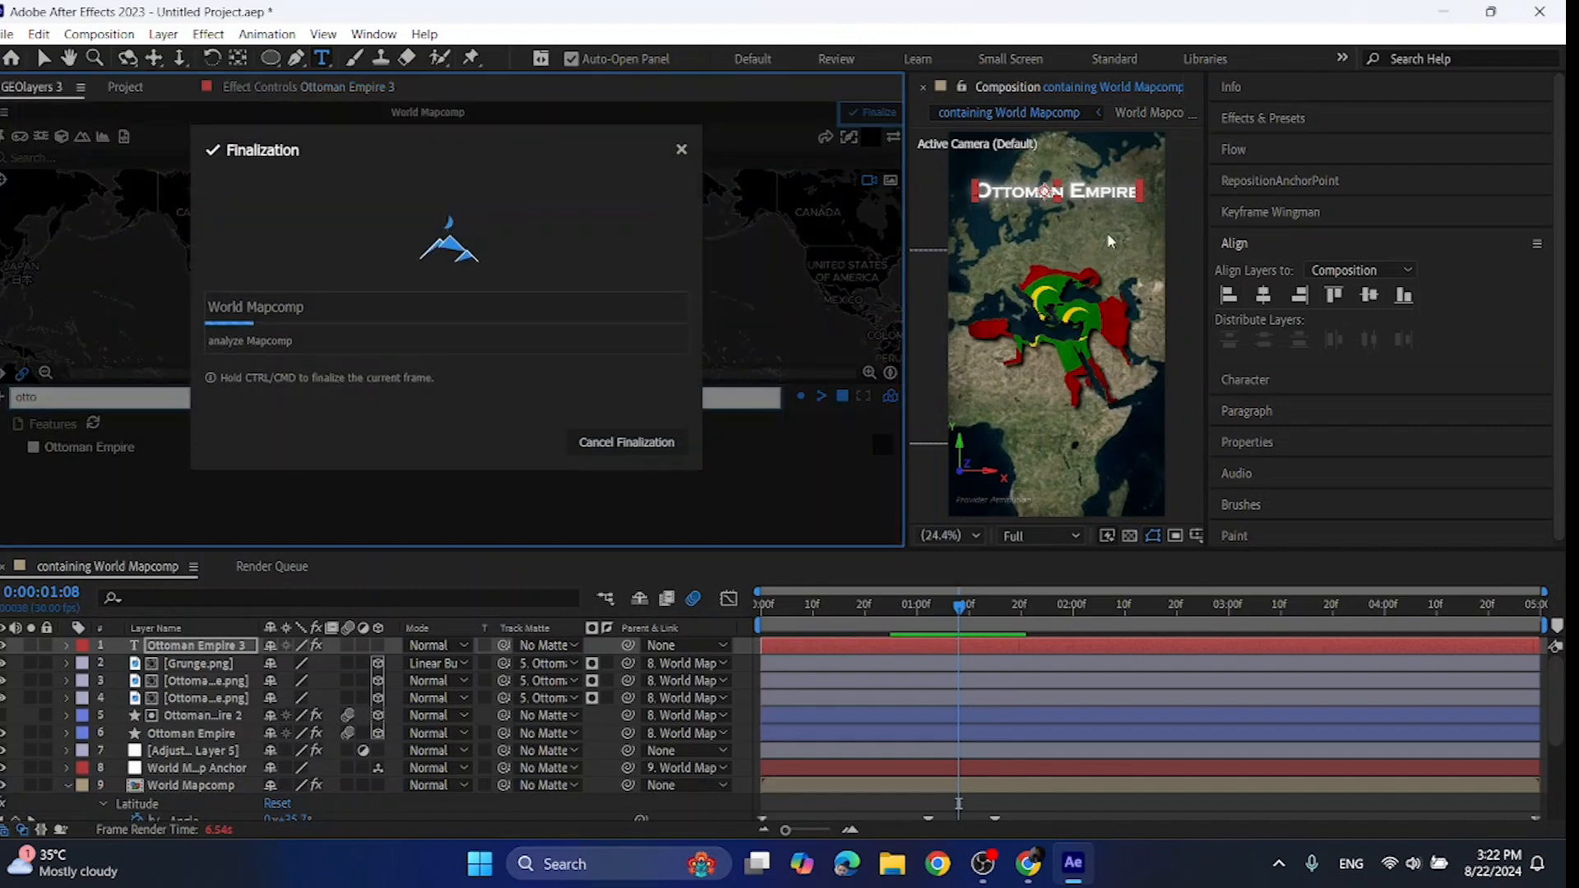
pyautogui.click(872, 111)
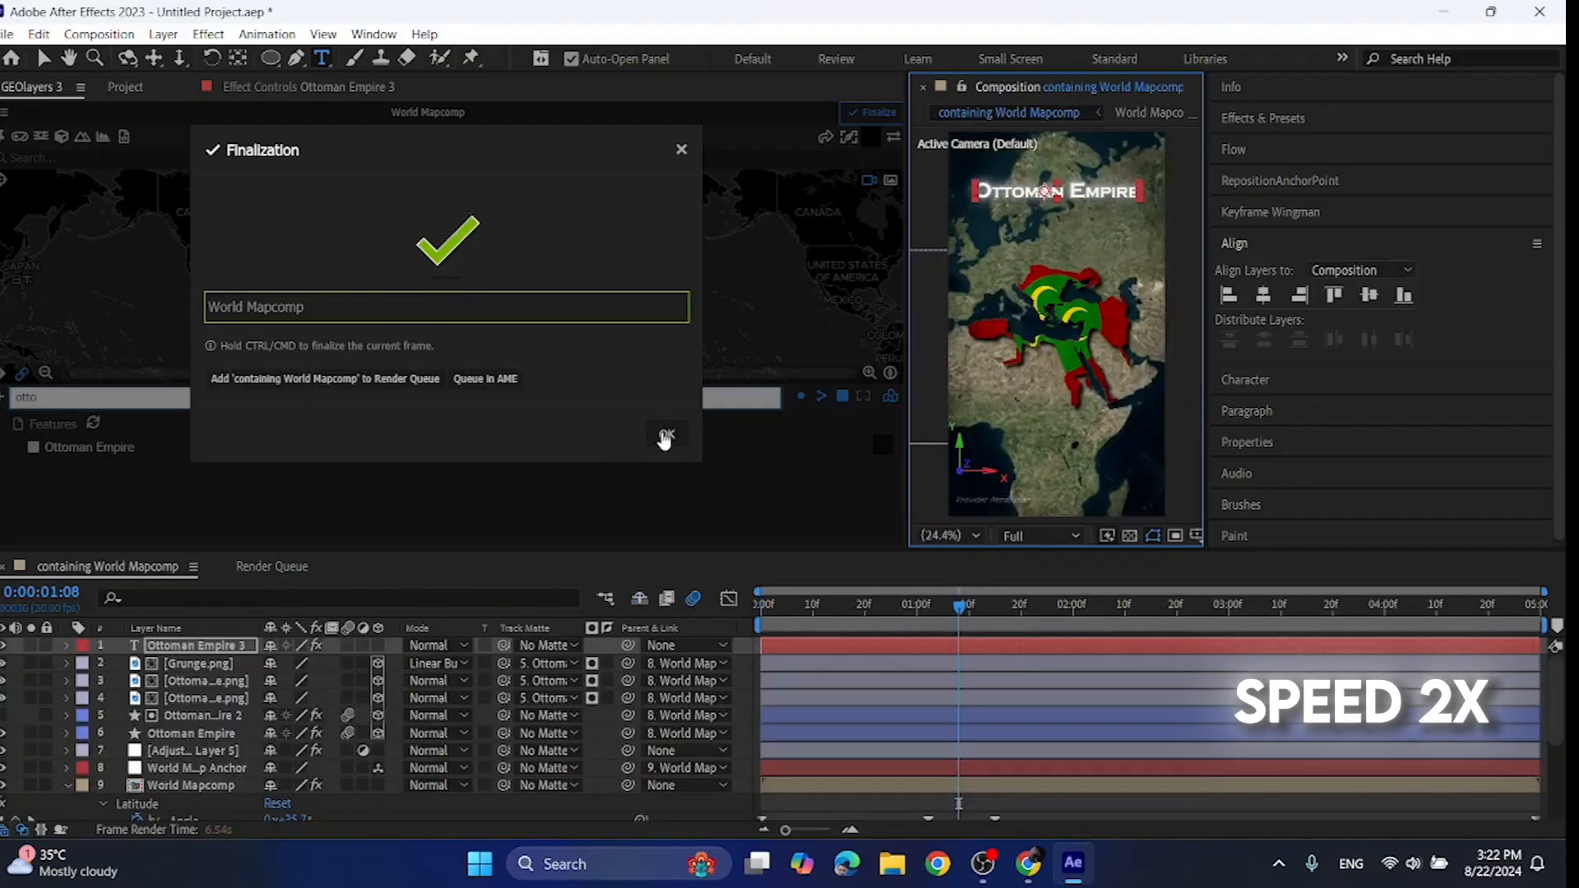
pyautogui.click(666, 434)
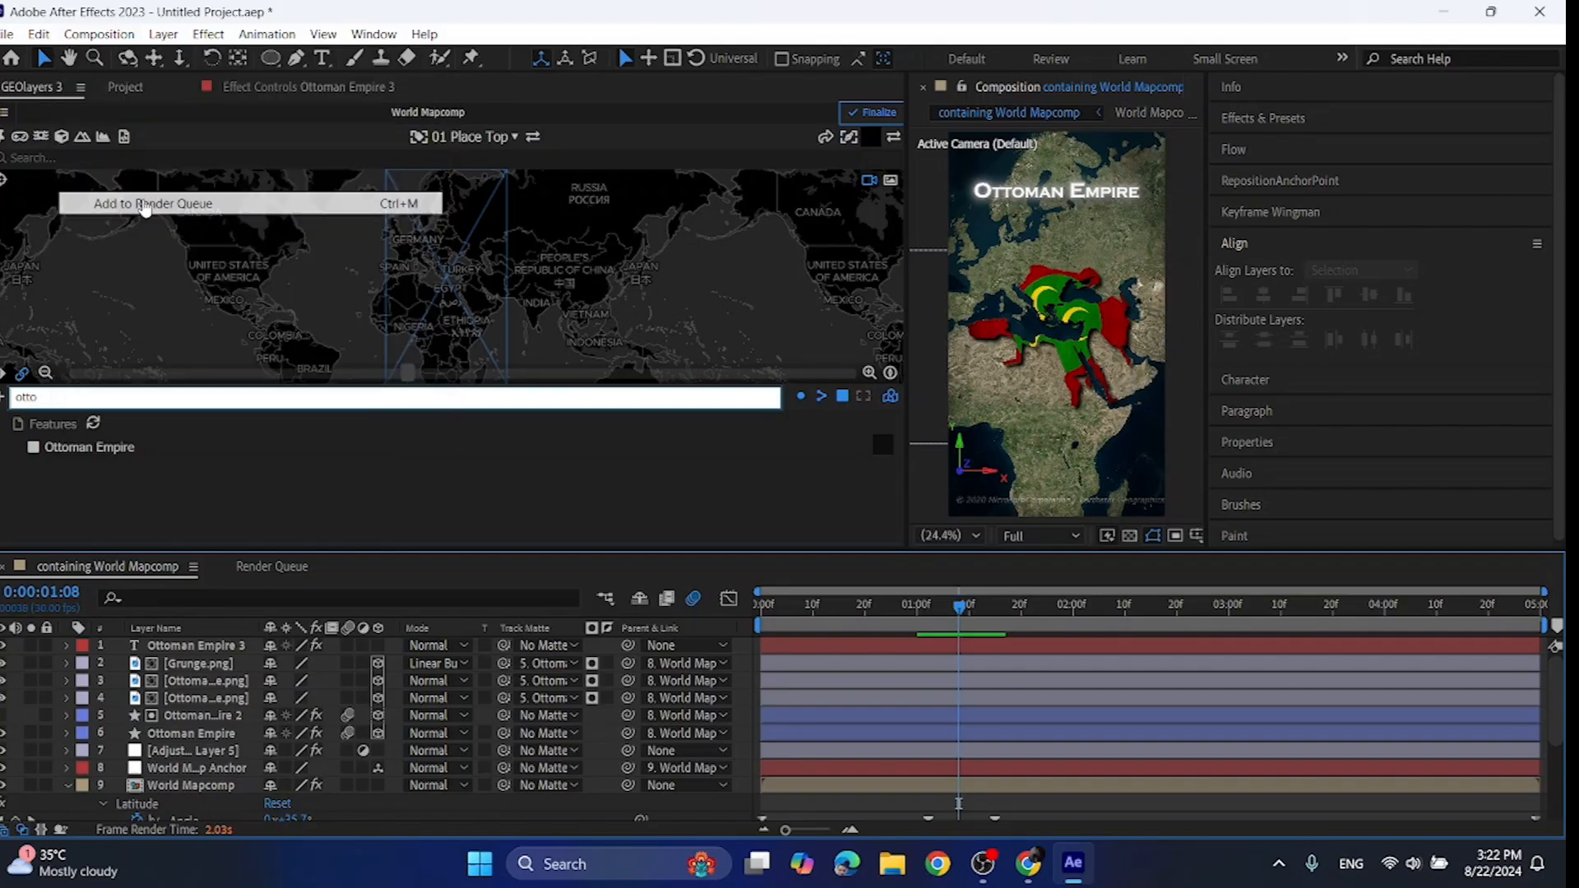
# - Queue the composition and render it as H.264 Ottoman Empire(Tutorial).mp4
pyautogui.click(151, 204)
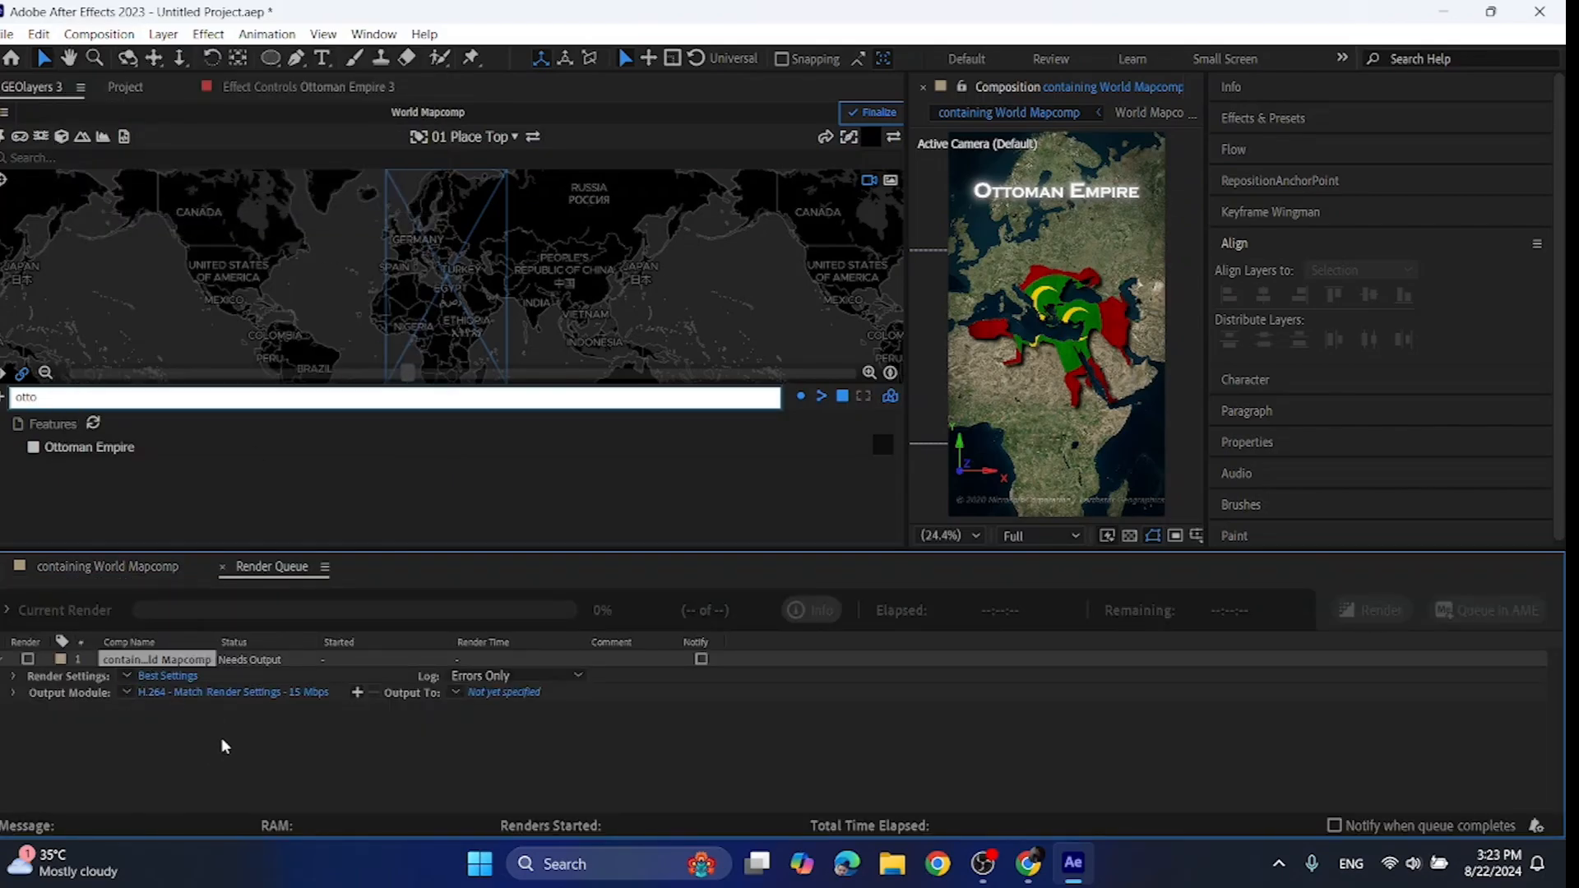
pyautogui.moveTo(500, 692)
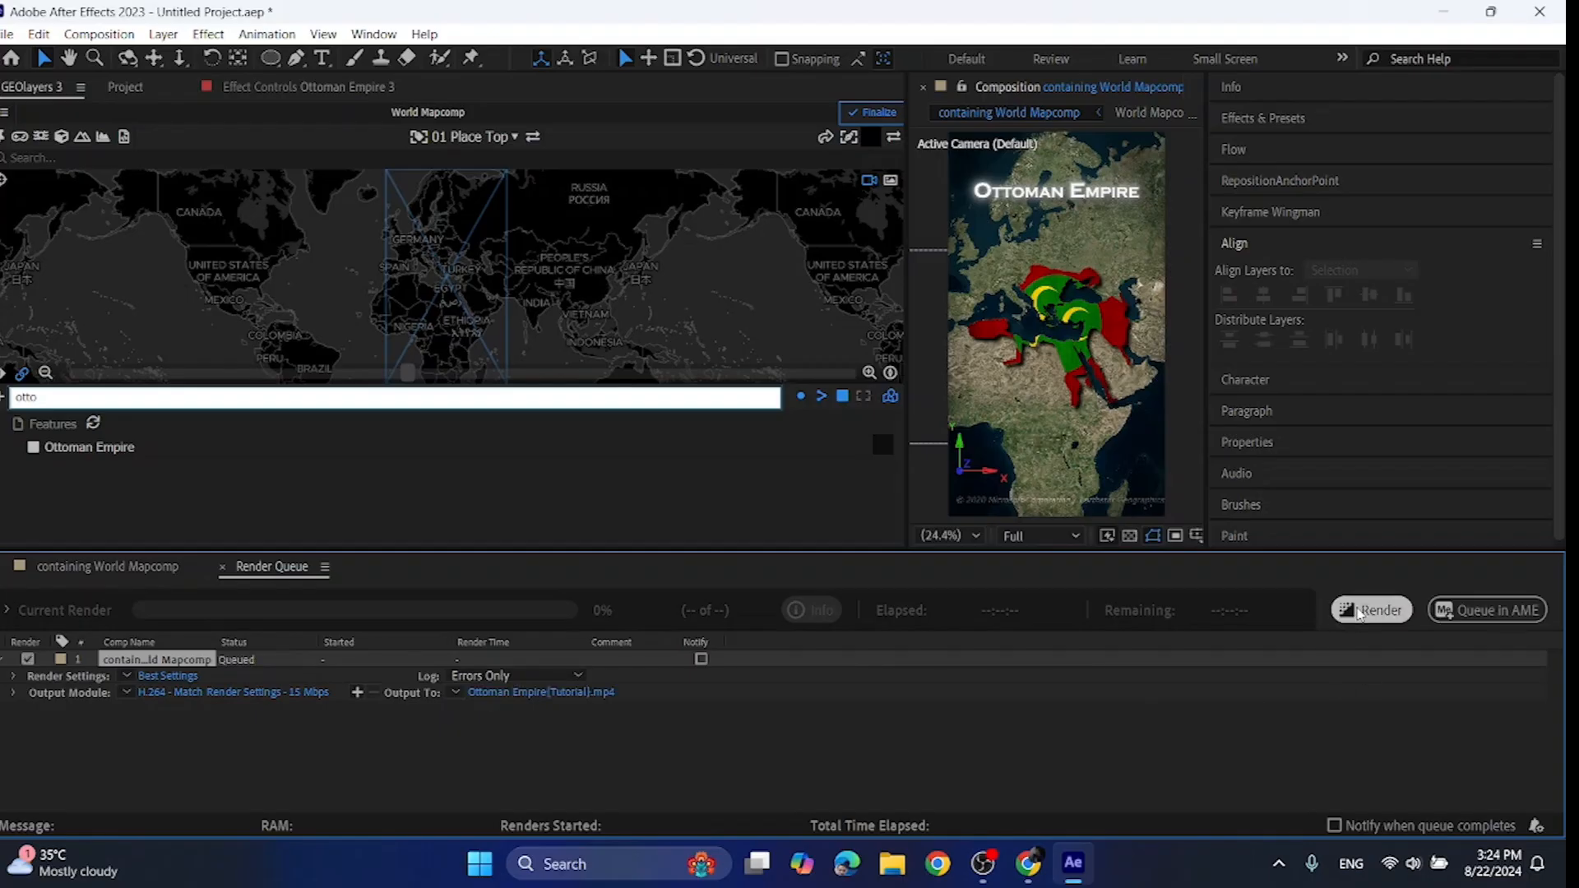
pyautogui.click(1370, 608)
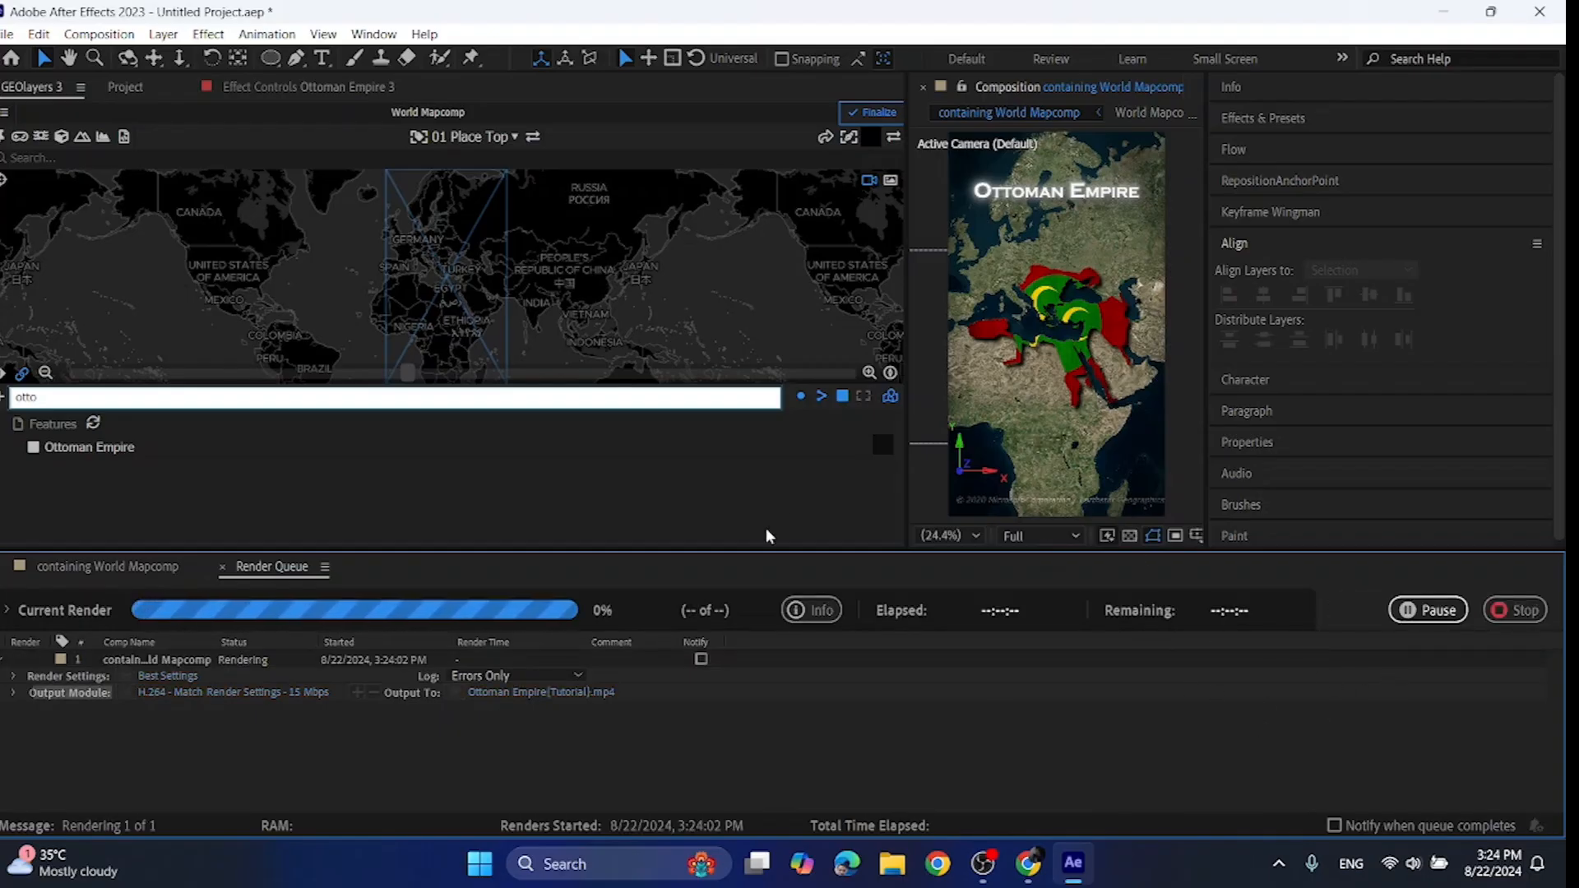